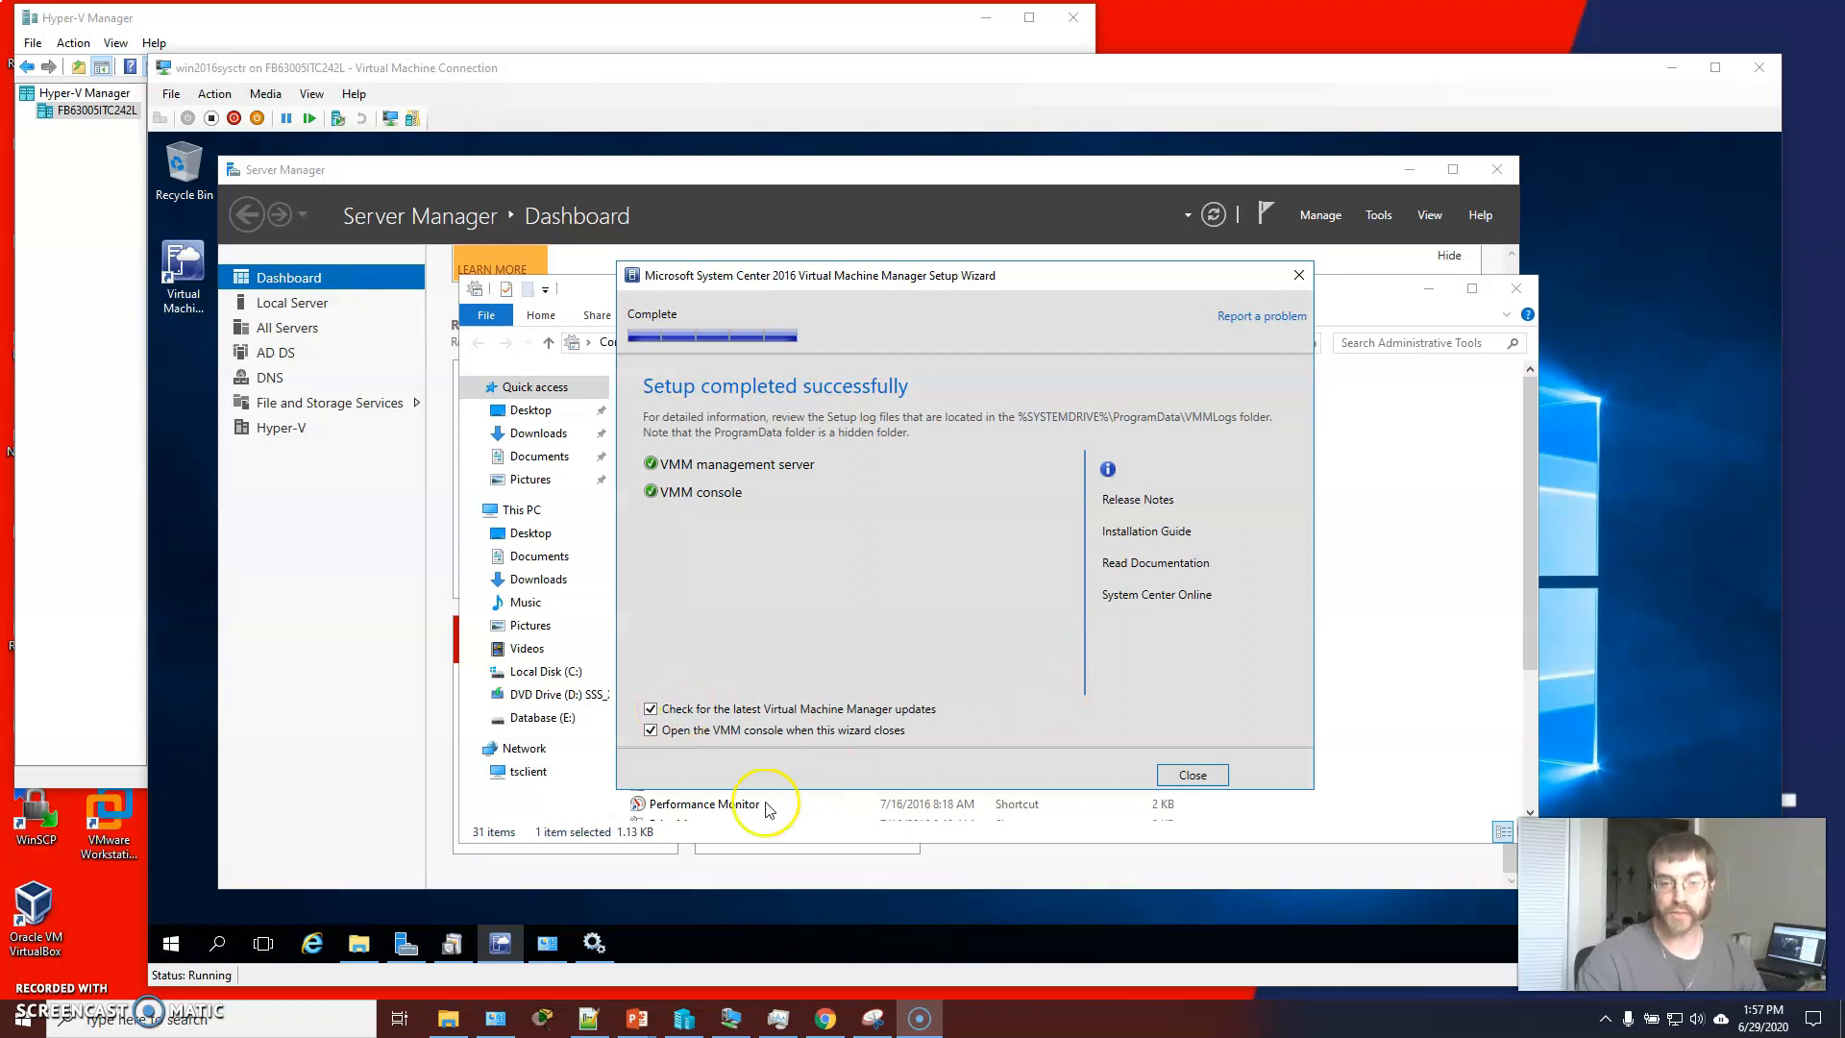
mouse_move(747, 465)
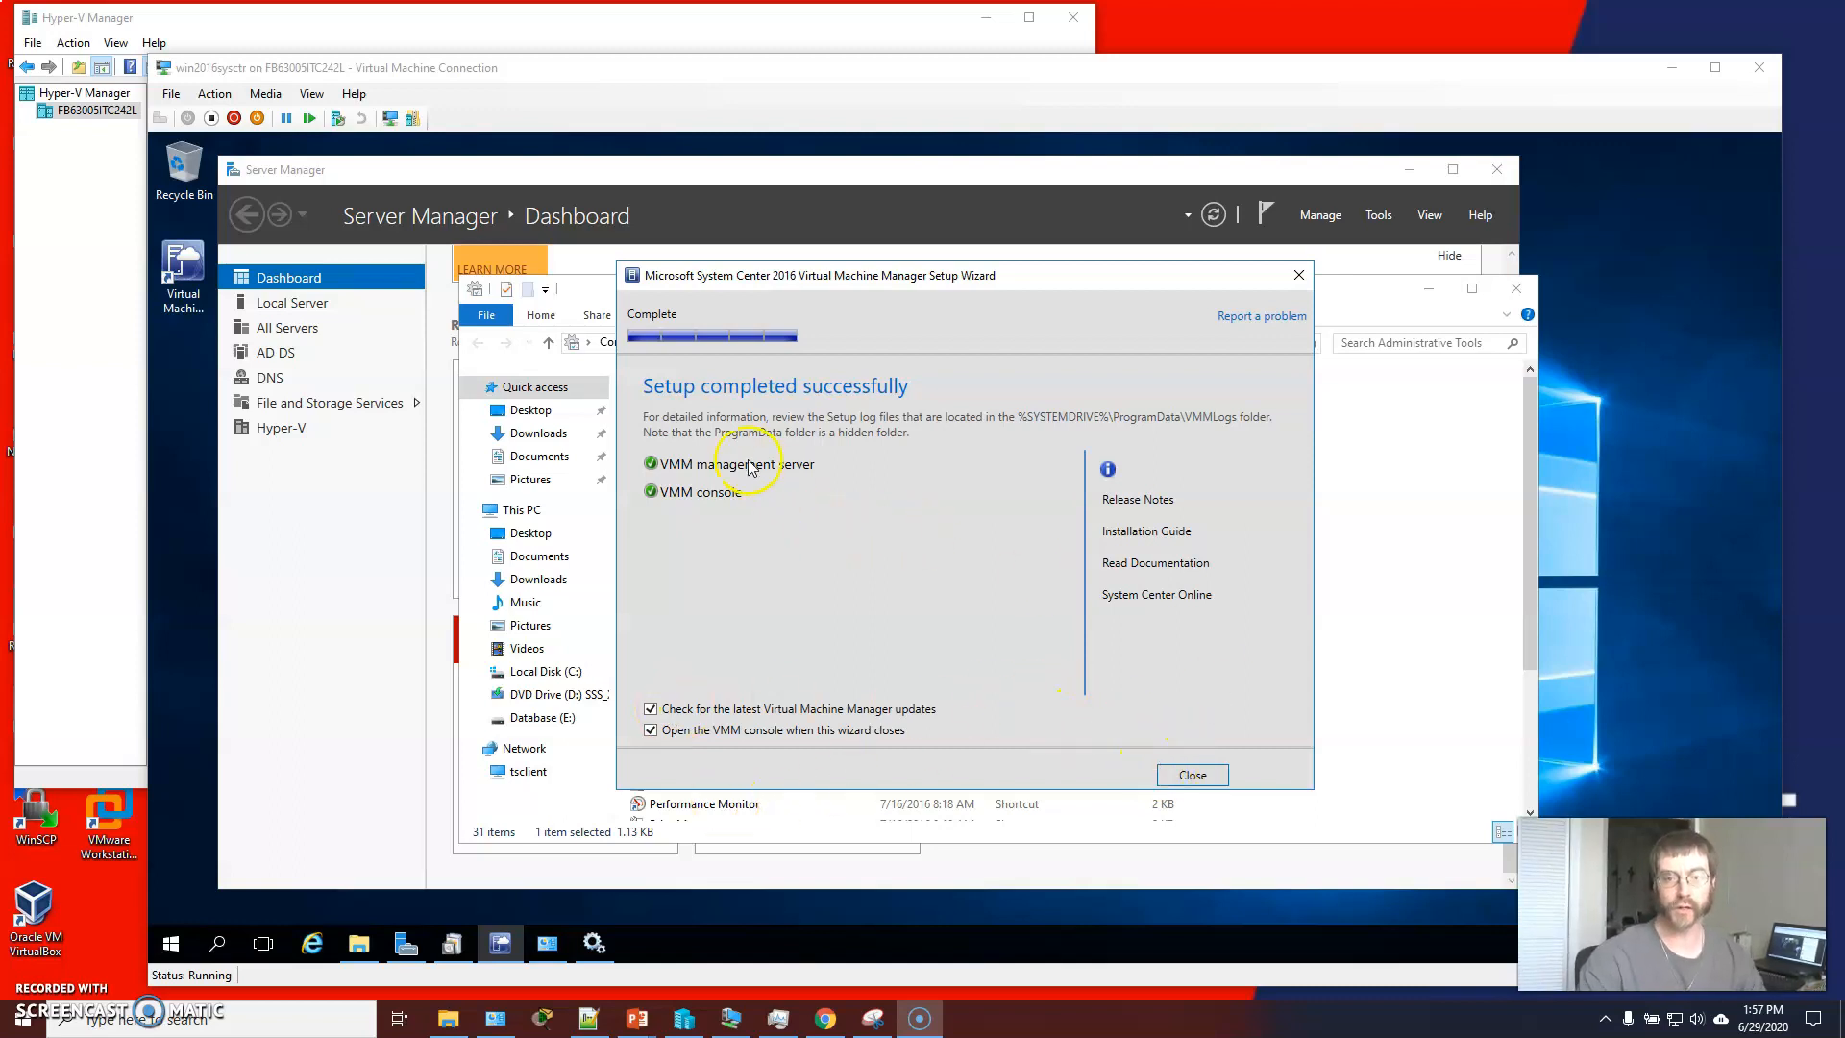
mouse_move(1115, 545)
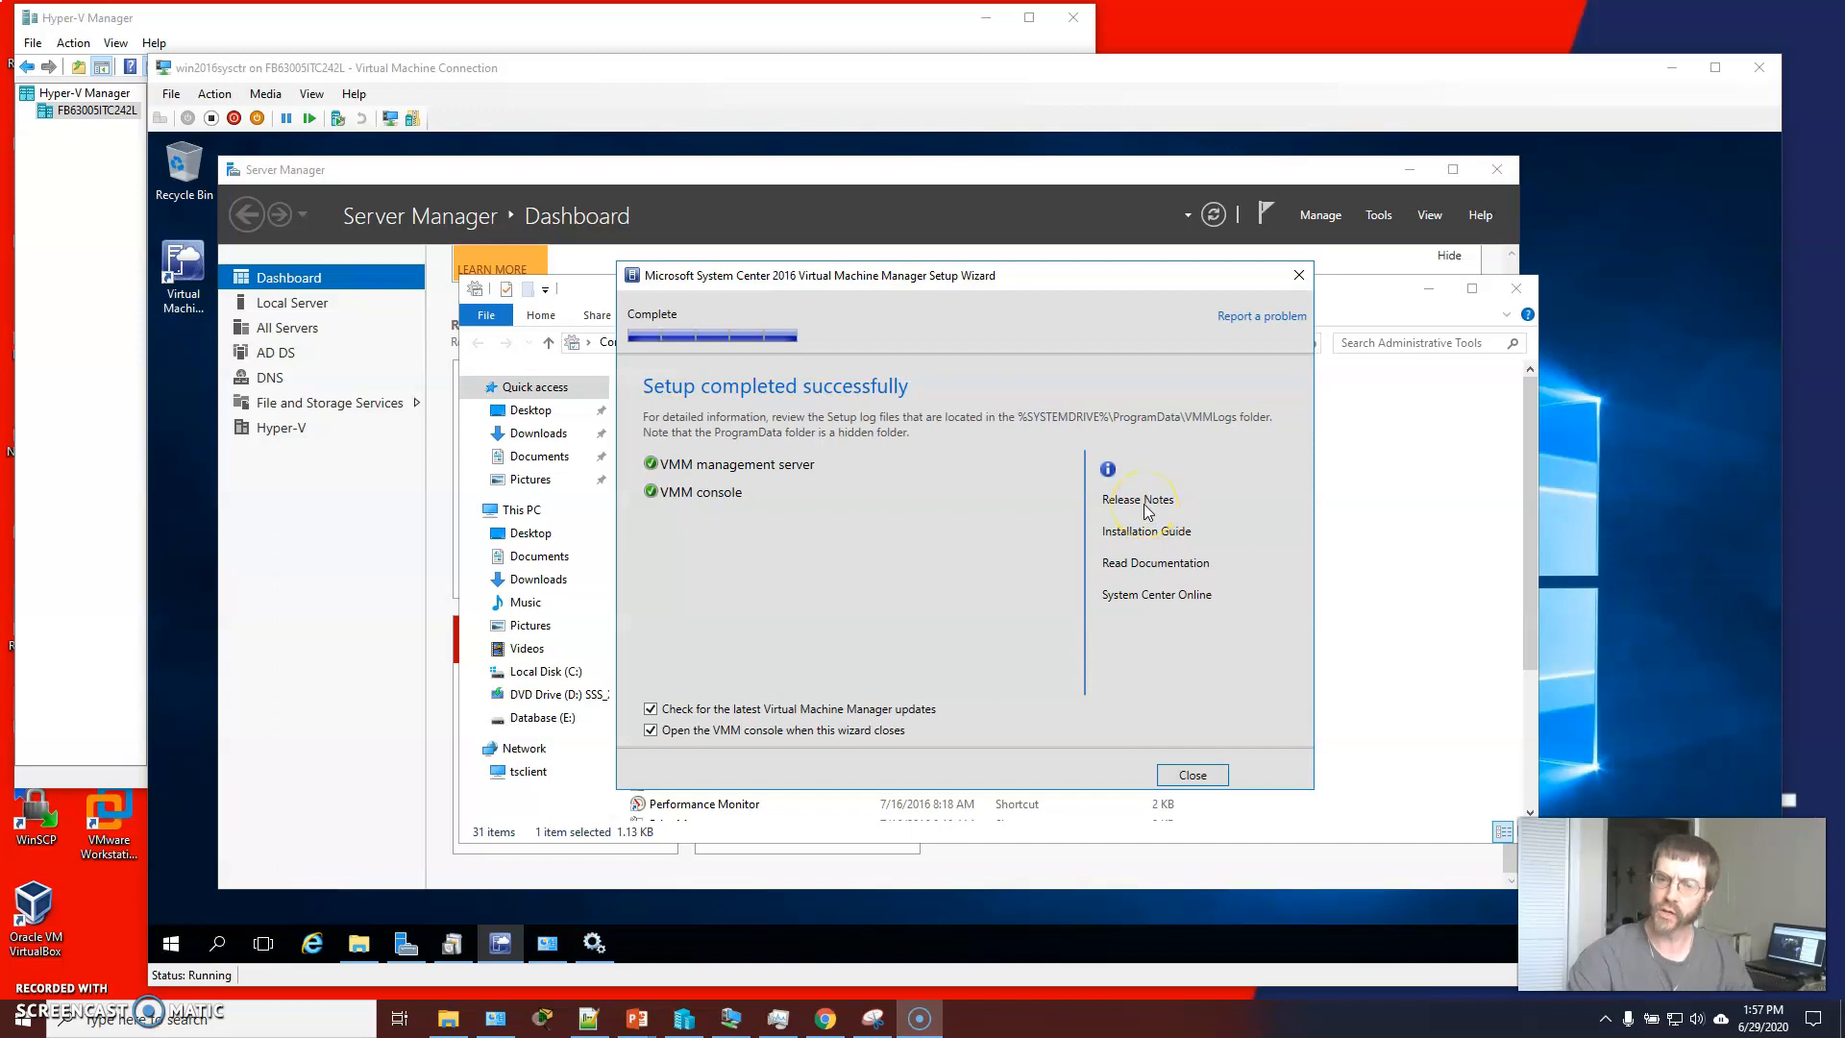
mouse_move(1160, 561)
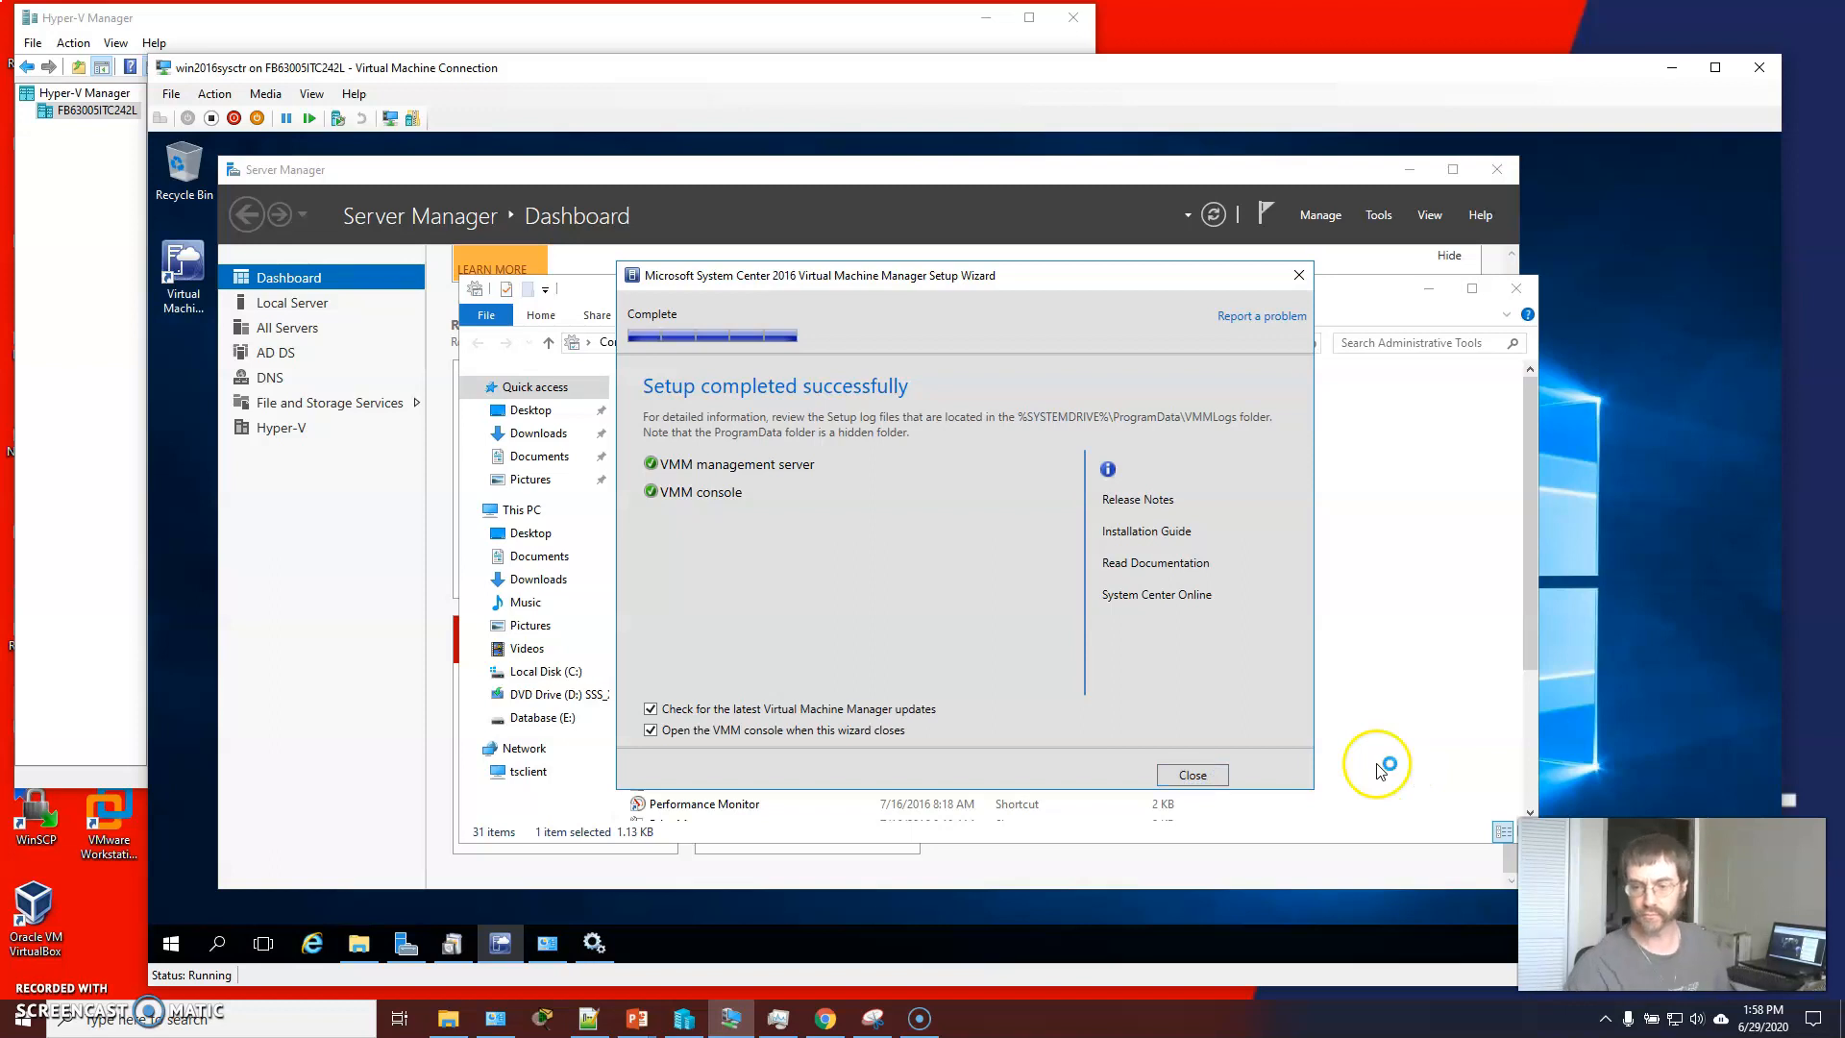
Step: Close the finished VMM setup wizard
left_click(1191, 774)
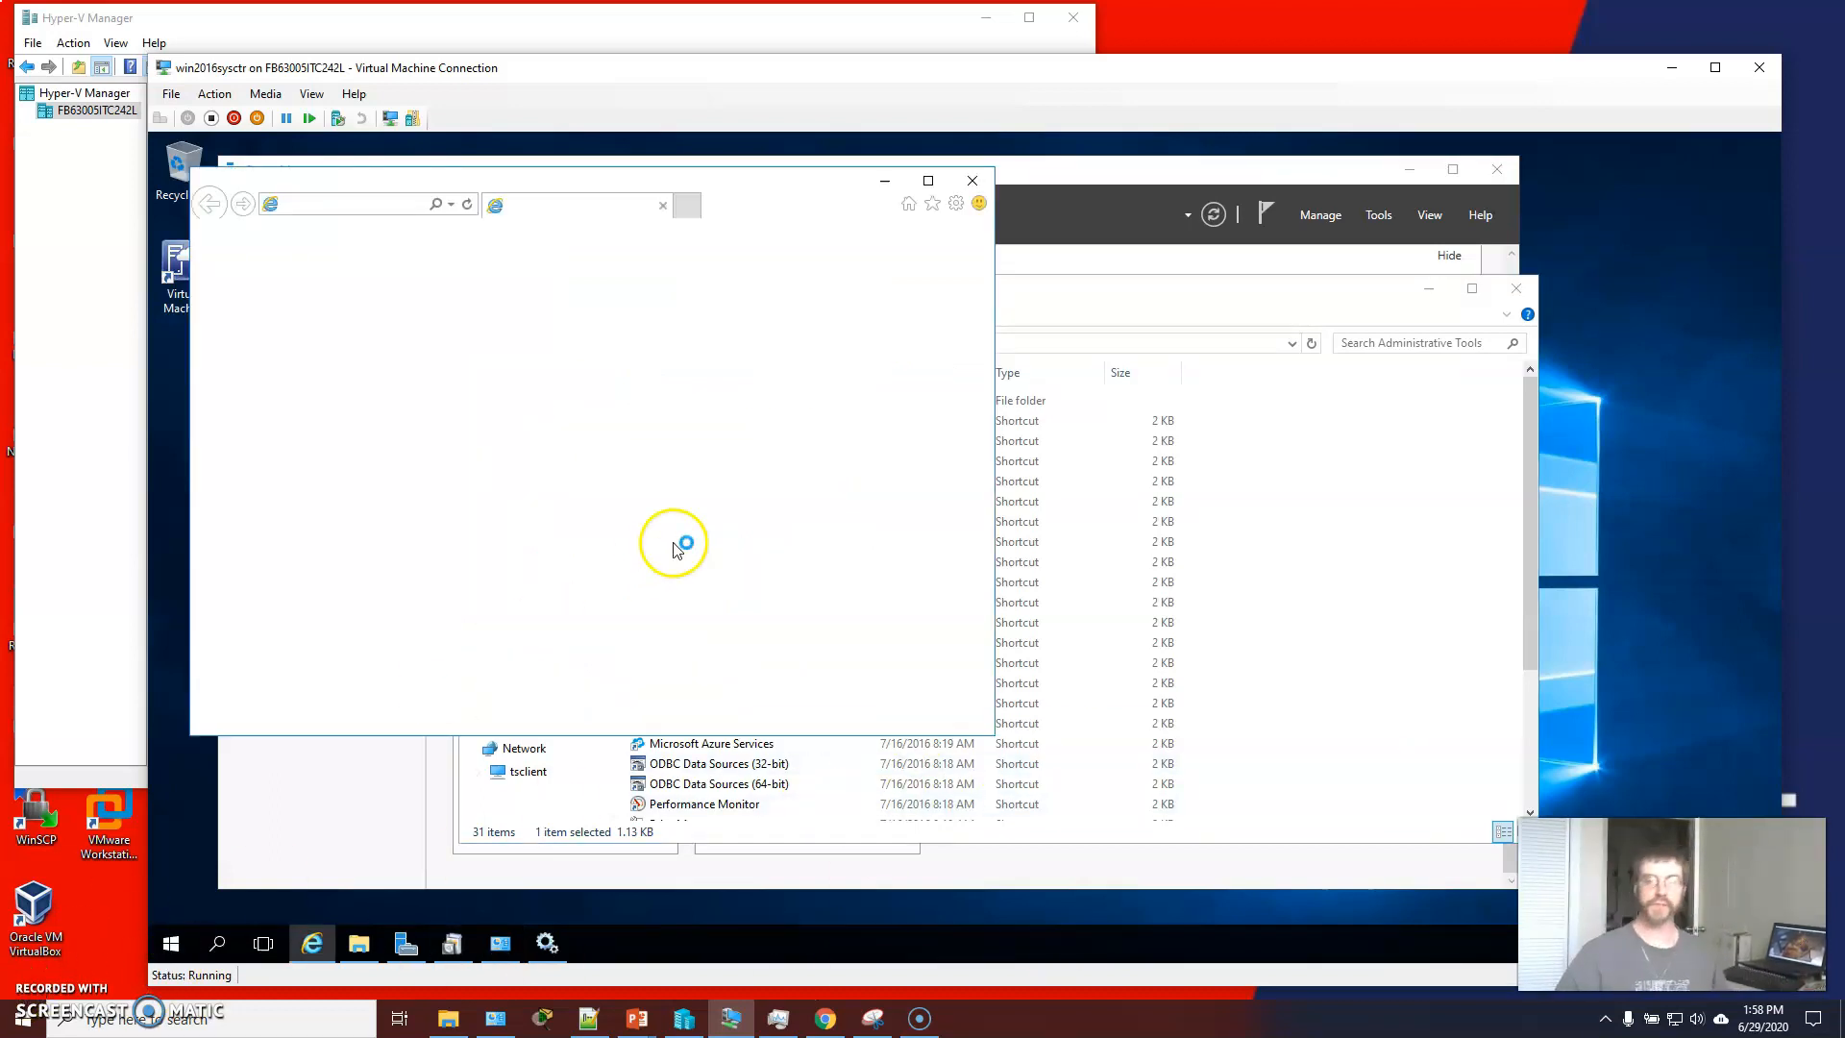
mouse_move(806, 430)
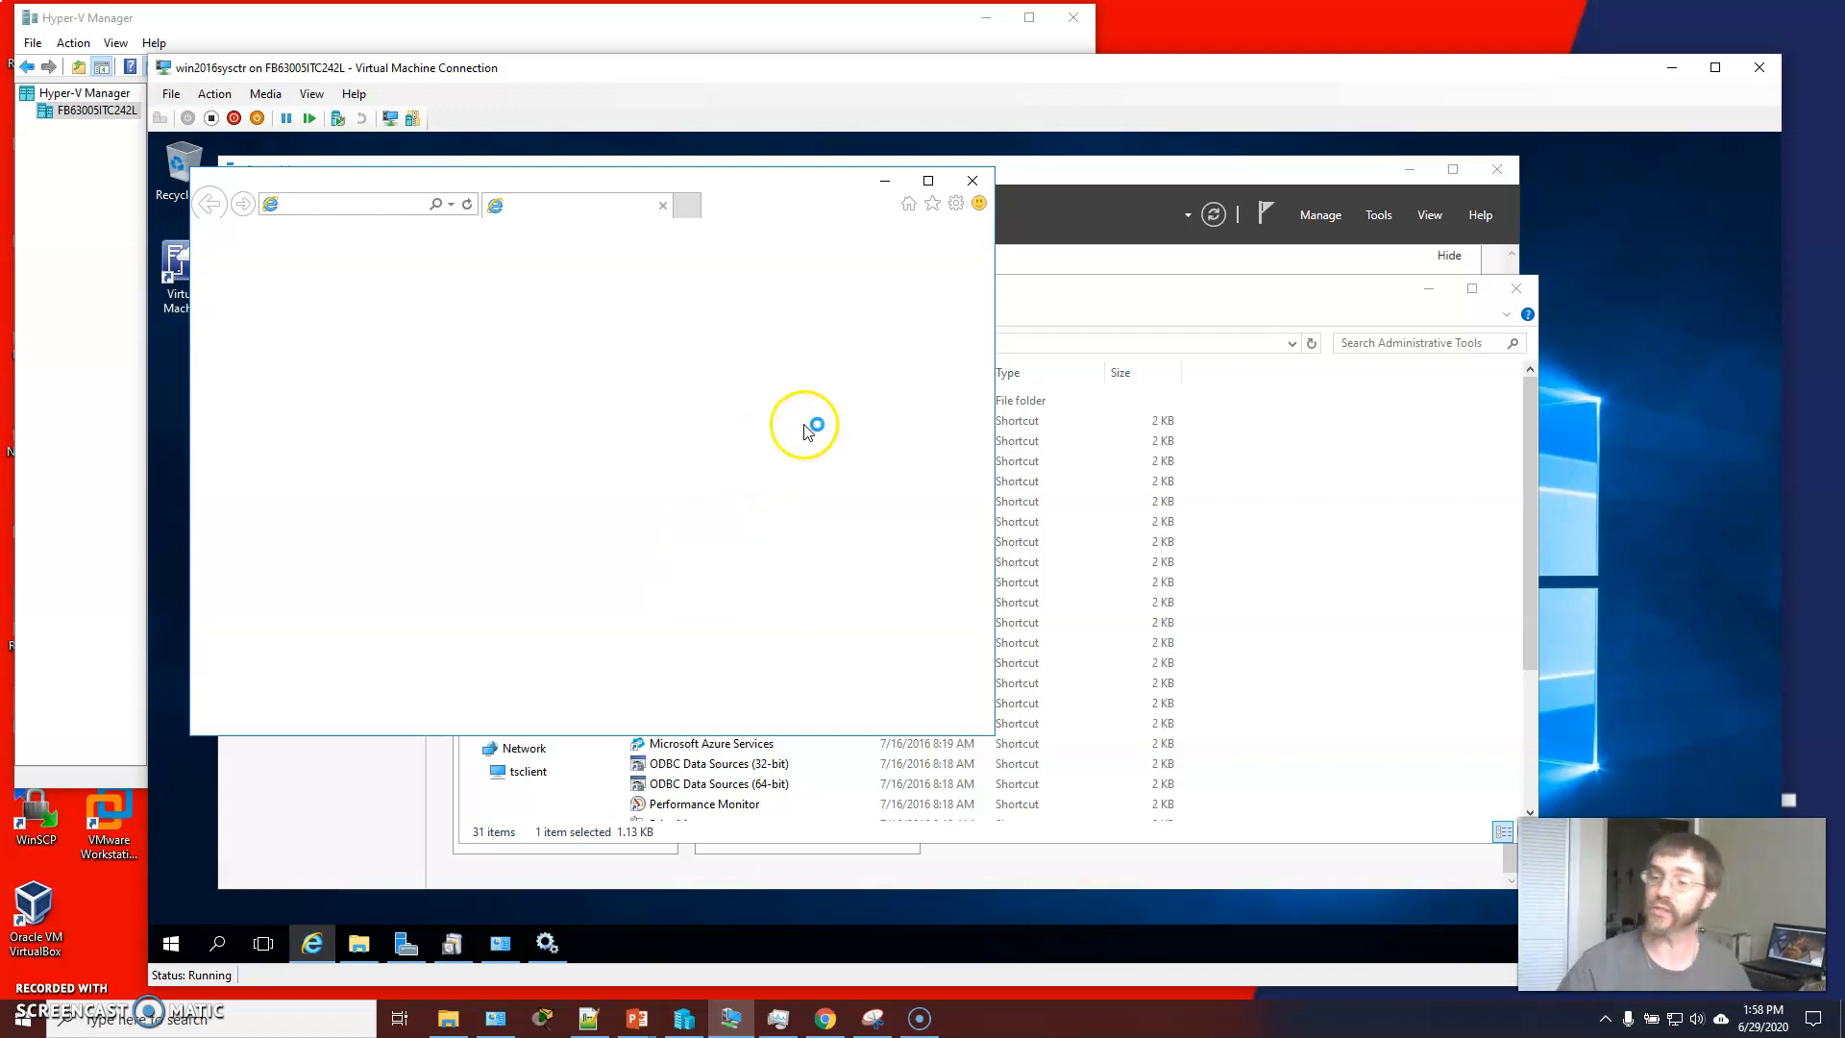
mouse_move(1100, 372)
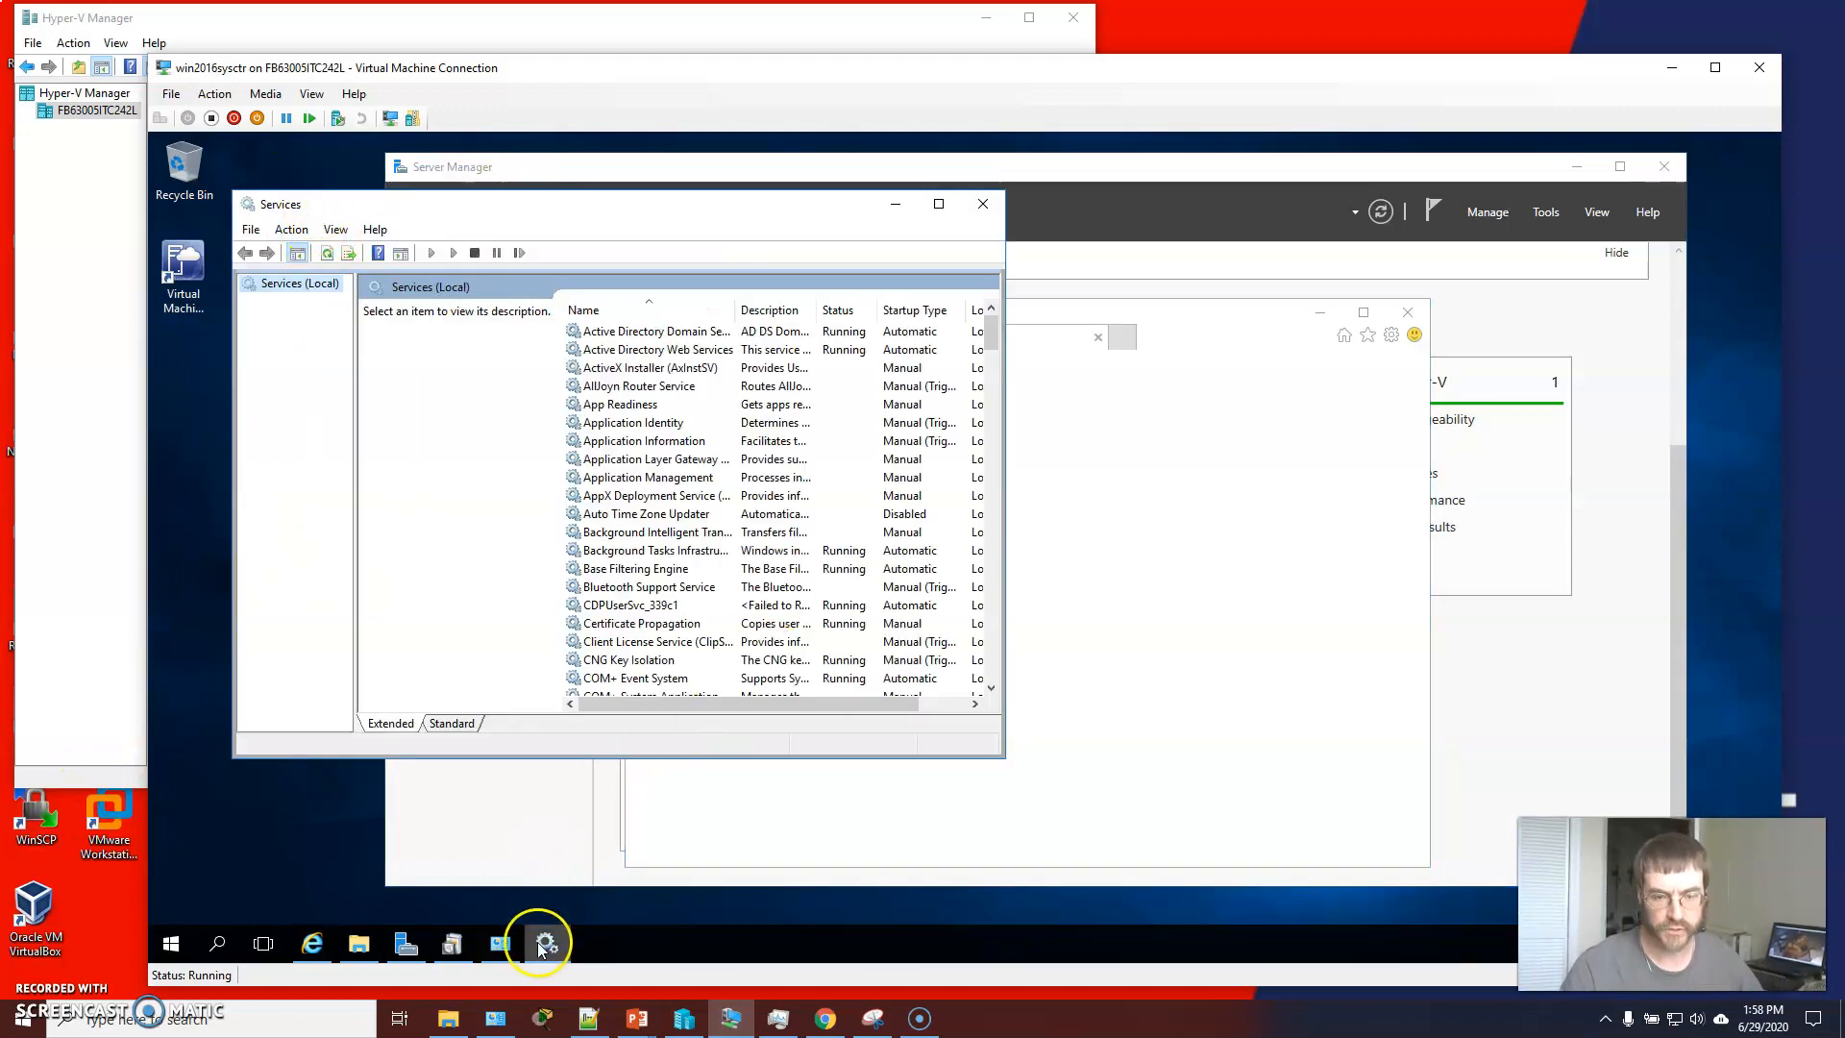
Step: Bring the Windows Services list to the front
left_click(539, 943)
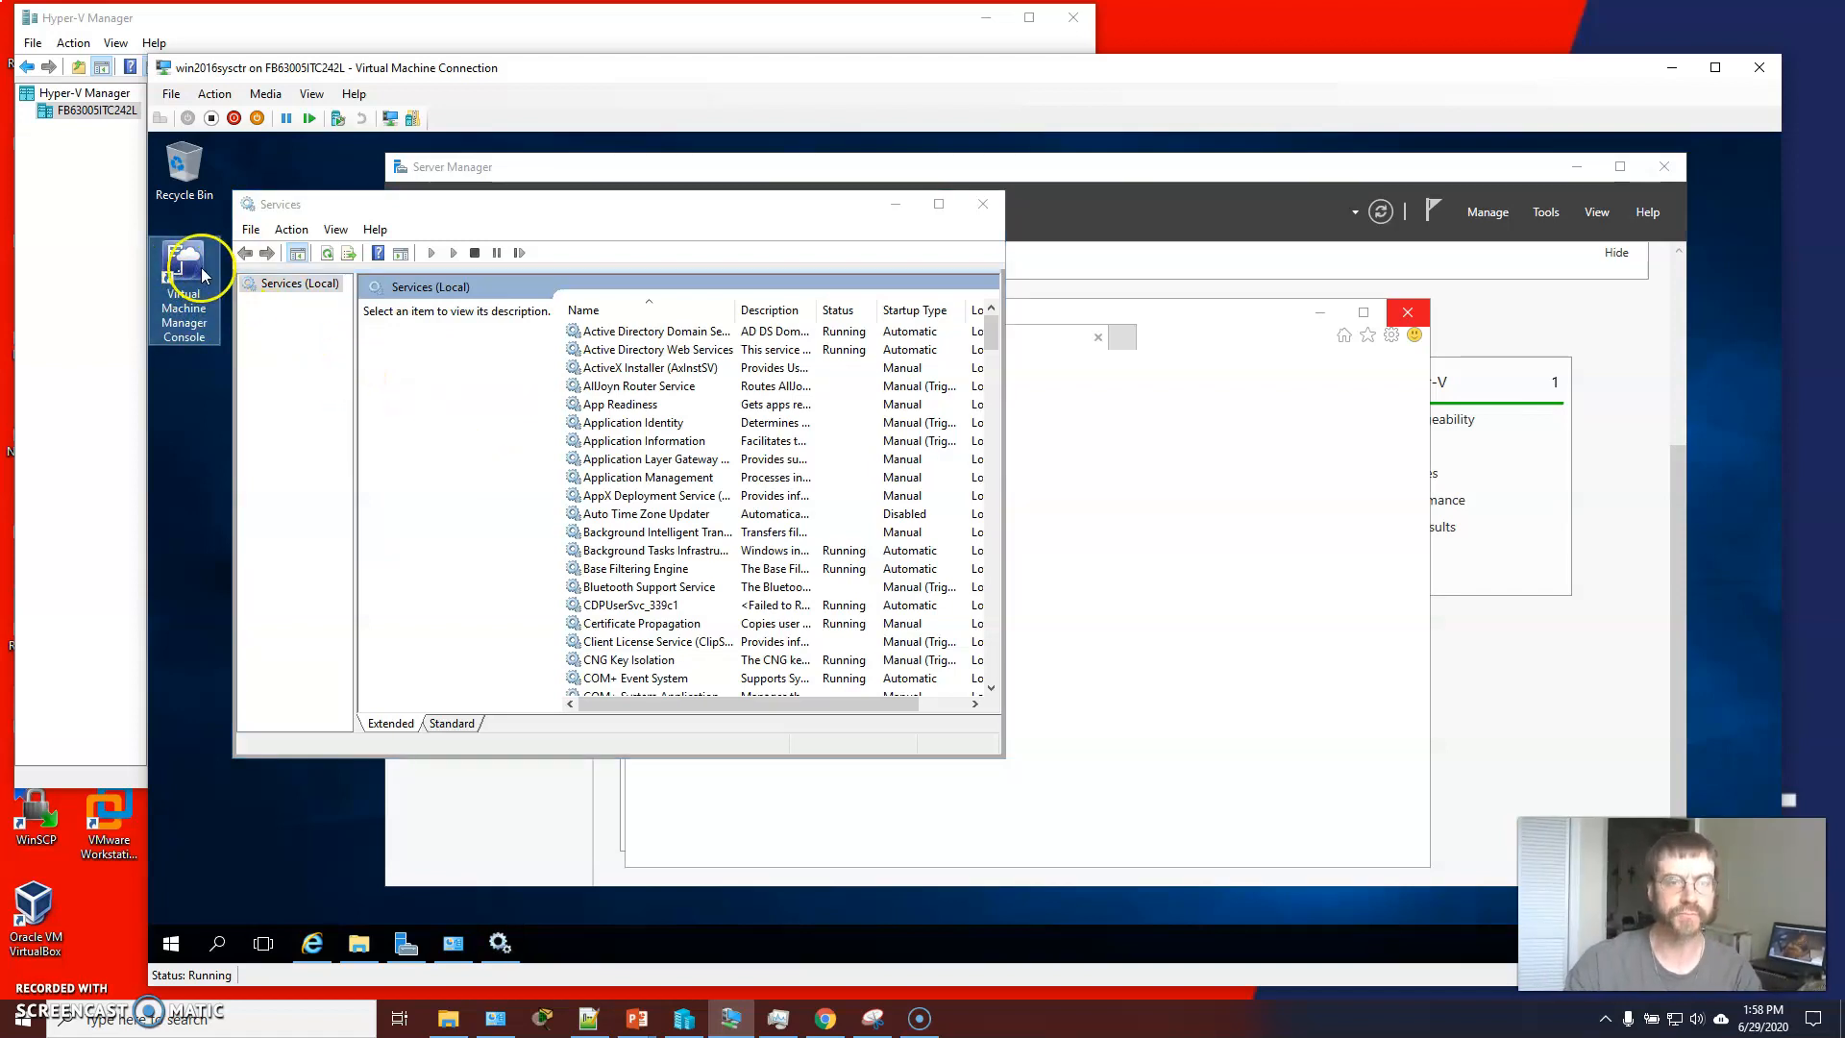
mouse_move(183, 268)
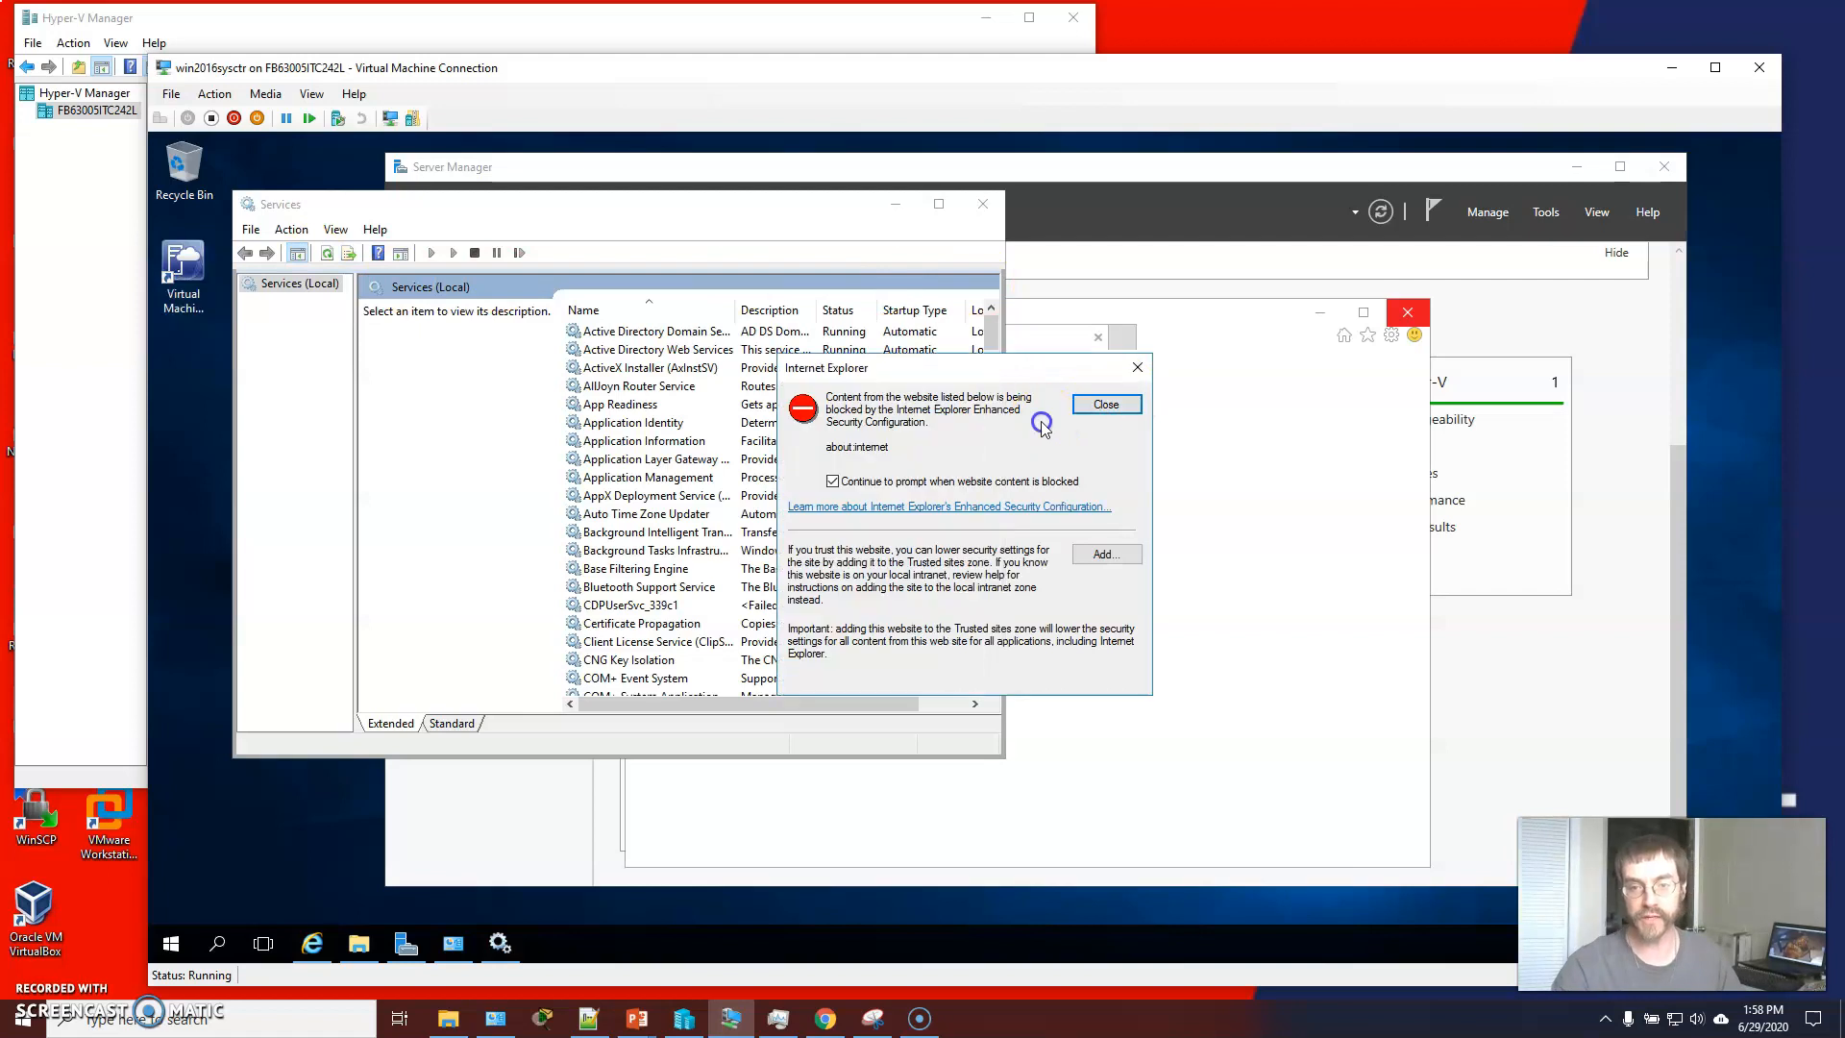
mouse_move(1021, 371)
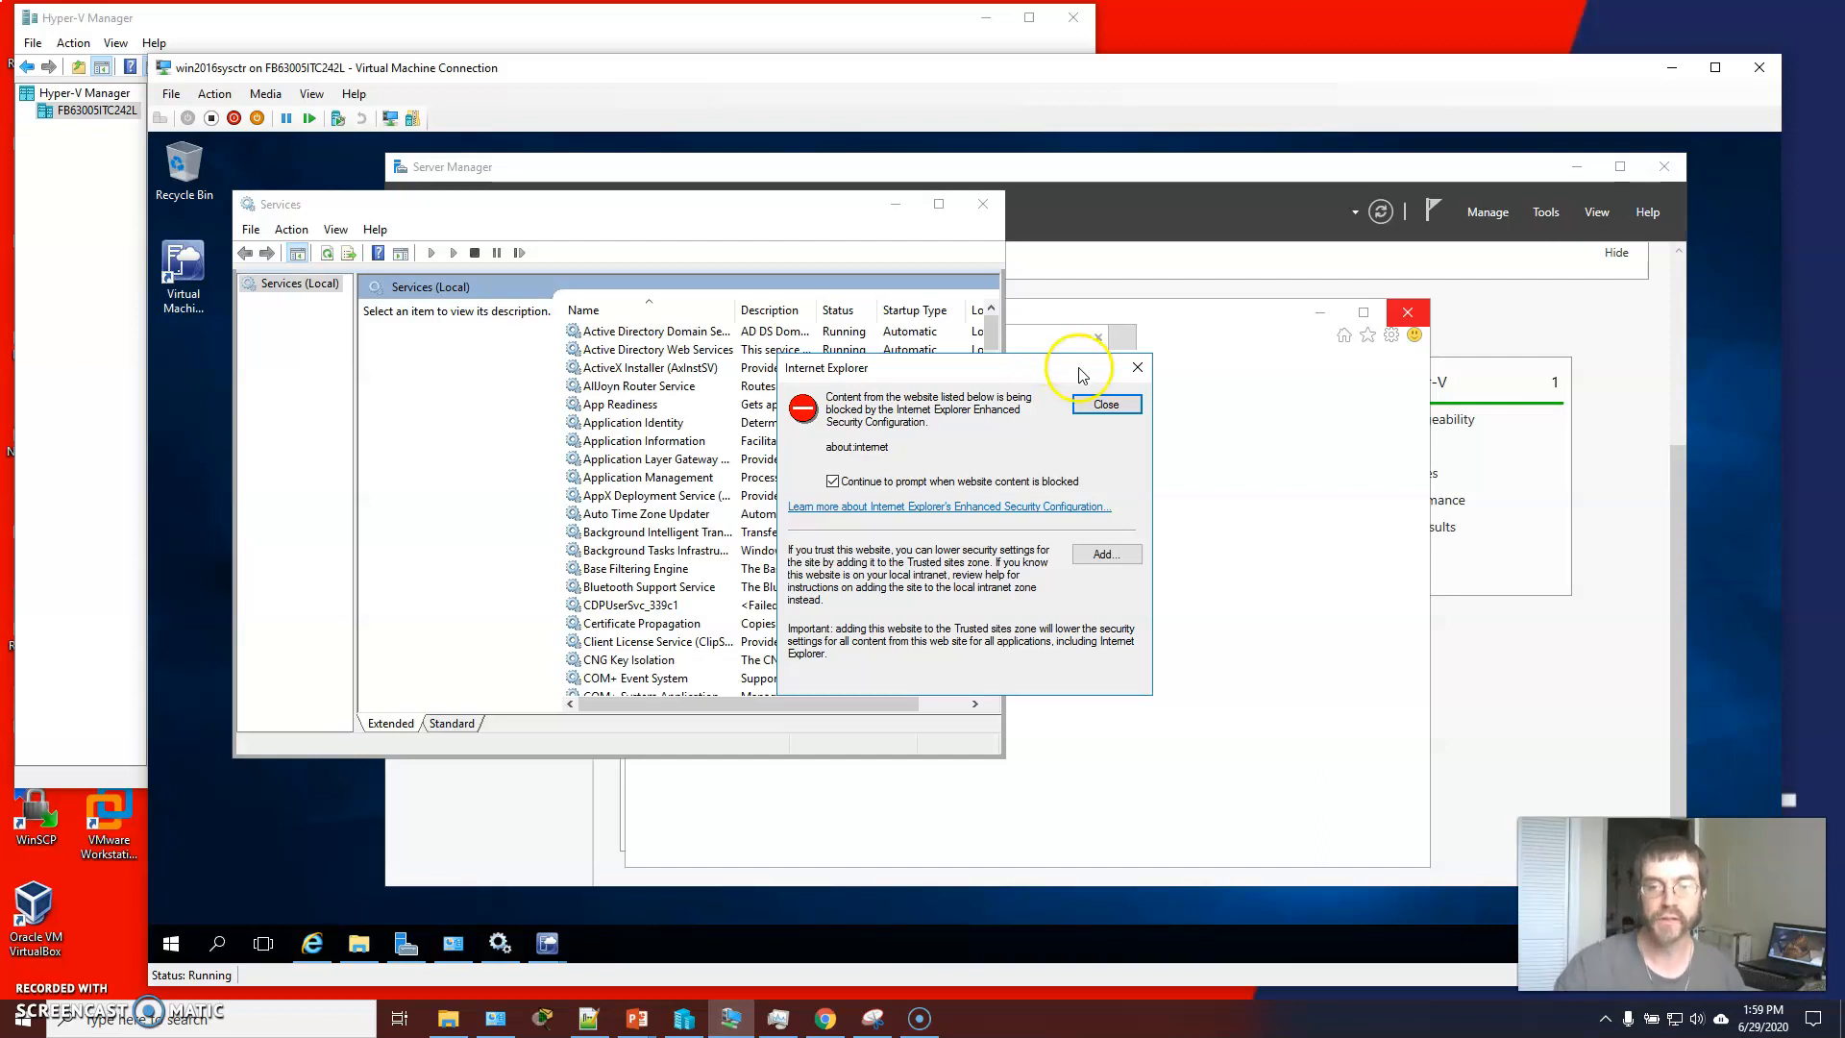
Step: Dismiss the Internet Explorer security notice and close the blank browser window
left_click(1104, 403)
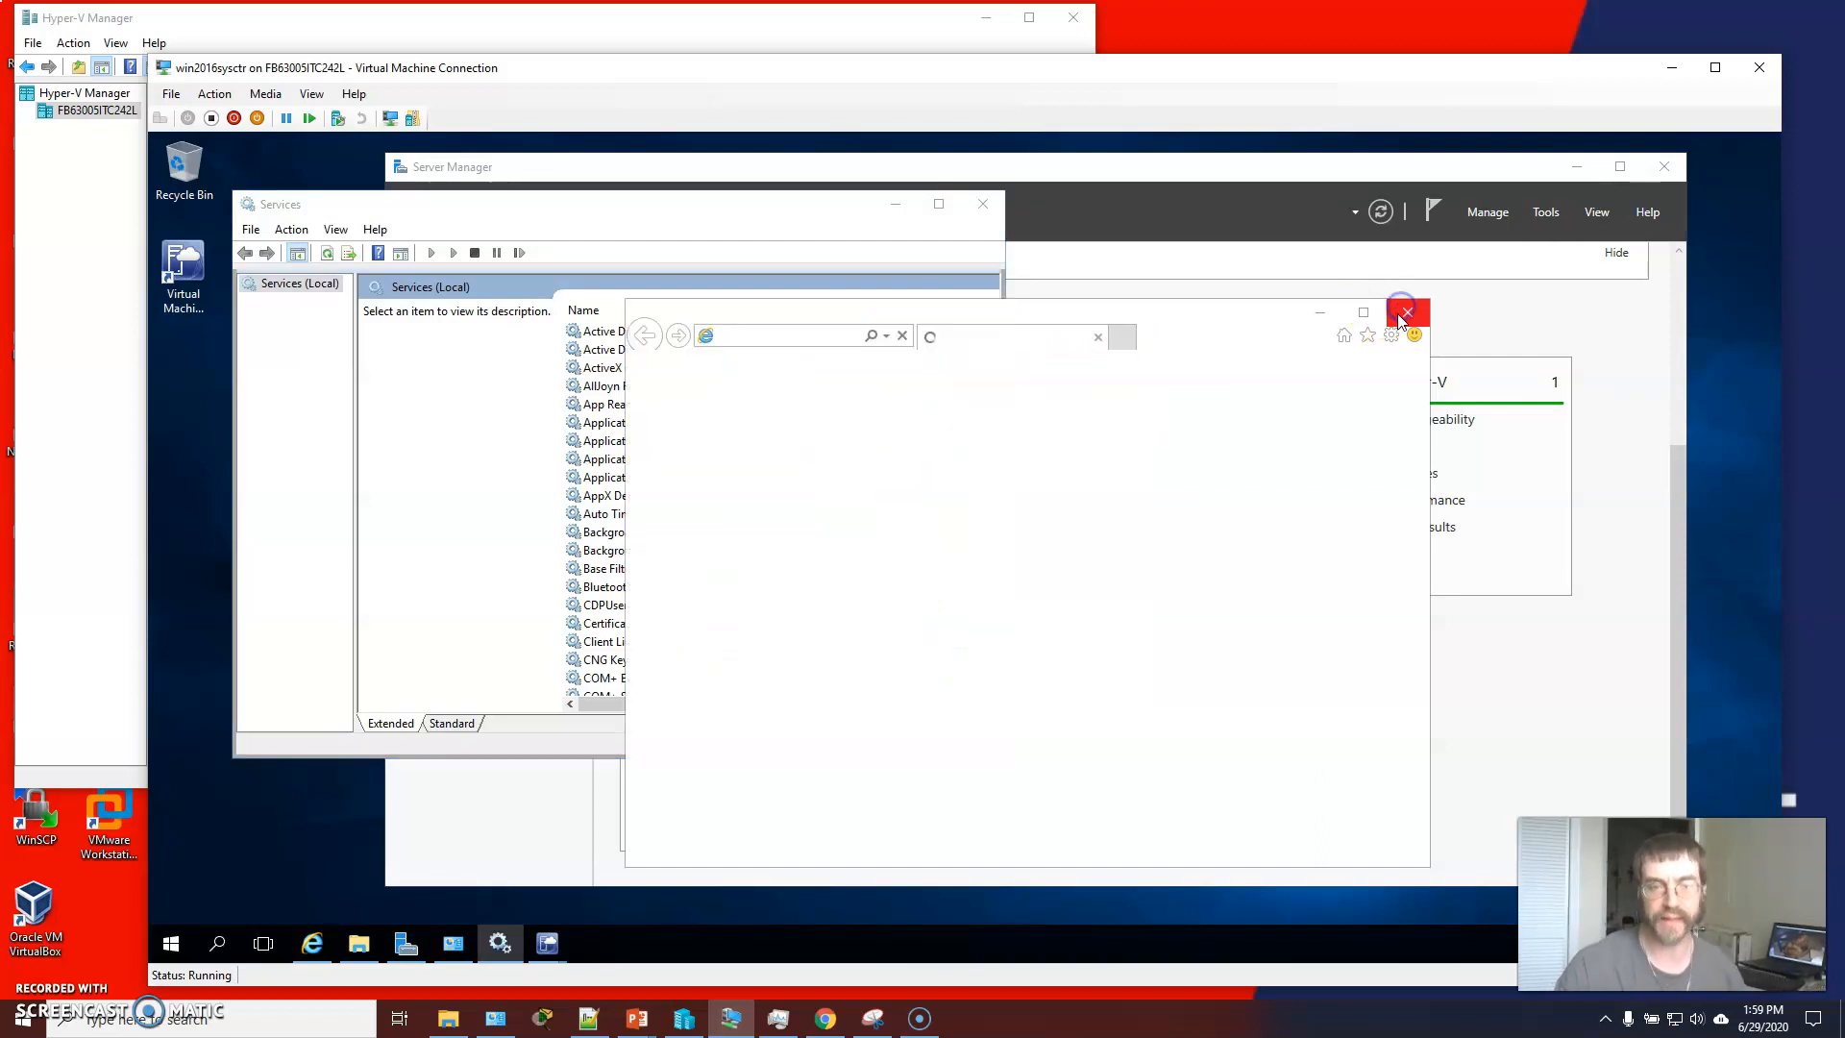
left_click(1404, 311)
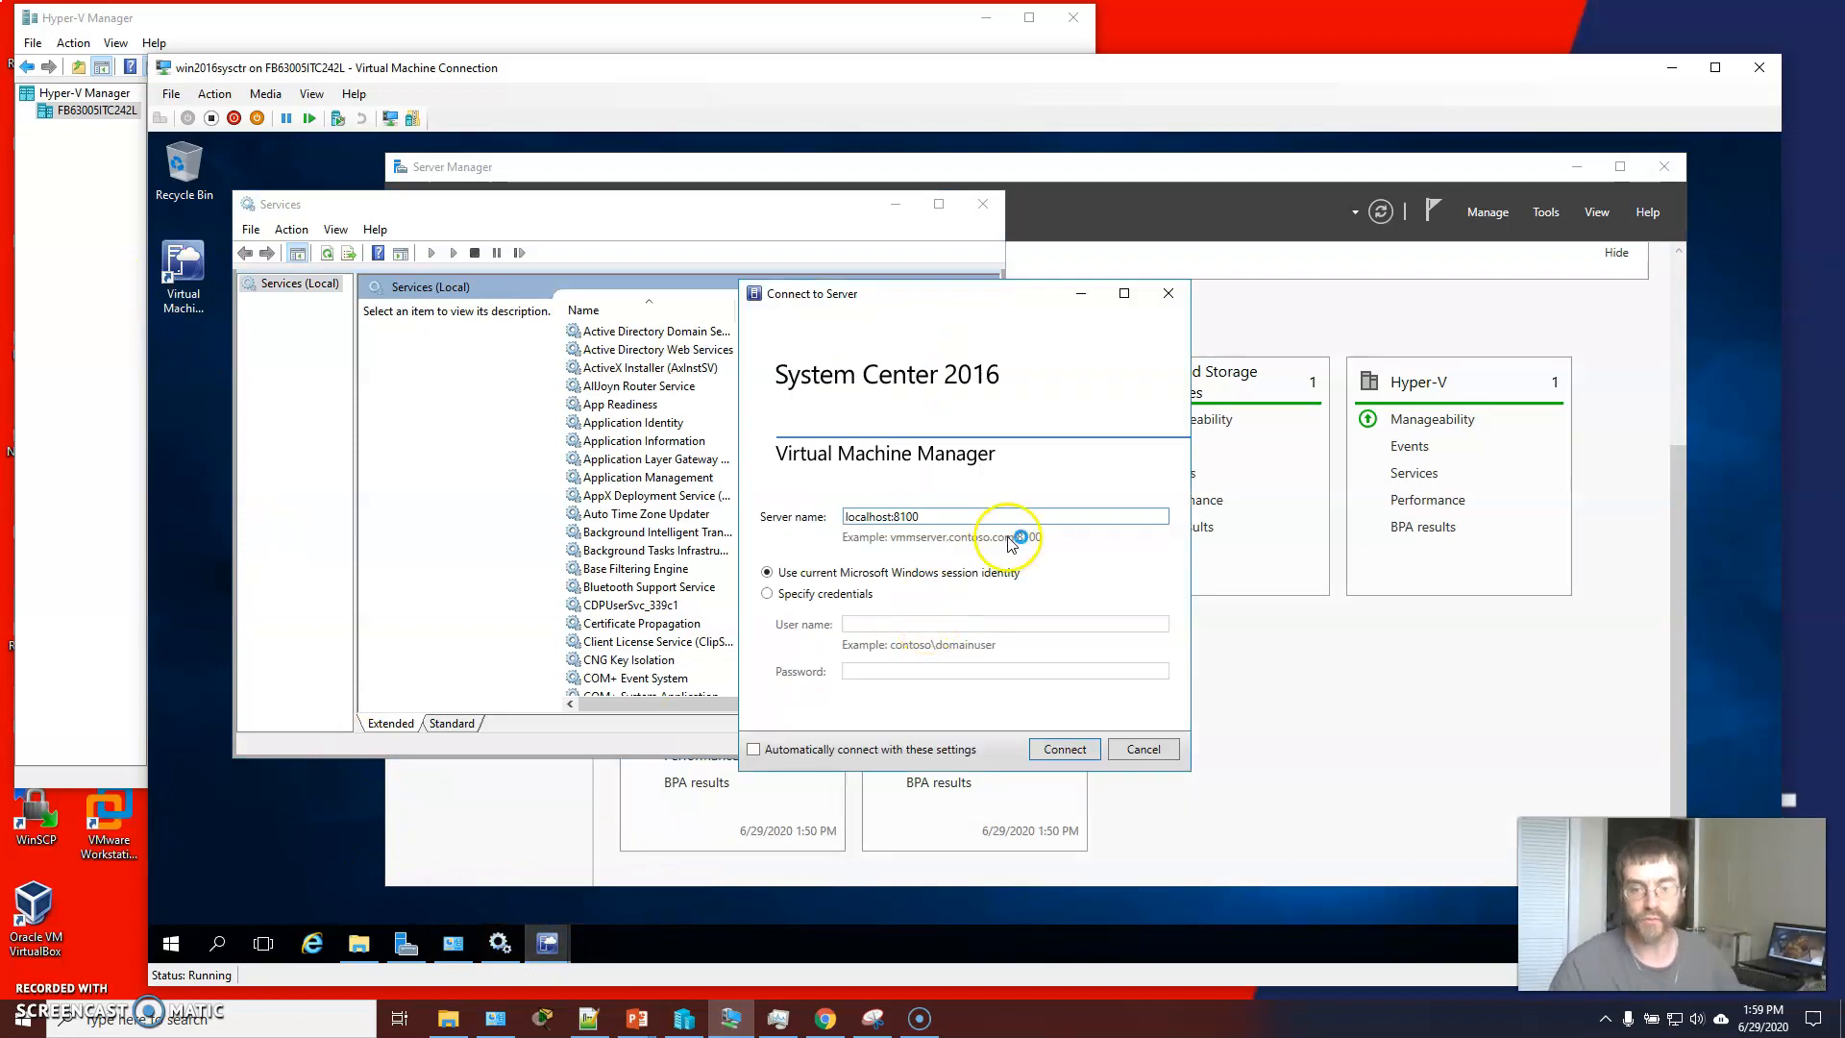
mouse_move(567, 976)
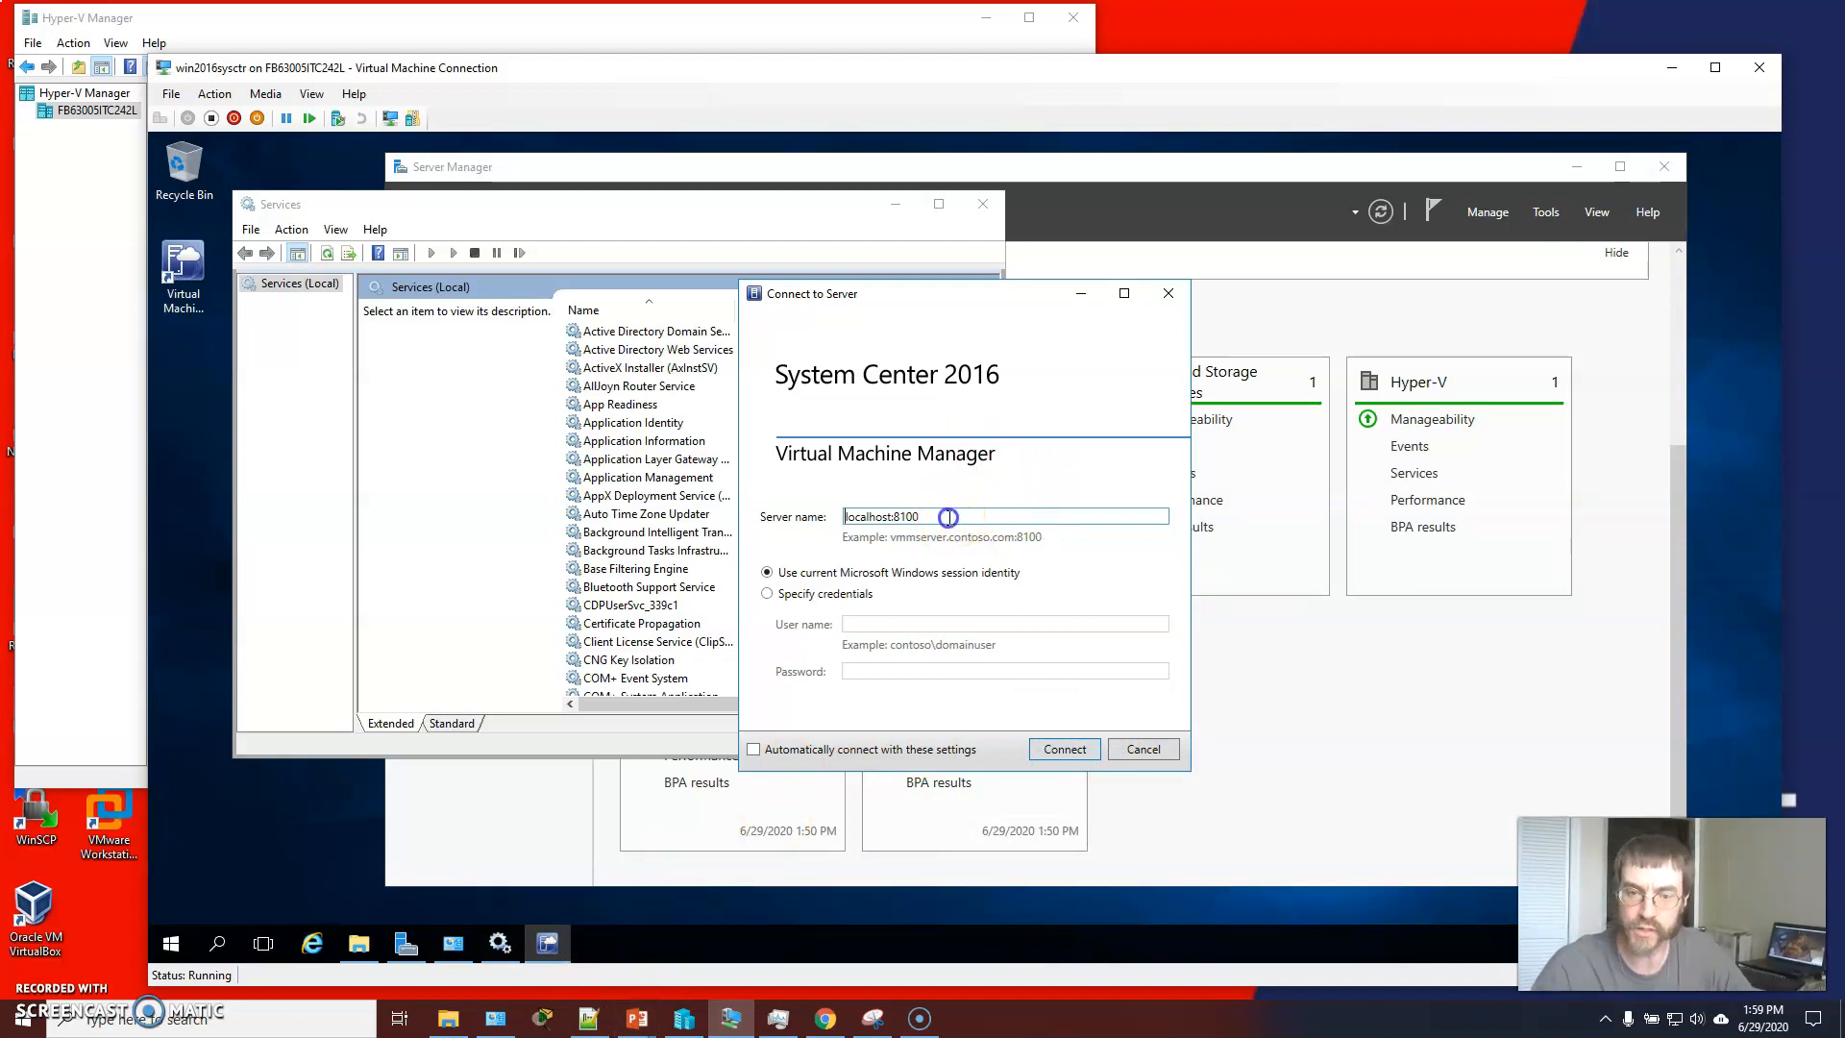
Step: Connect the VMM console to server localhost:8100
left_click(1062, 749)
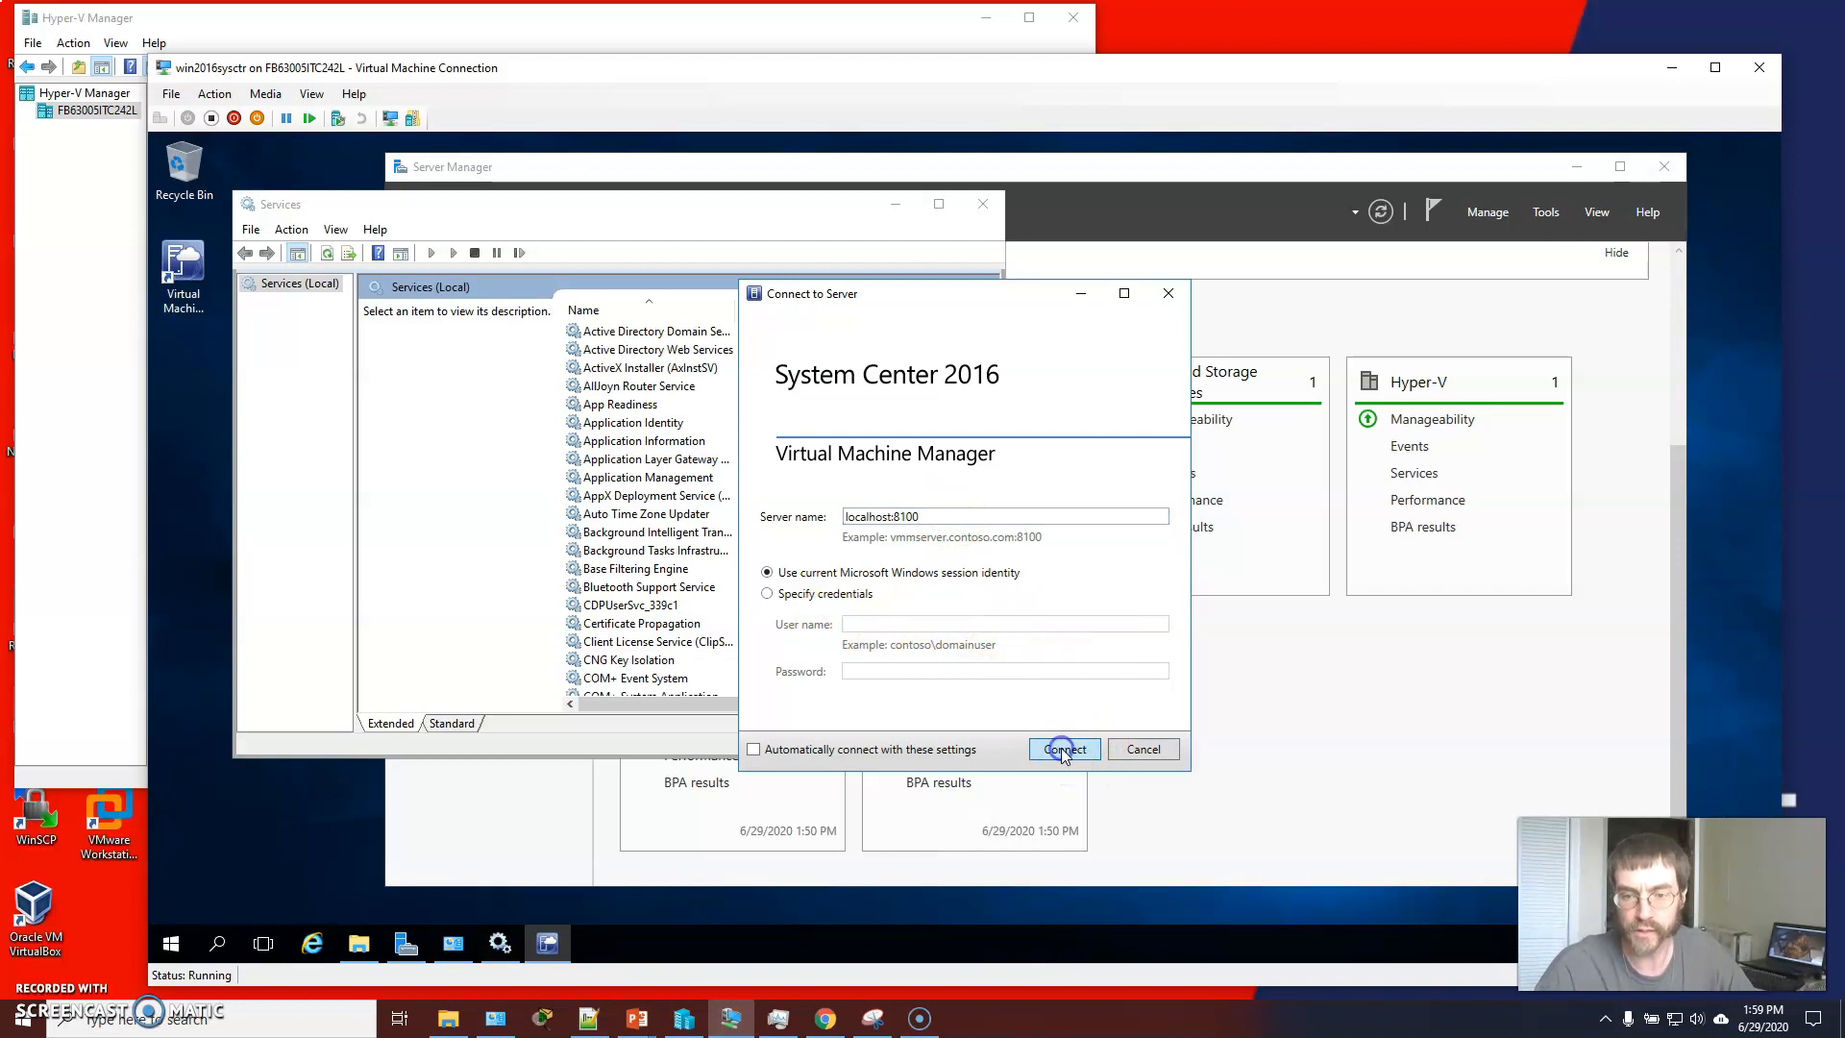
left_click(1062, 749)
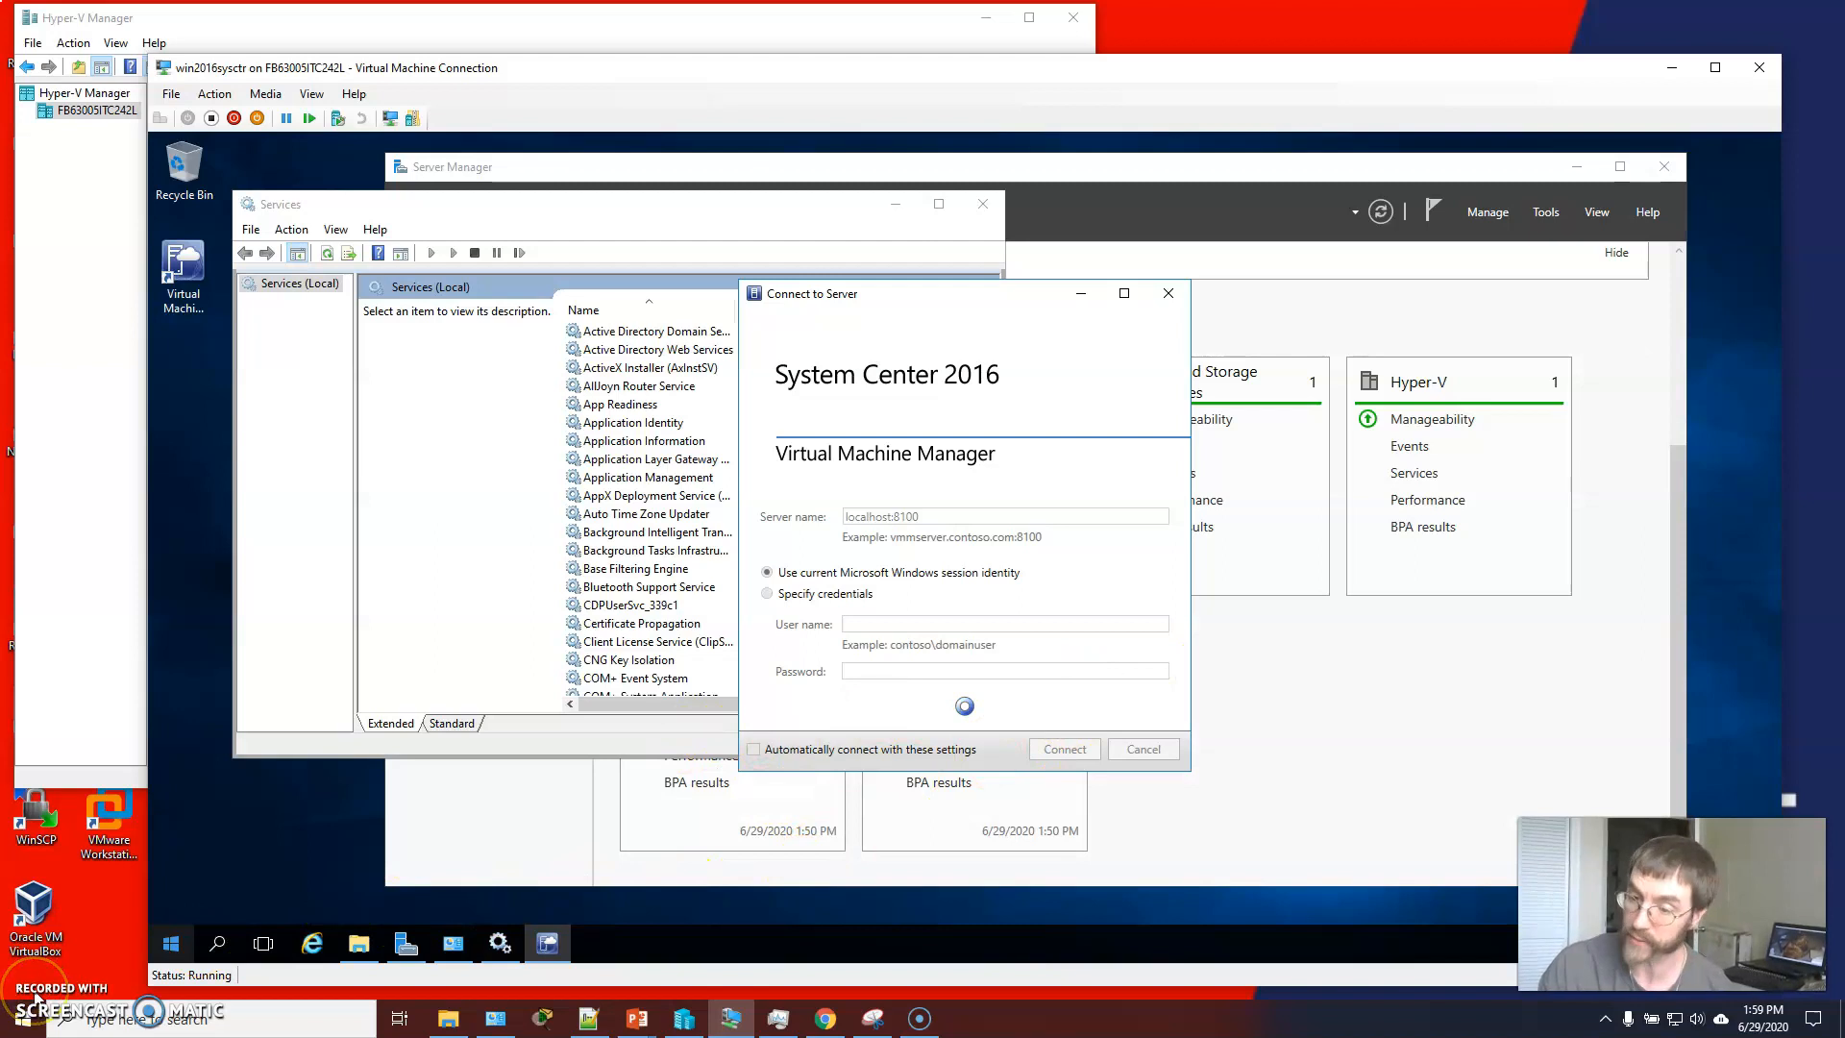
left_click(1063, 748)
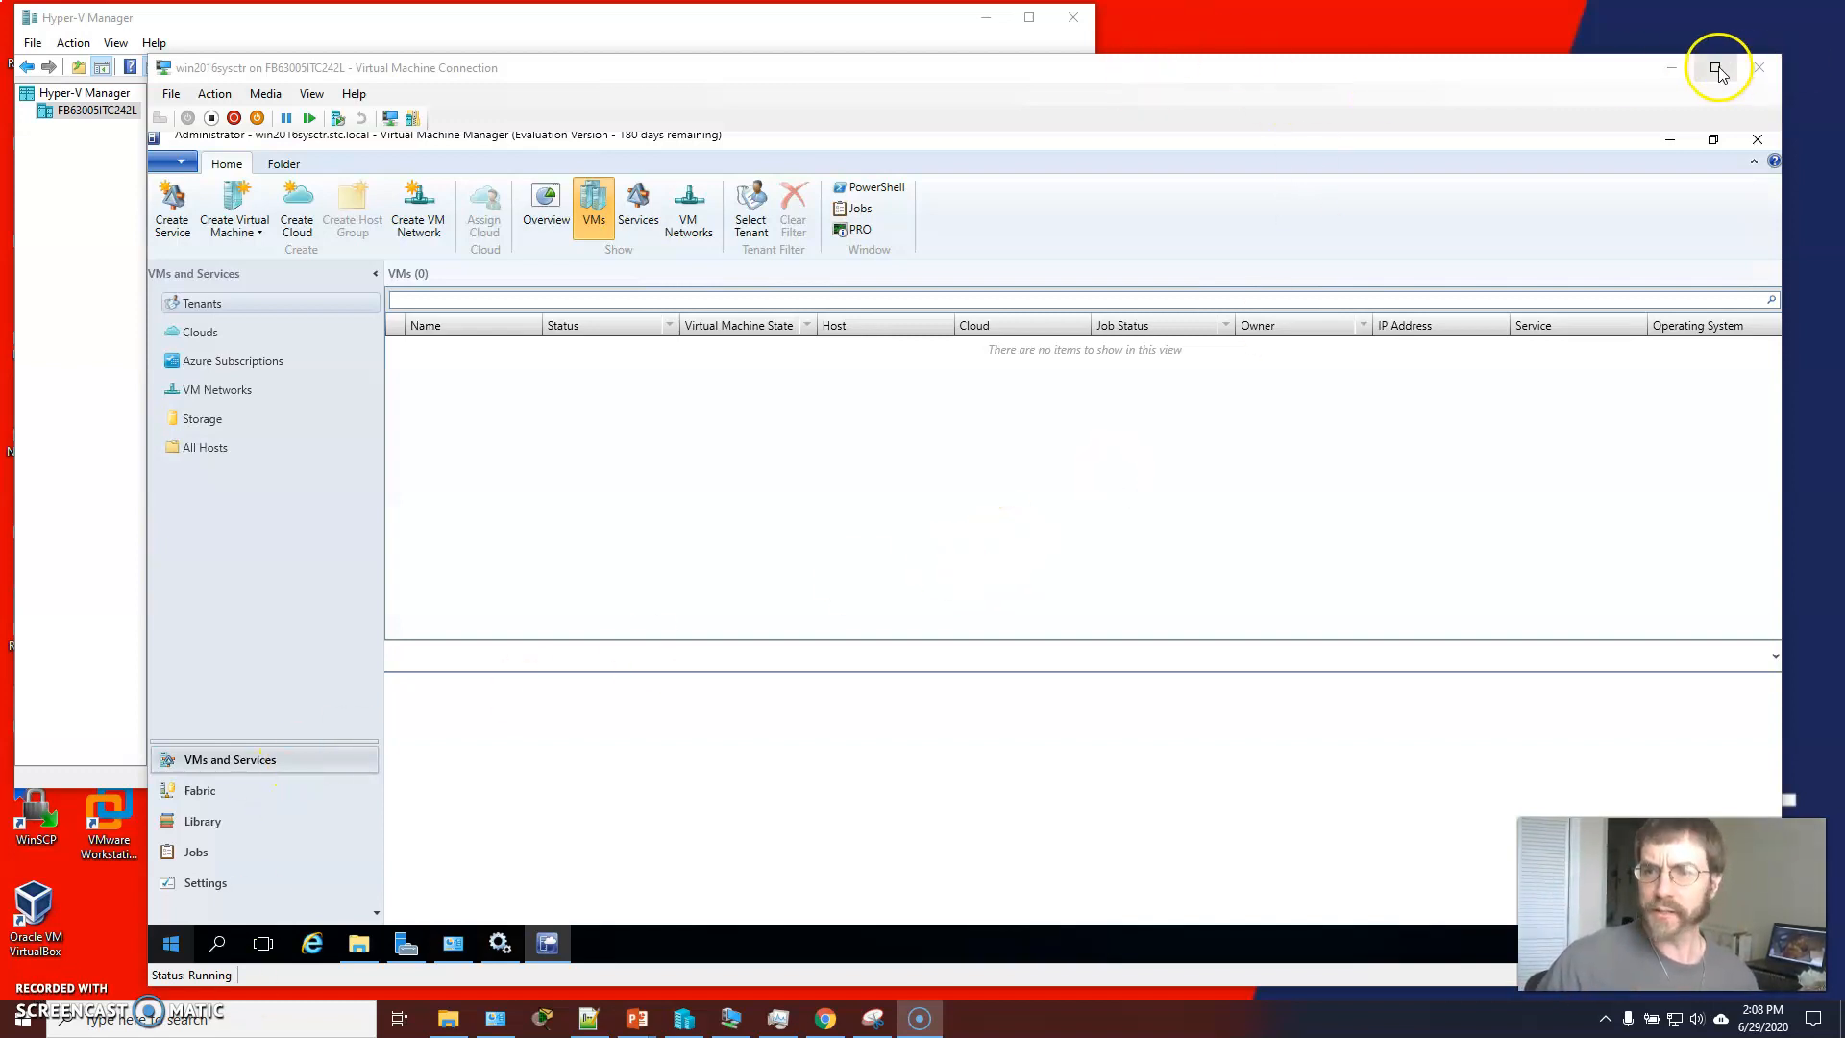
Step: Maximize and then restore the virtual machine connection window
left_click(1717, 67)
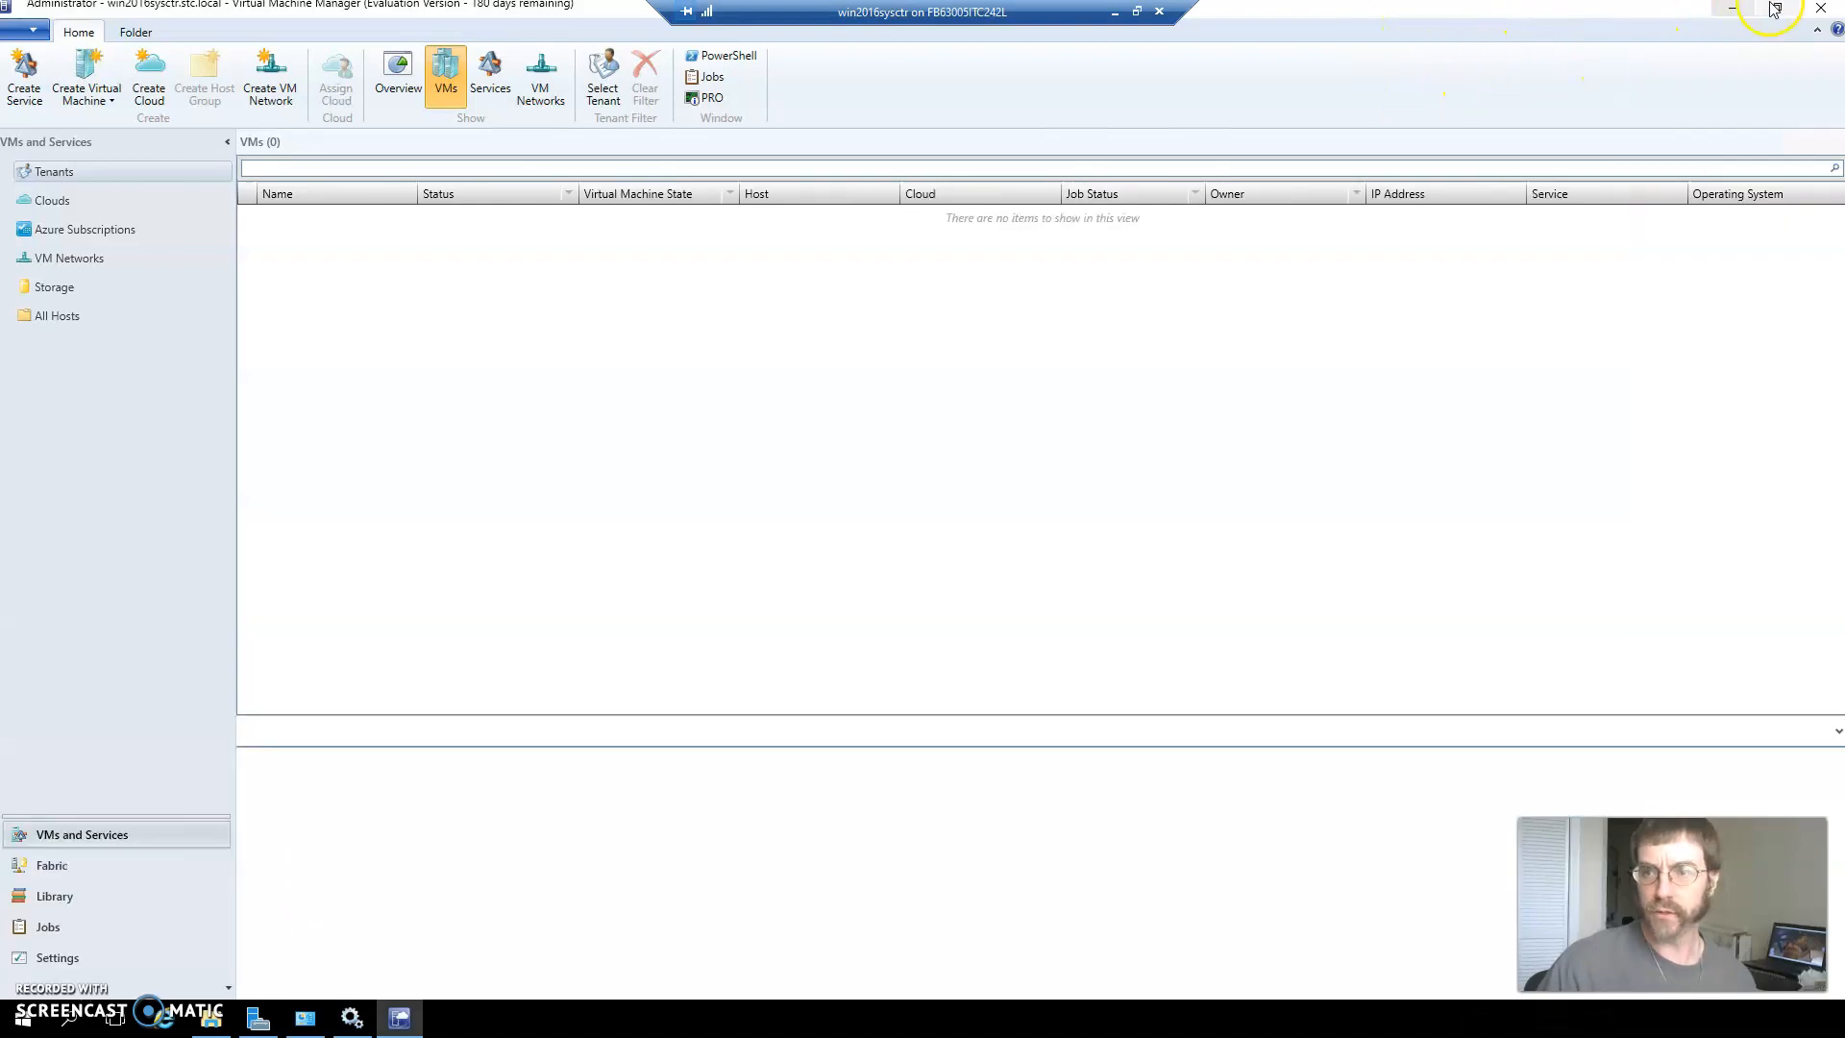
left_click(1136, 11)
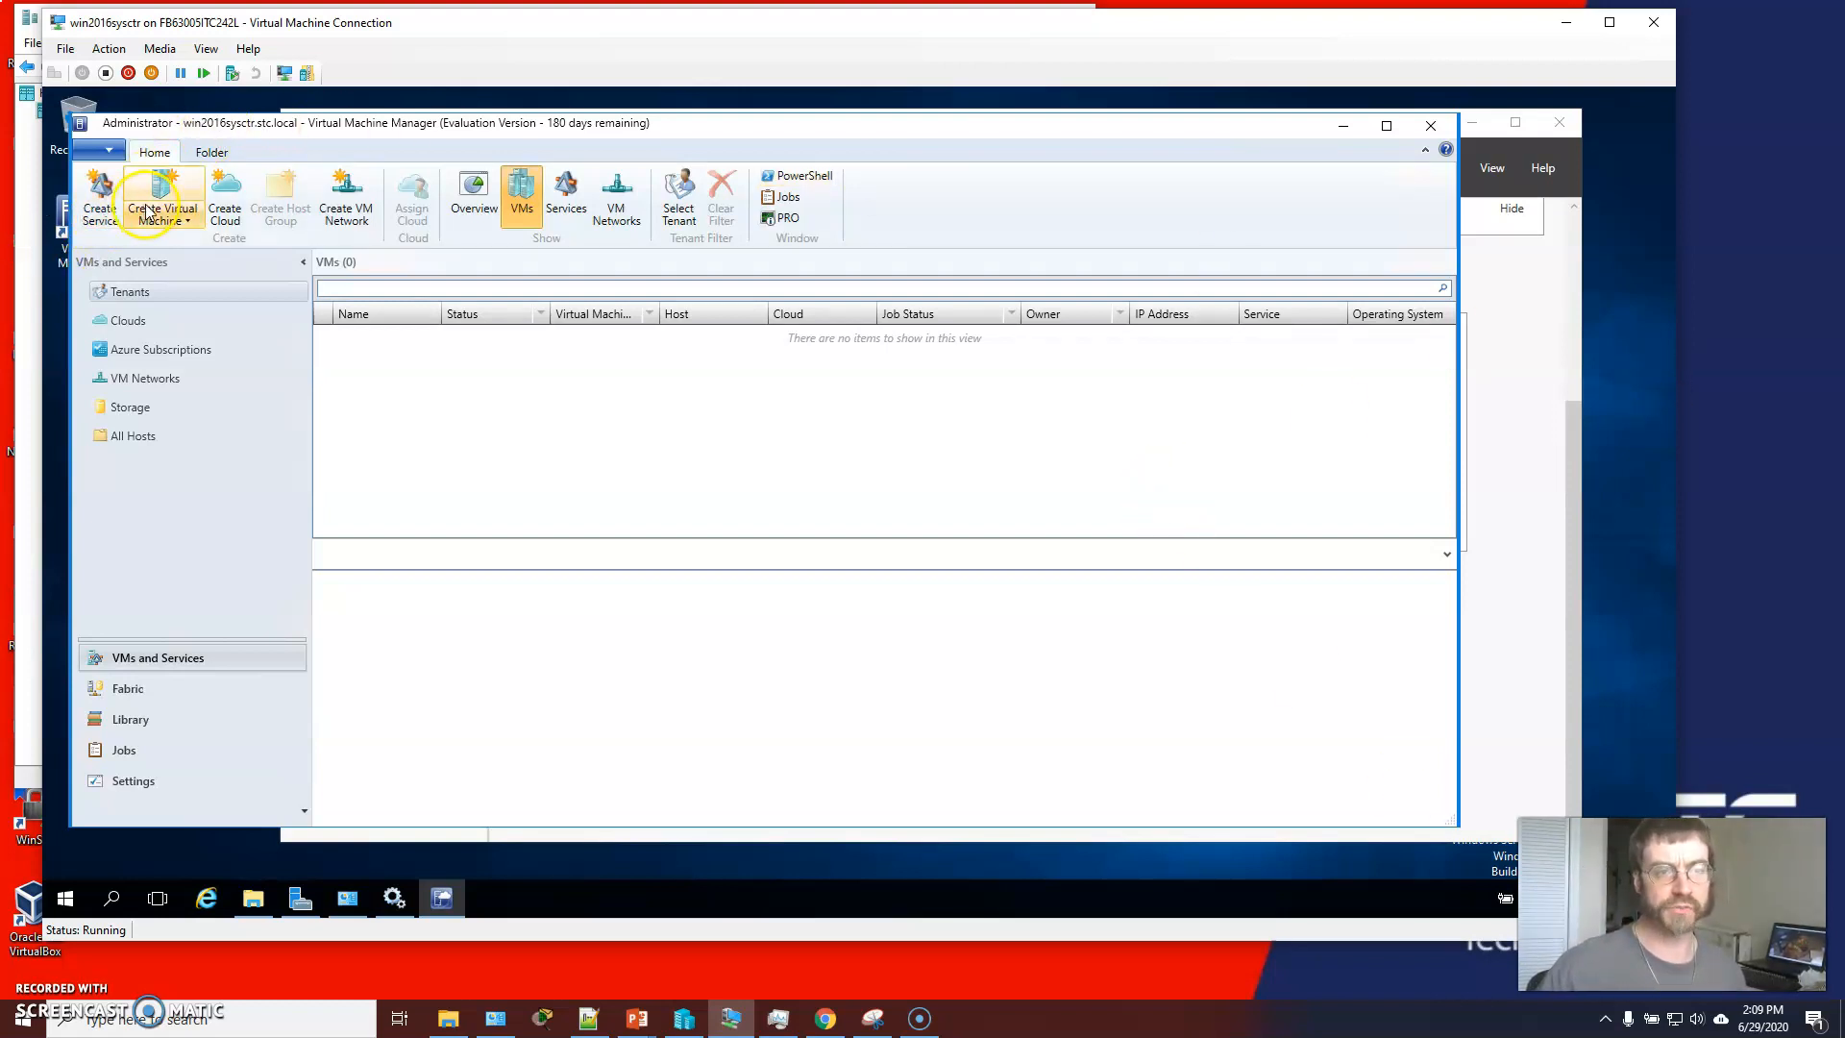
mouse_move(271, 222)
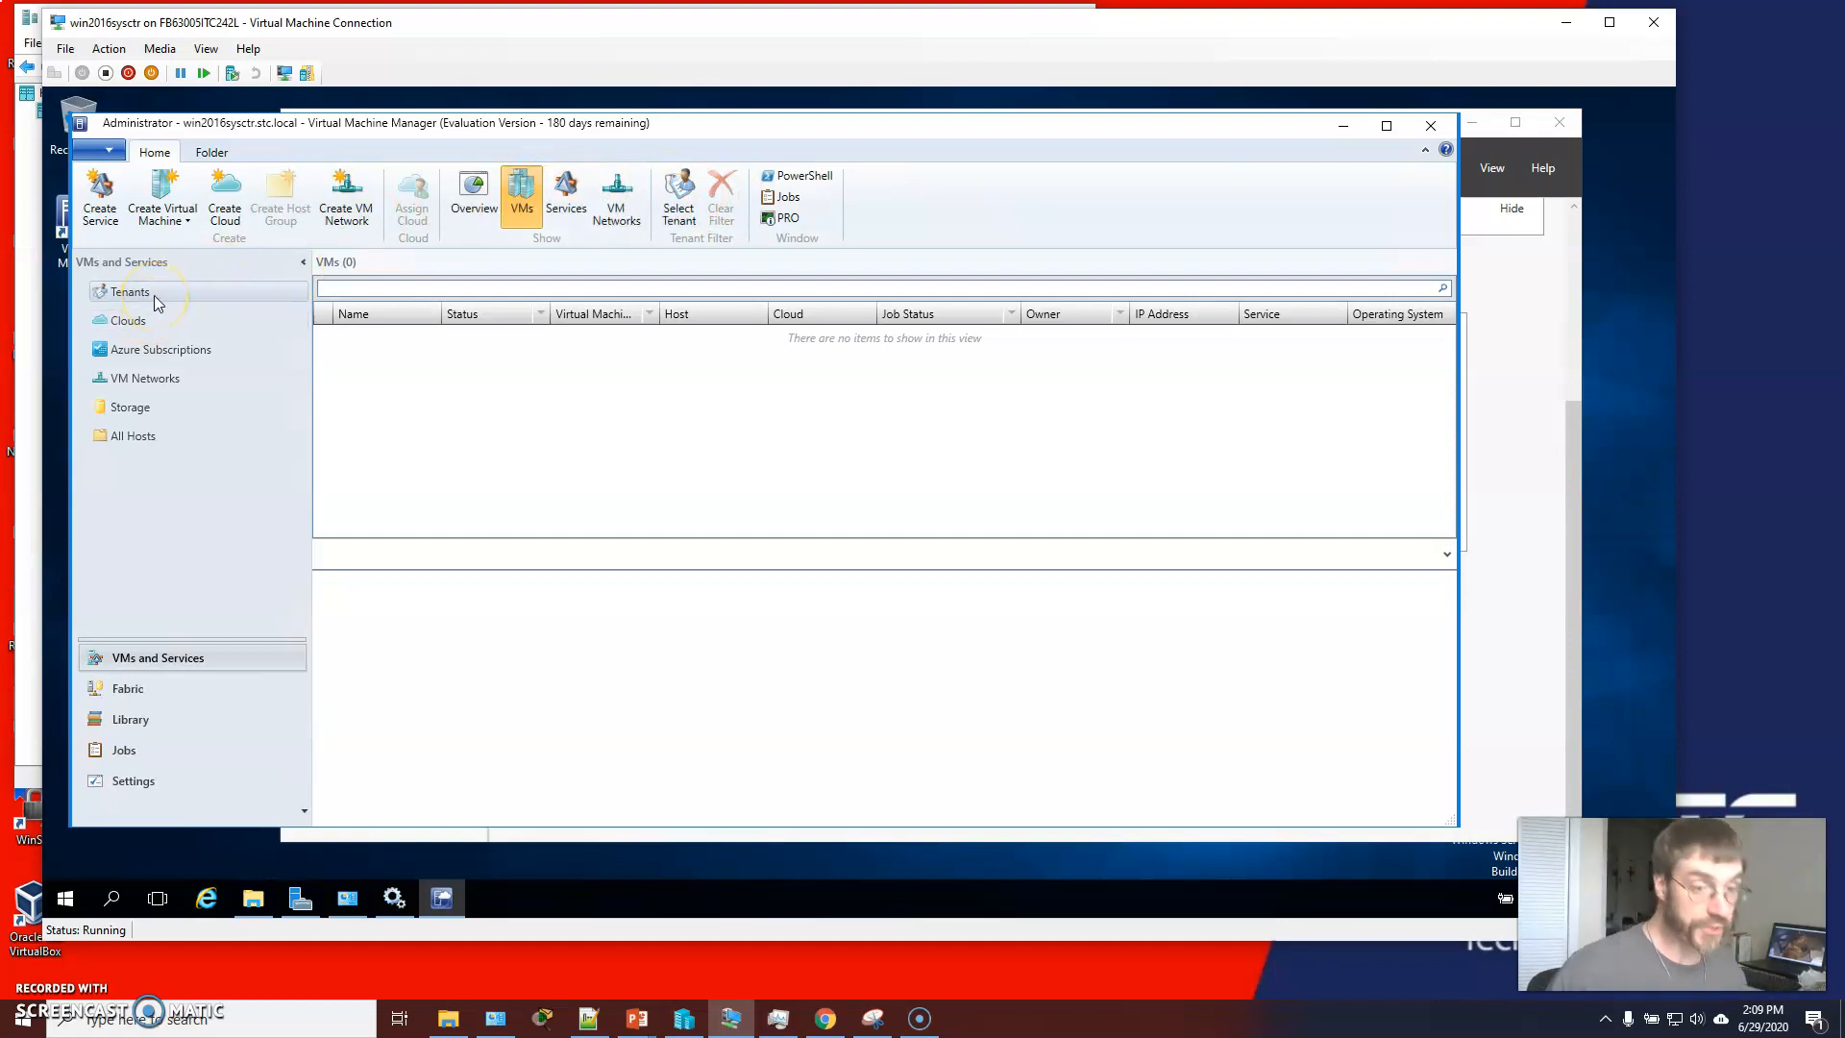
mouse_move(162, 198)
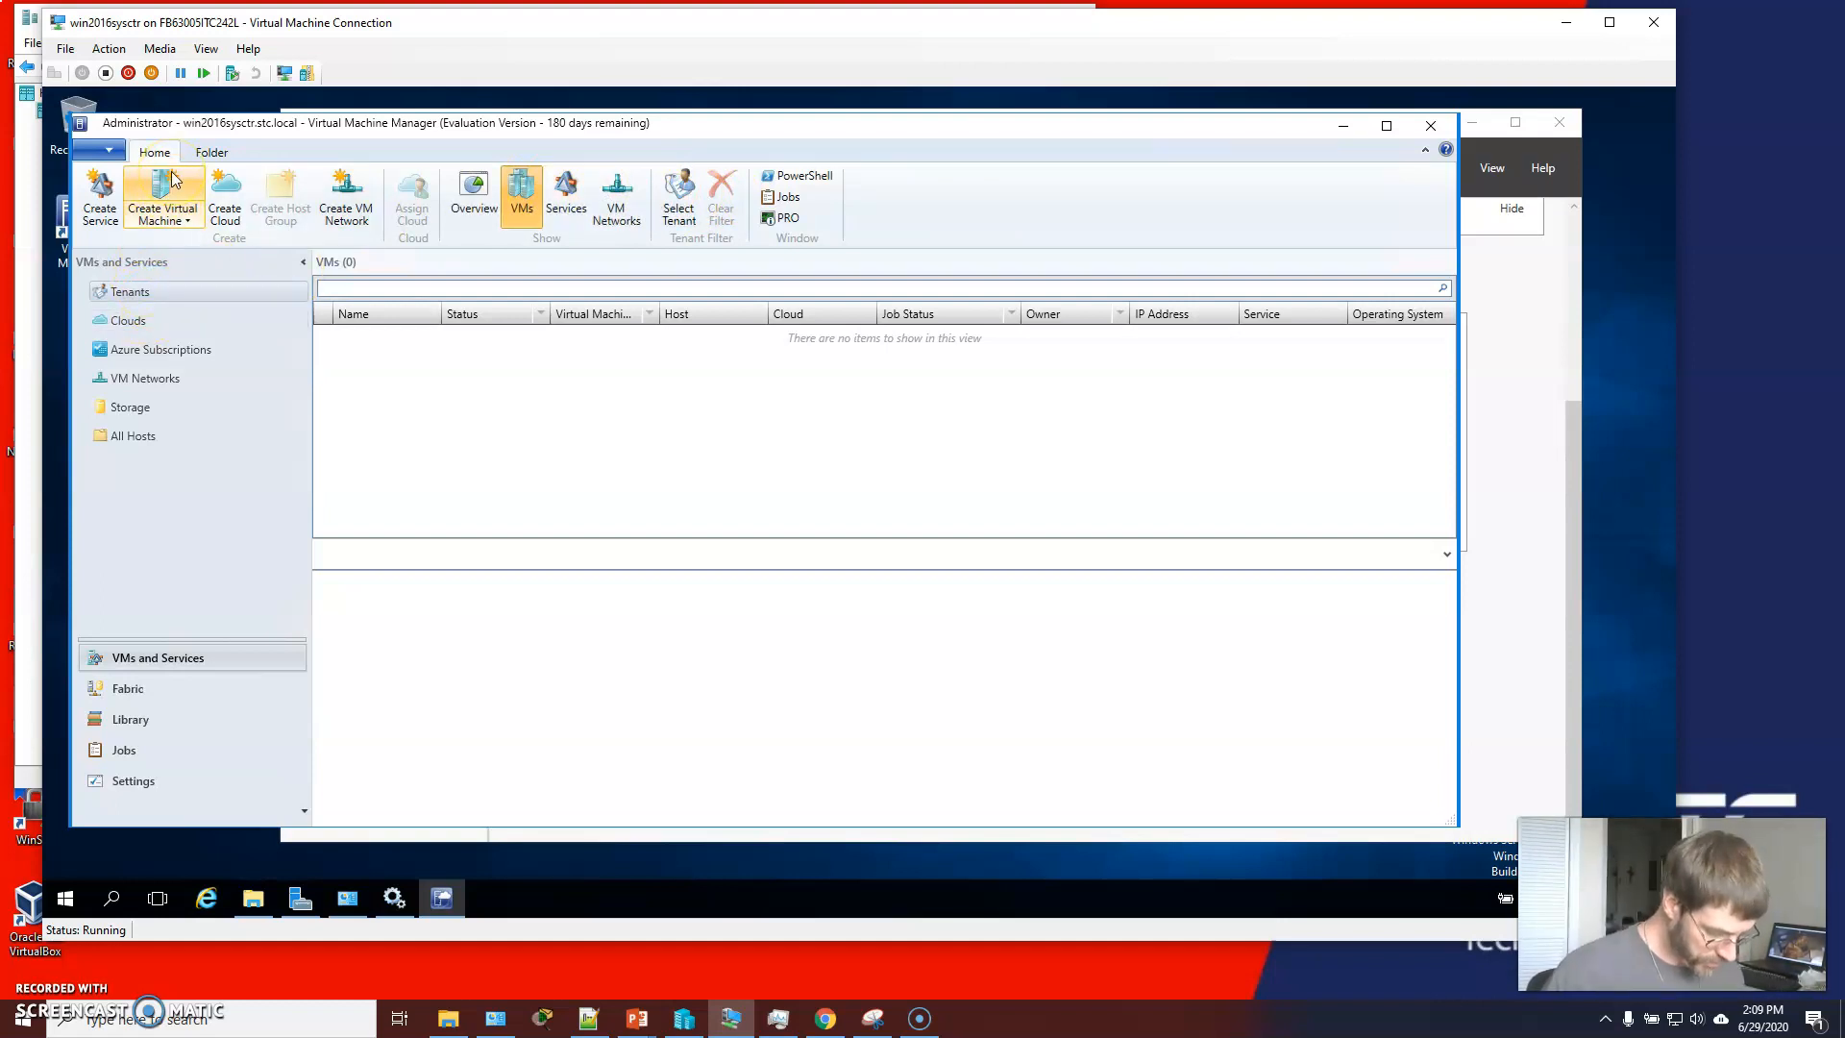
mouse_move(163, 197)
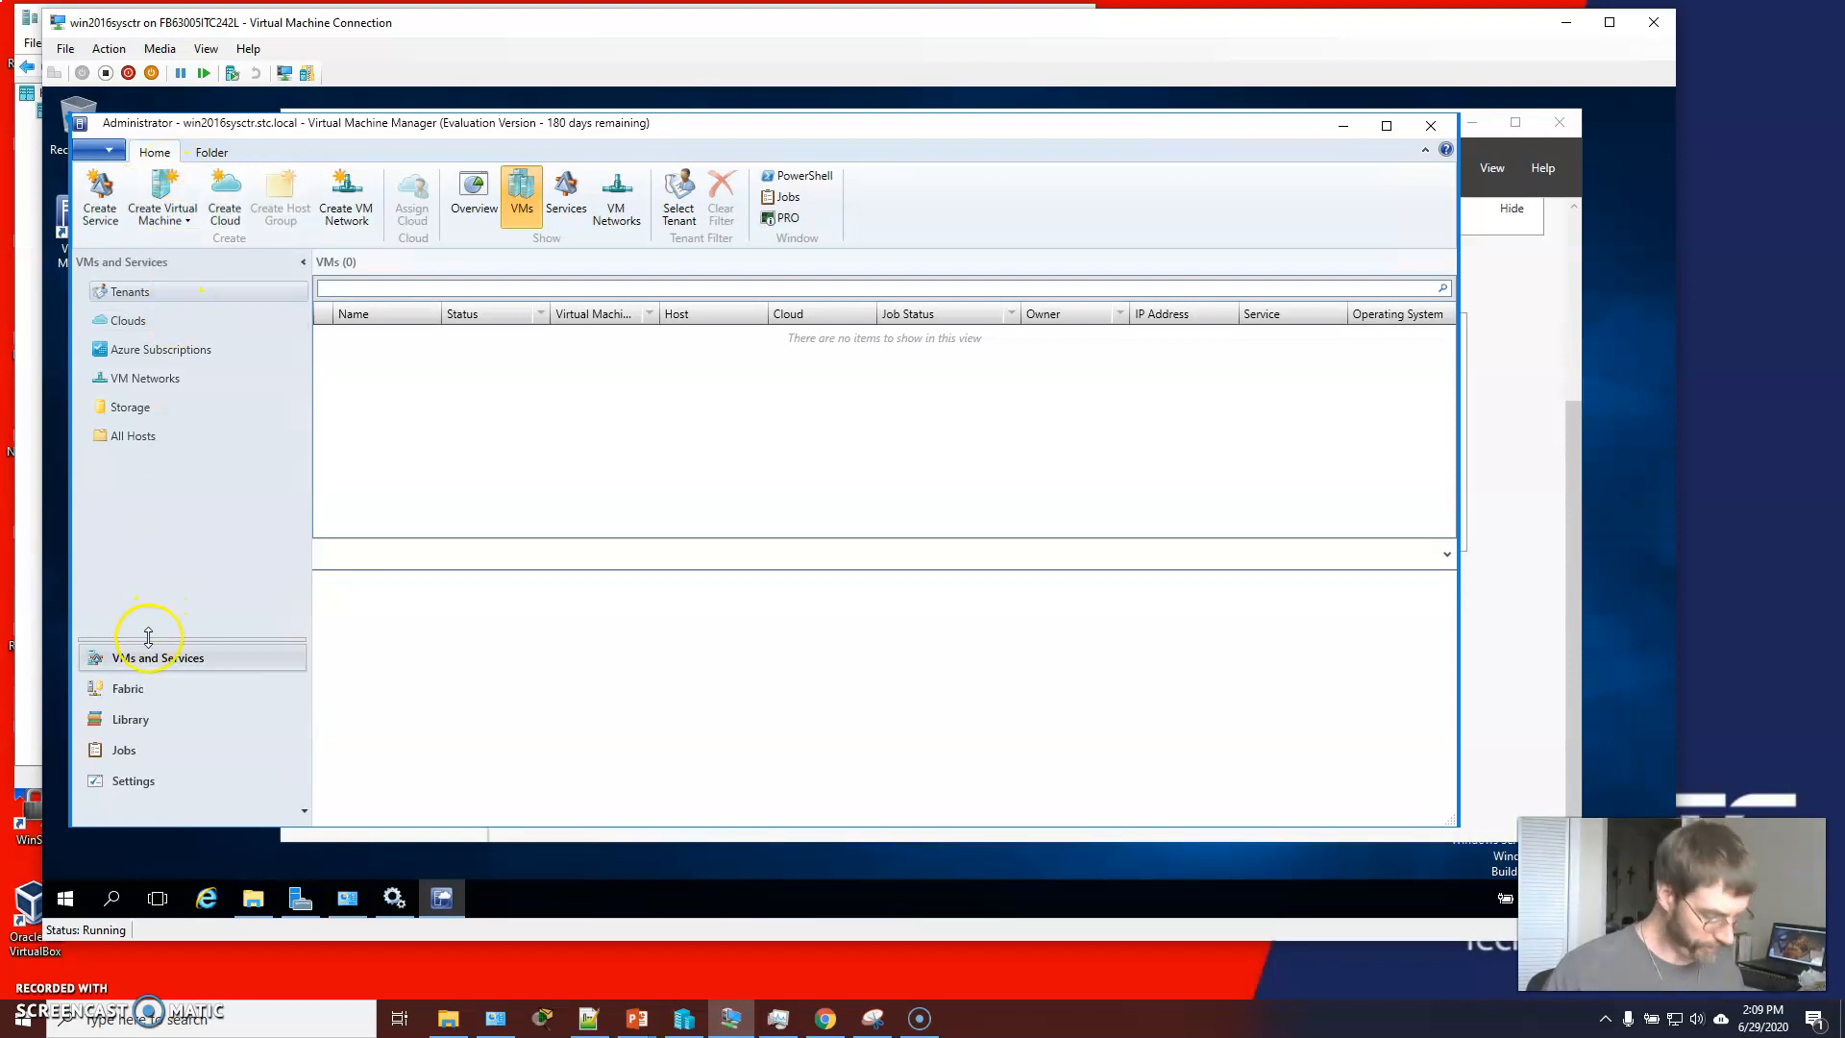
mouse_move(141, 665)
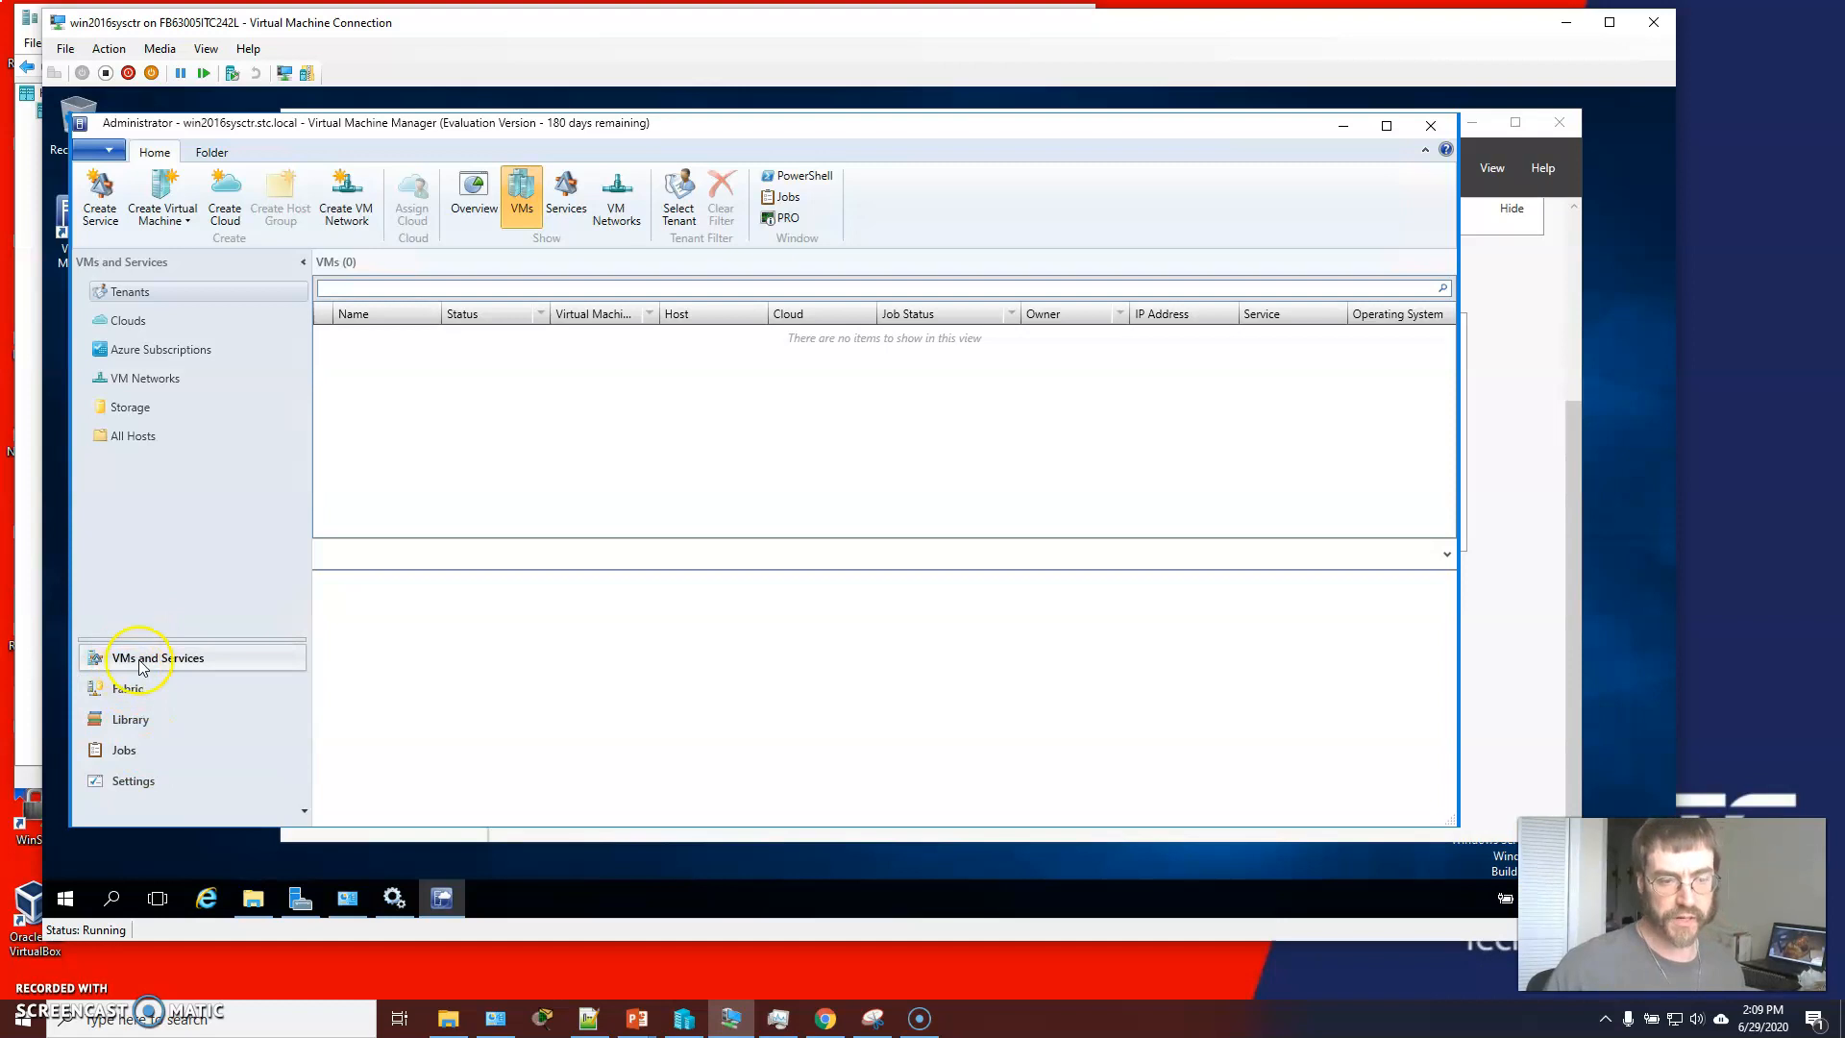
mouse_move(158, 656)
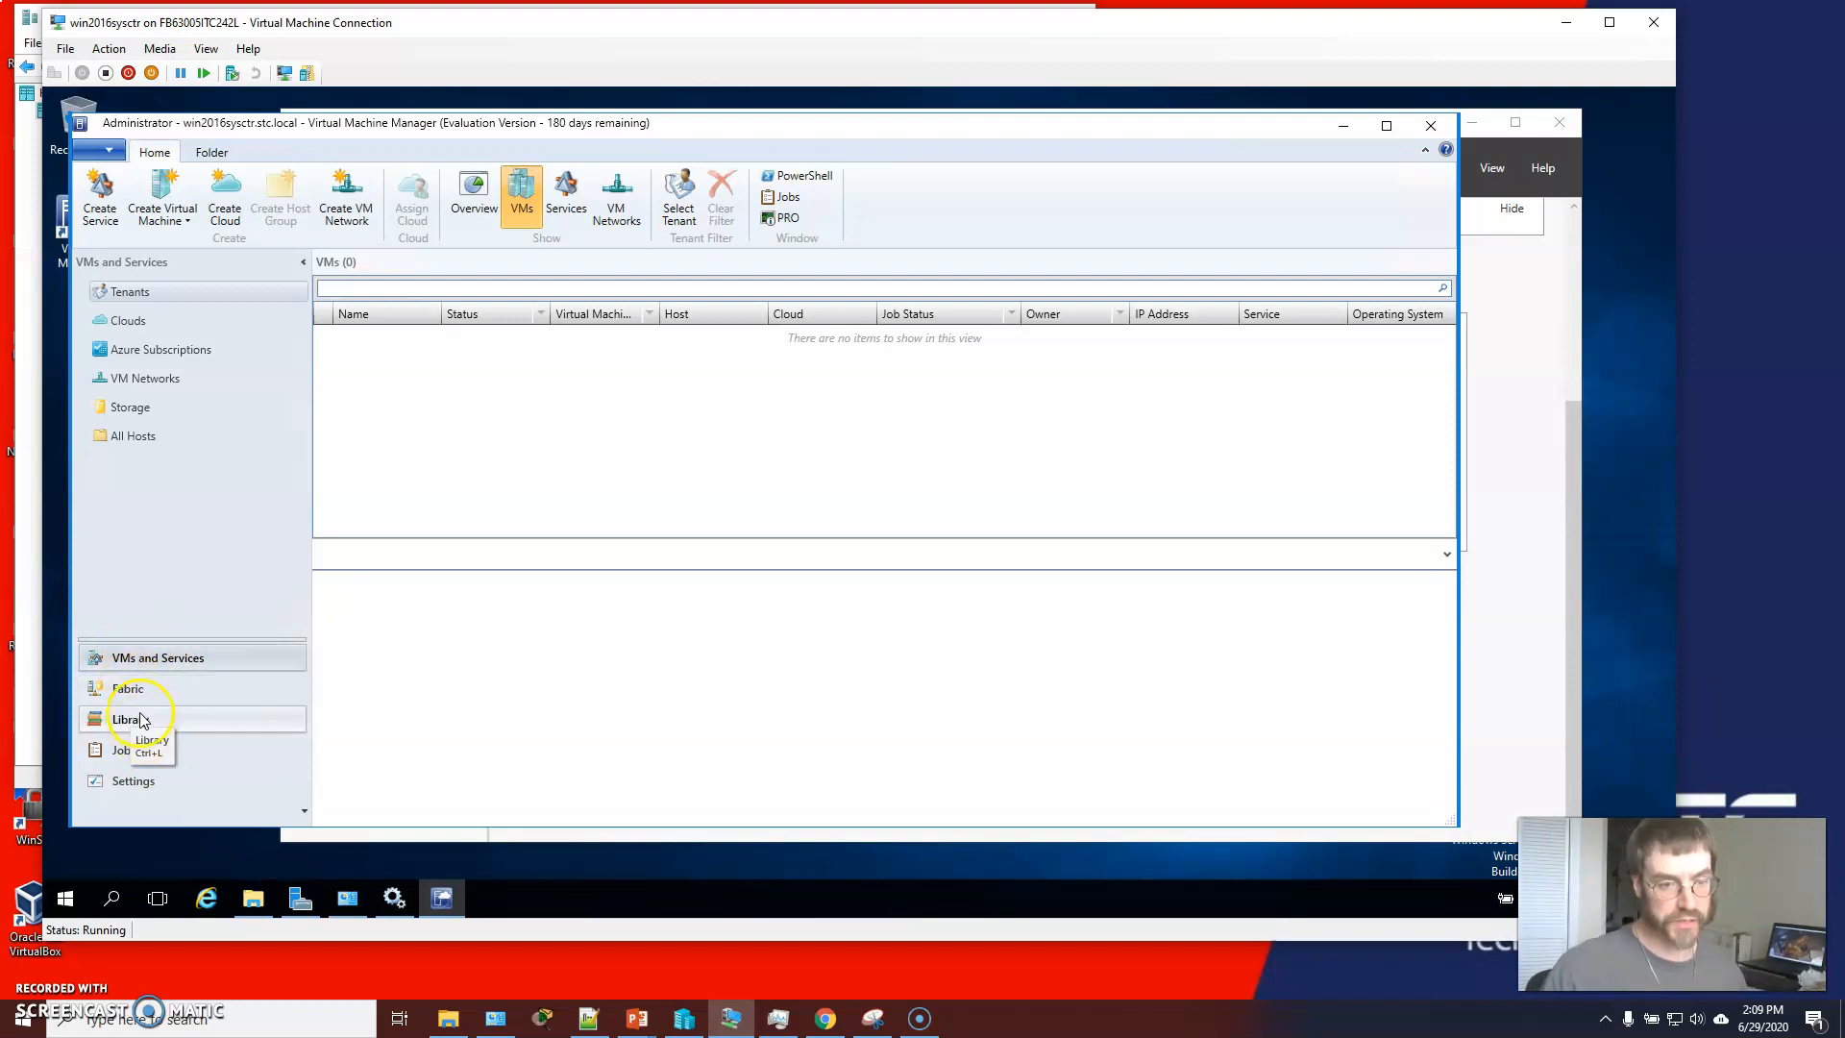
mouse_move(258, 657)
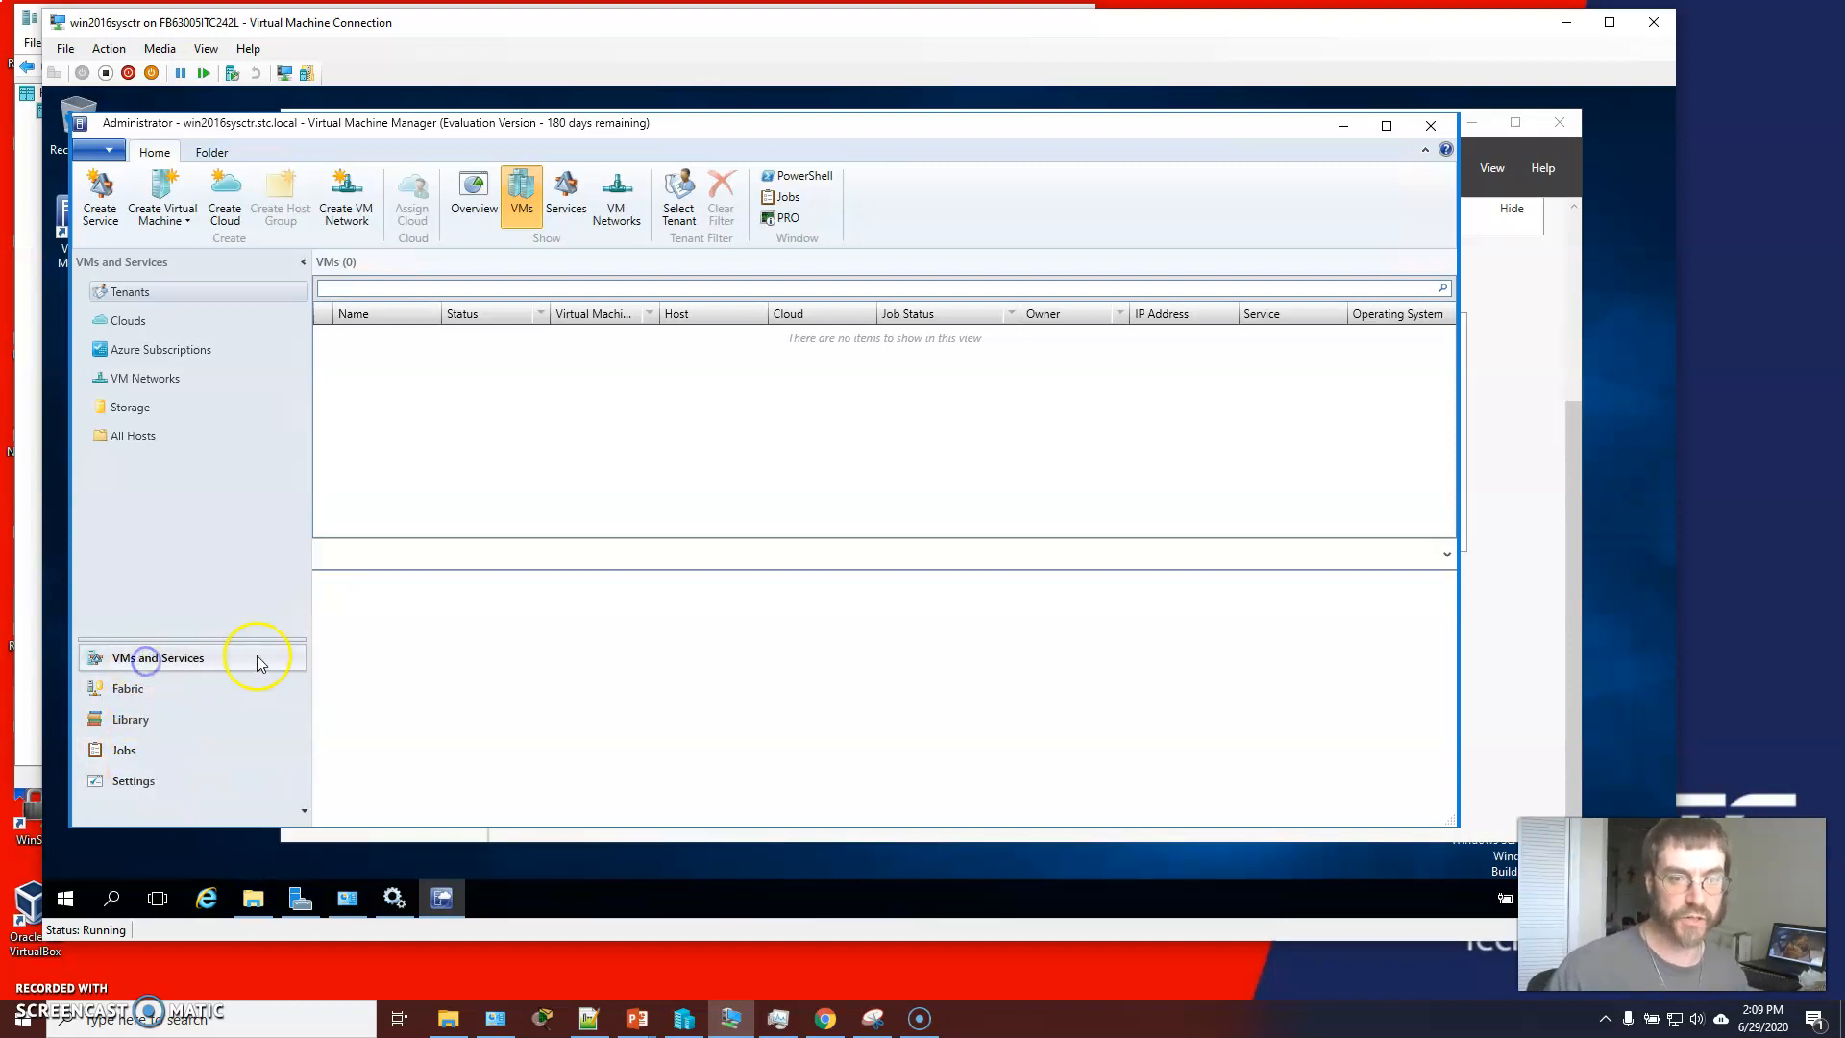
mouse_move(218, 638)
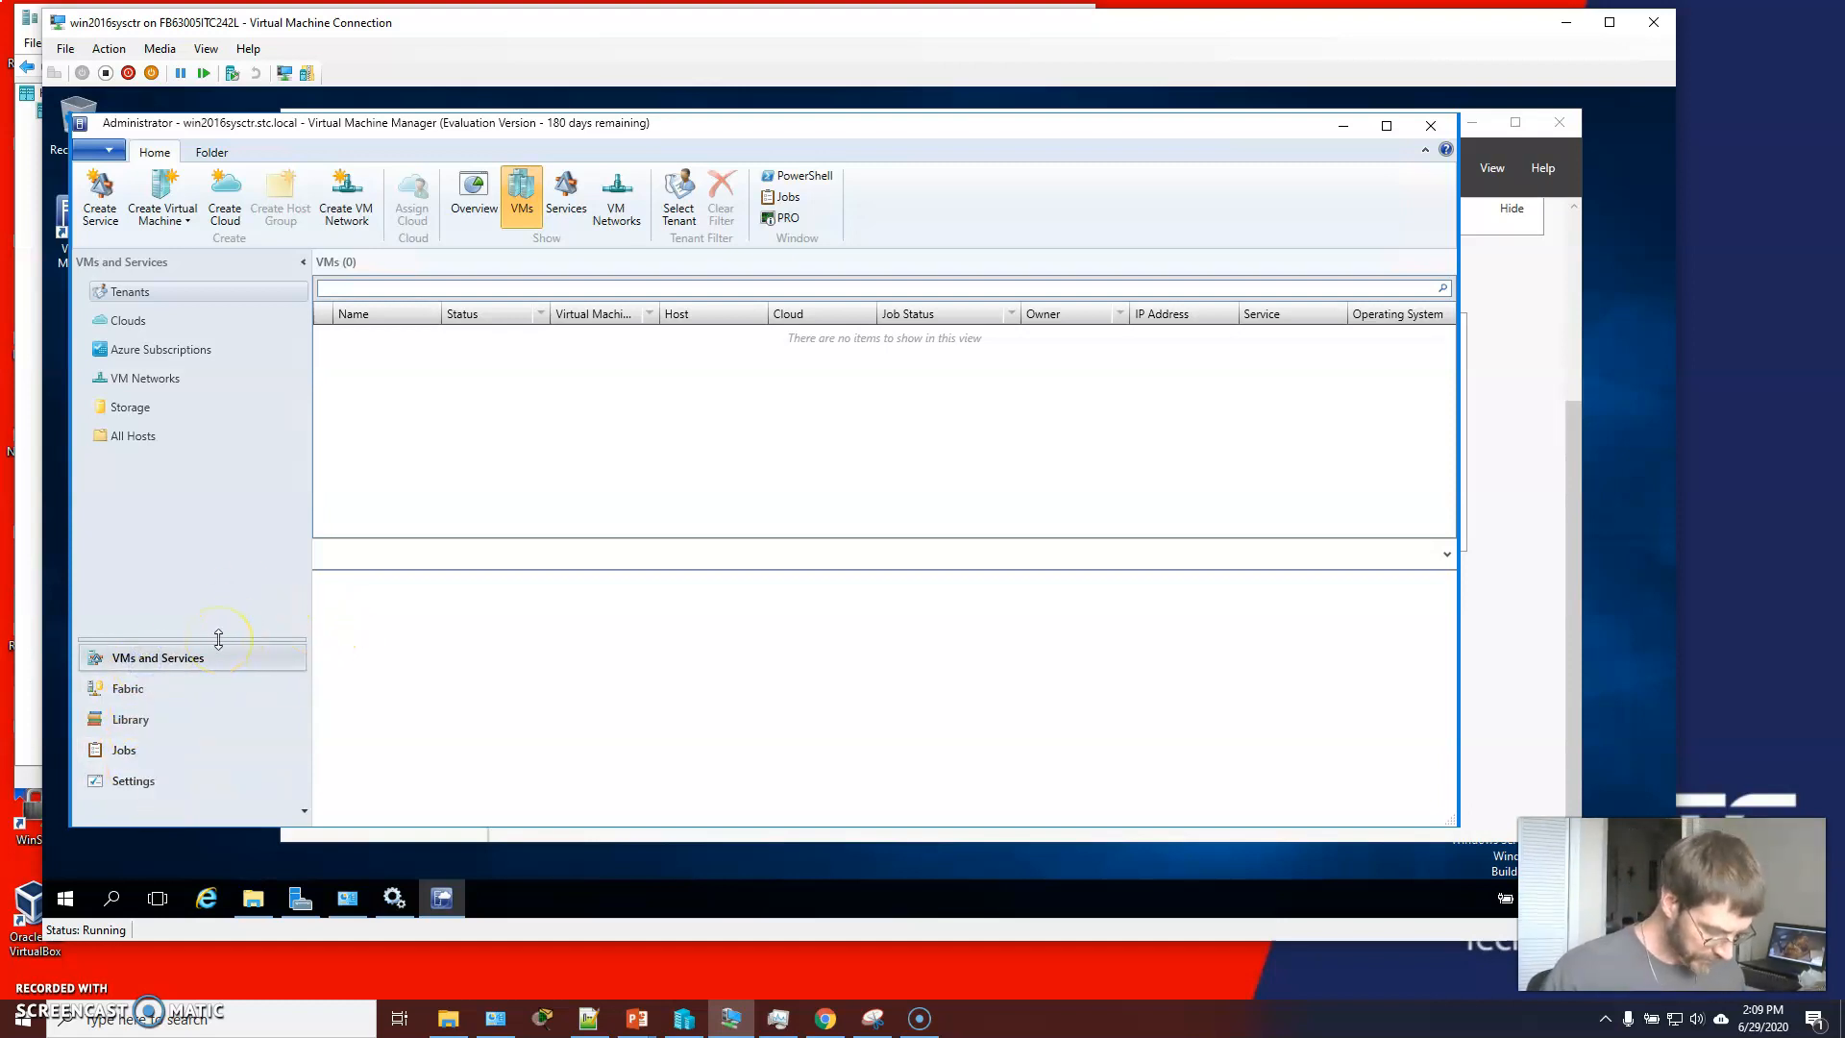
mouse_move(210, 639)
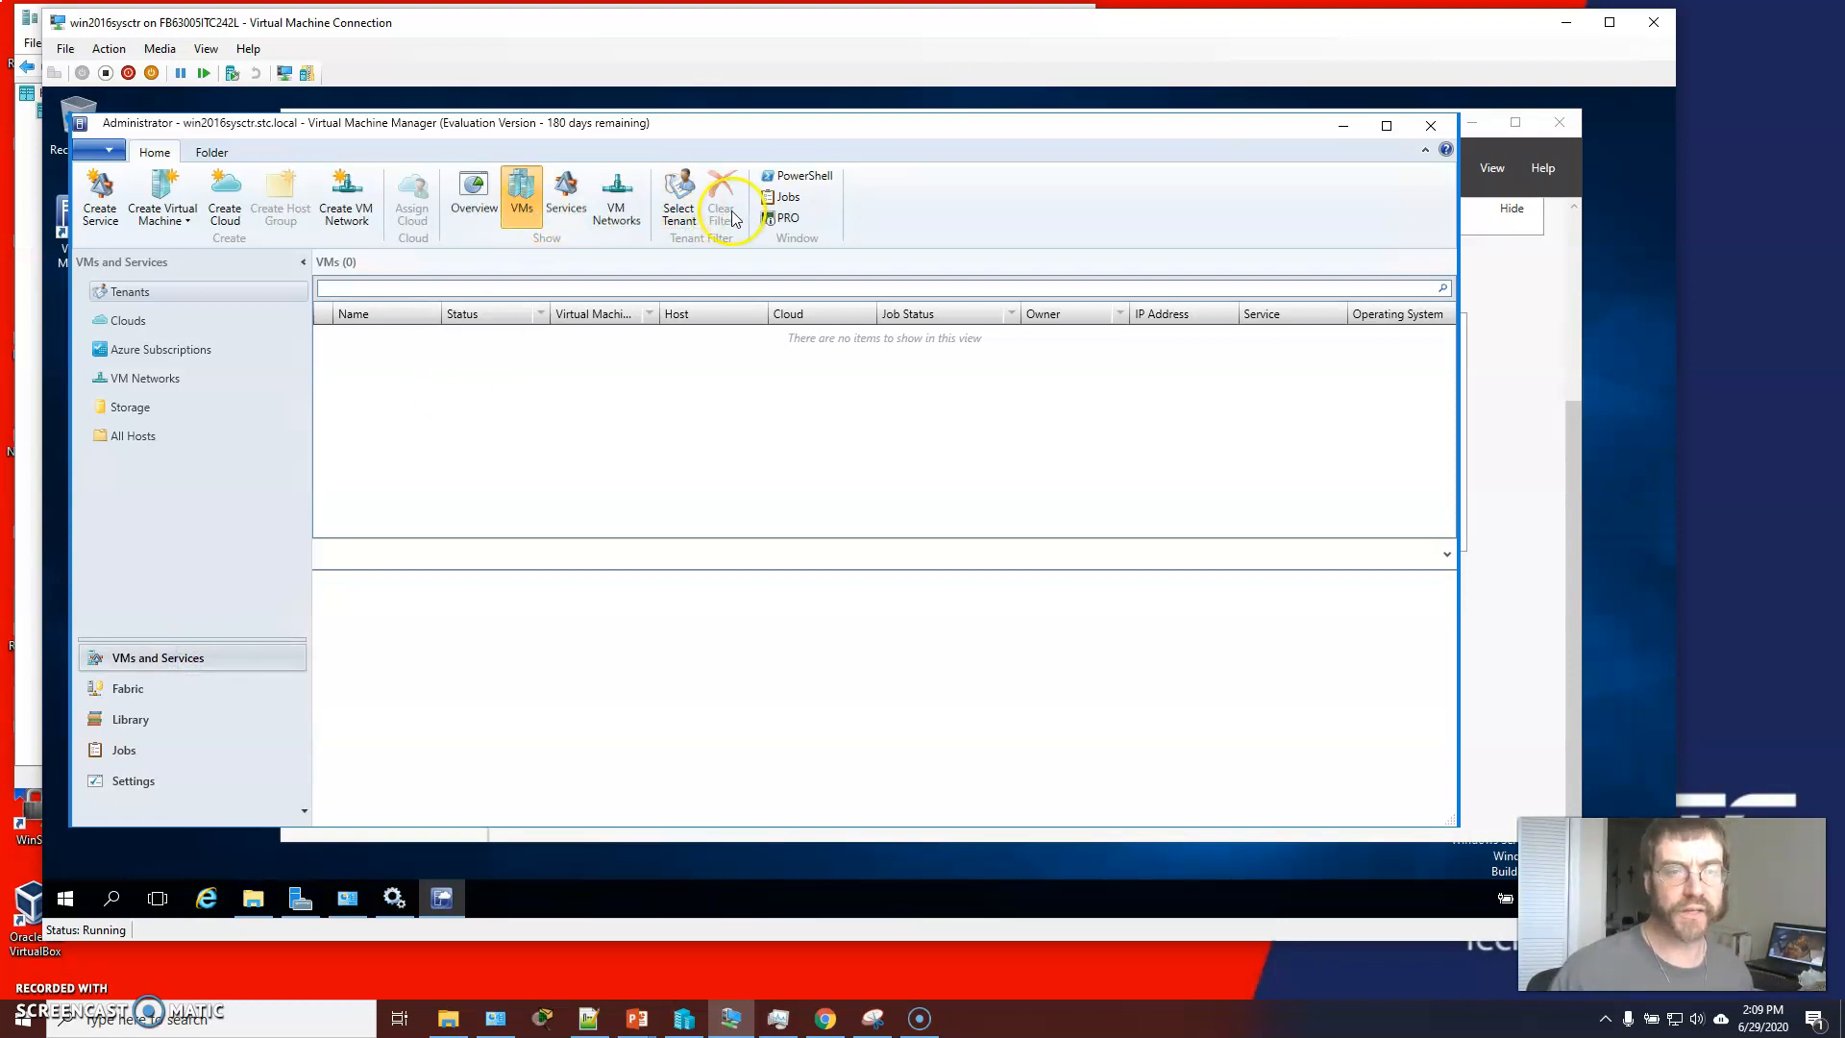
mouse_move(282, 194)
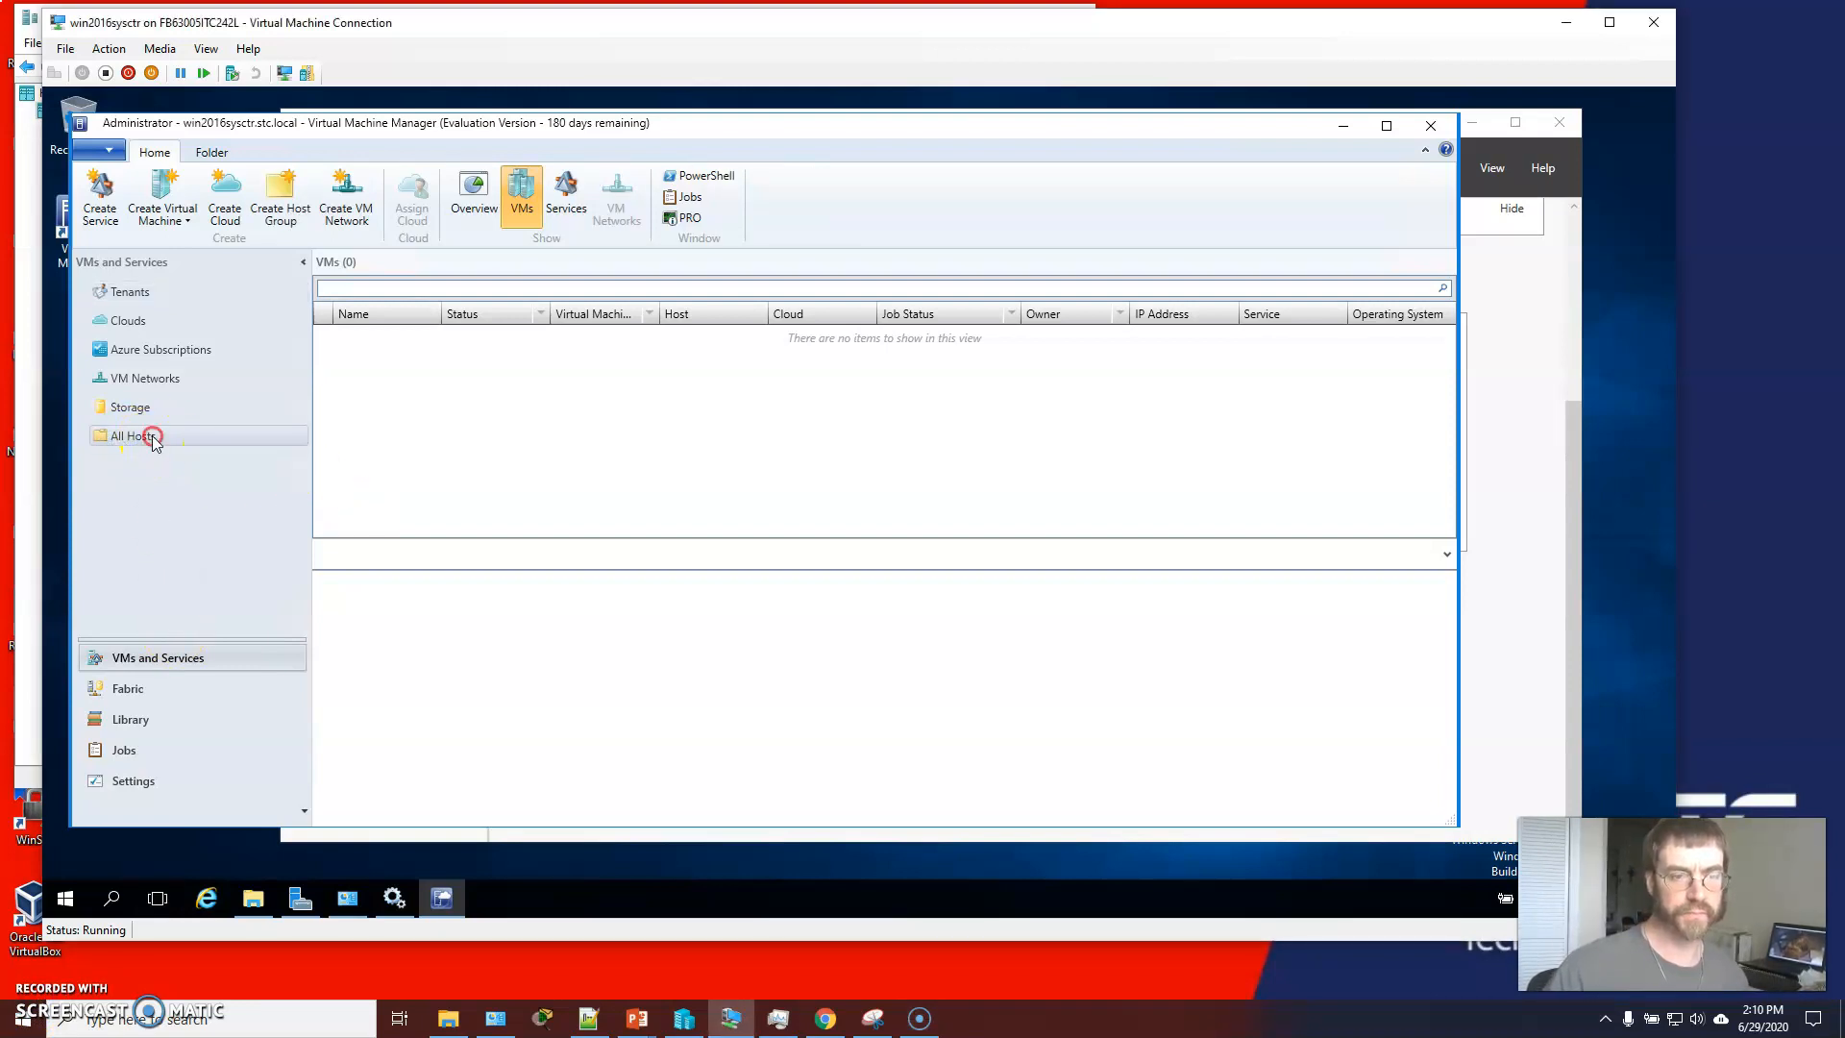
Step: Add Hyper-V Hosts and Clusters from All Hosts, advancing past Resource Location
right_click(132, 435)
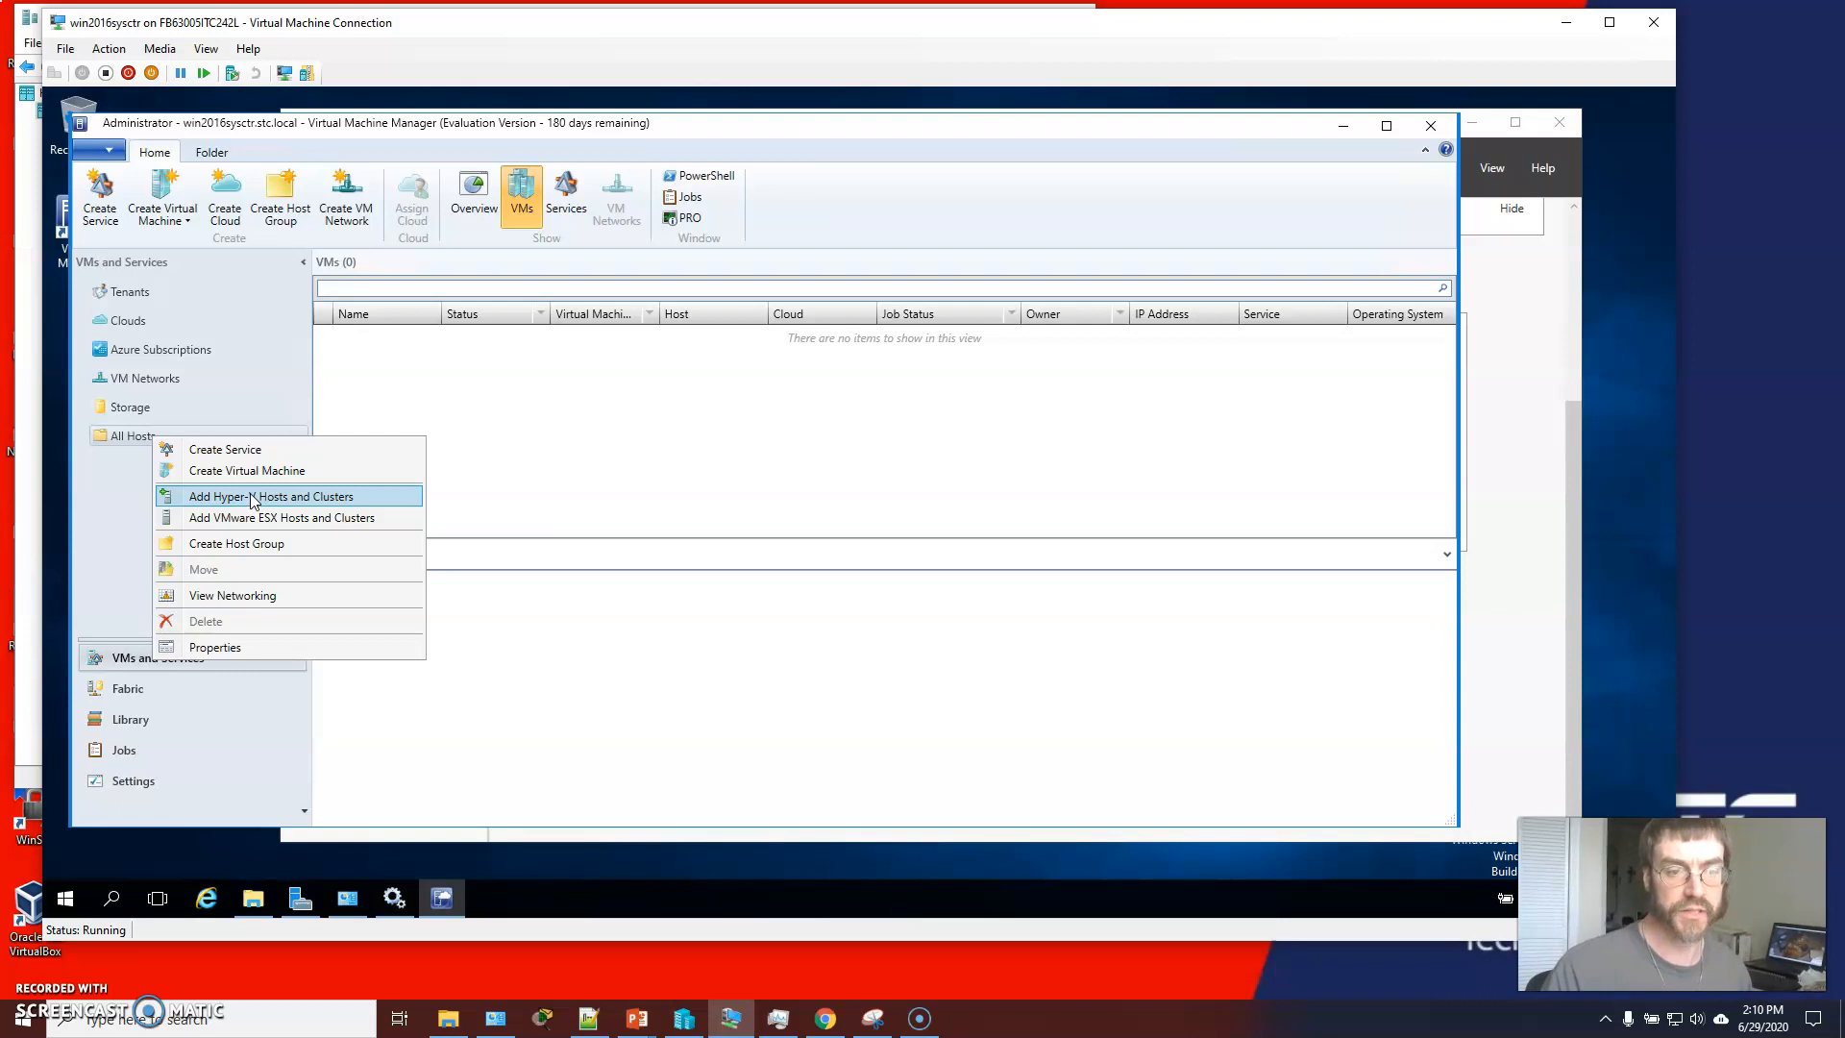
left_click(271, 495)
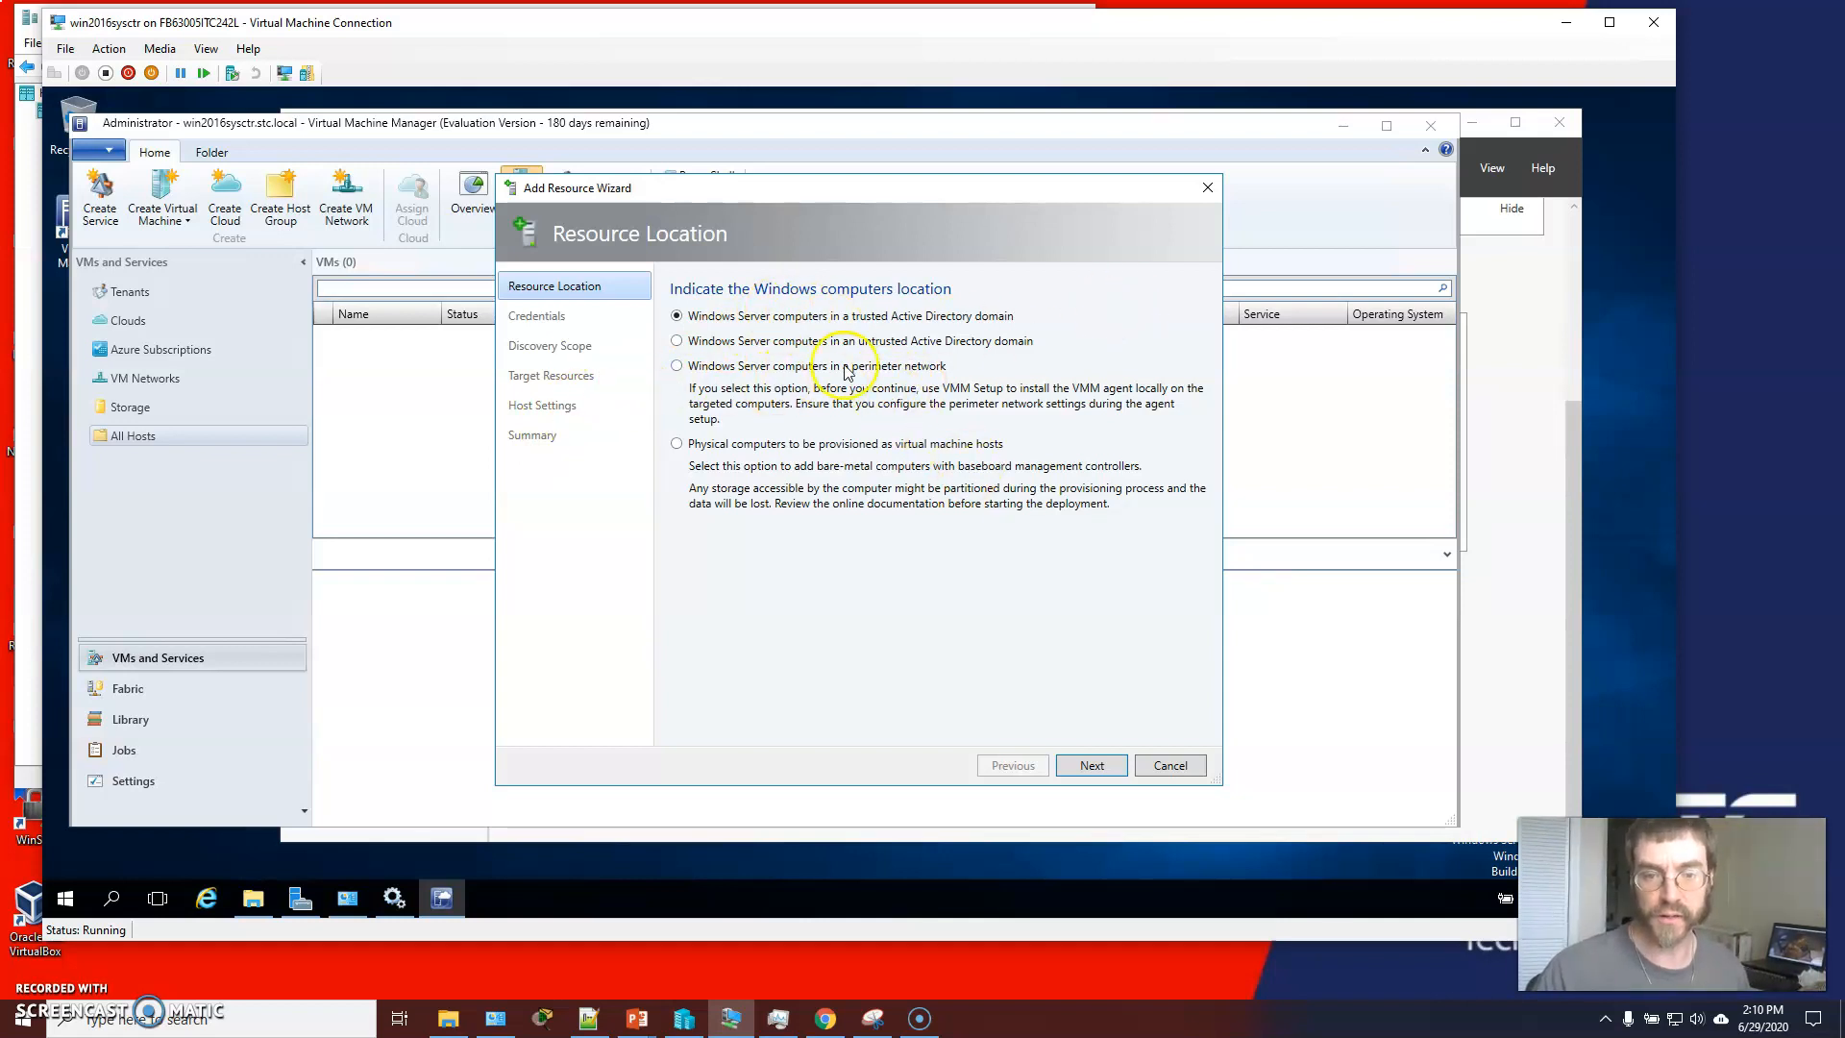
left_click(1089, 765)
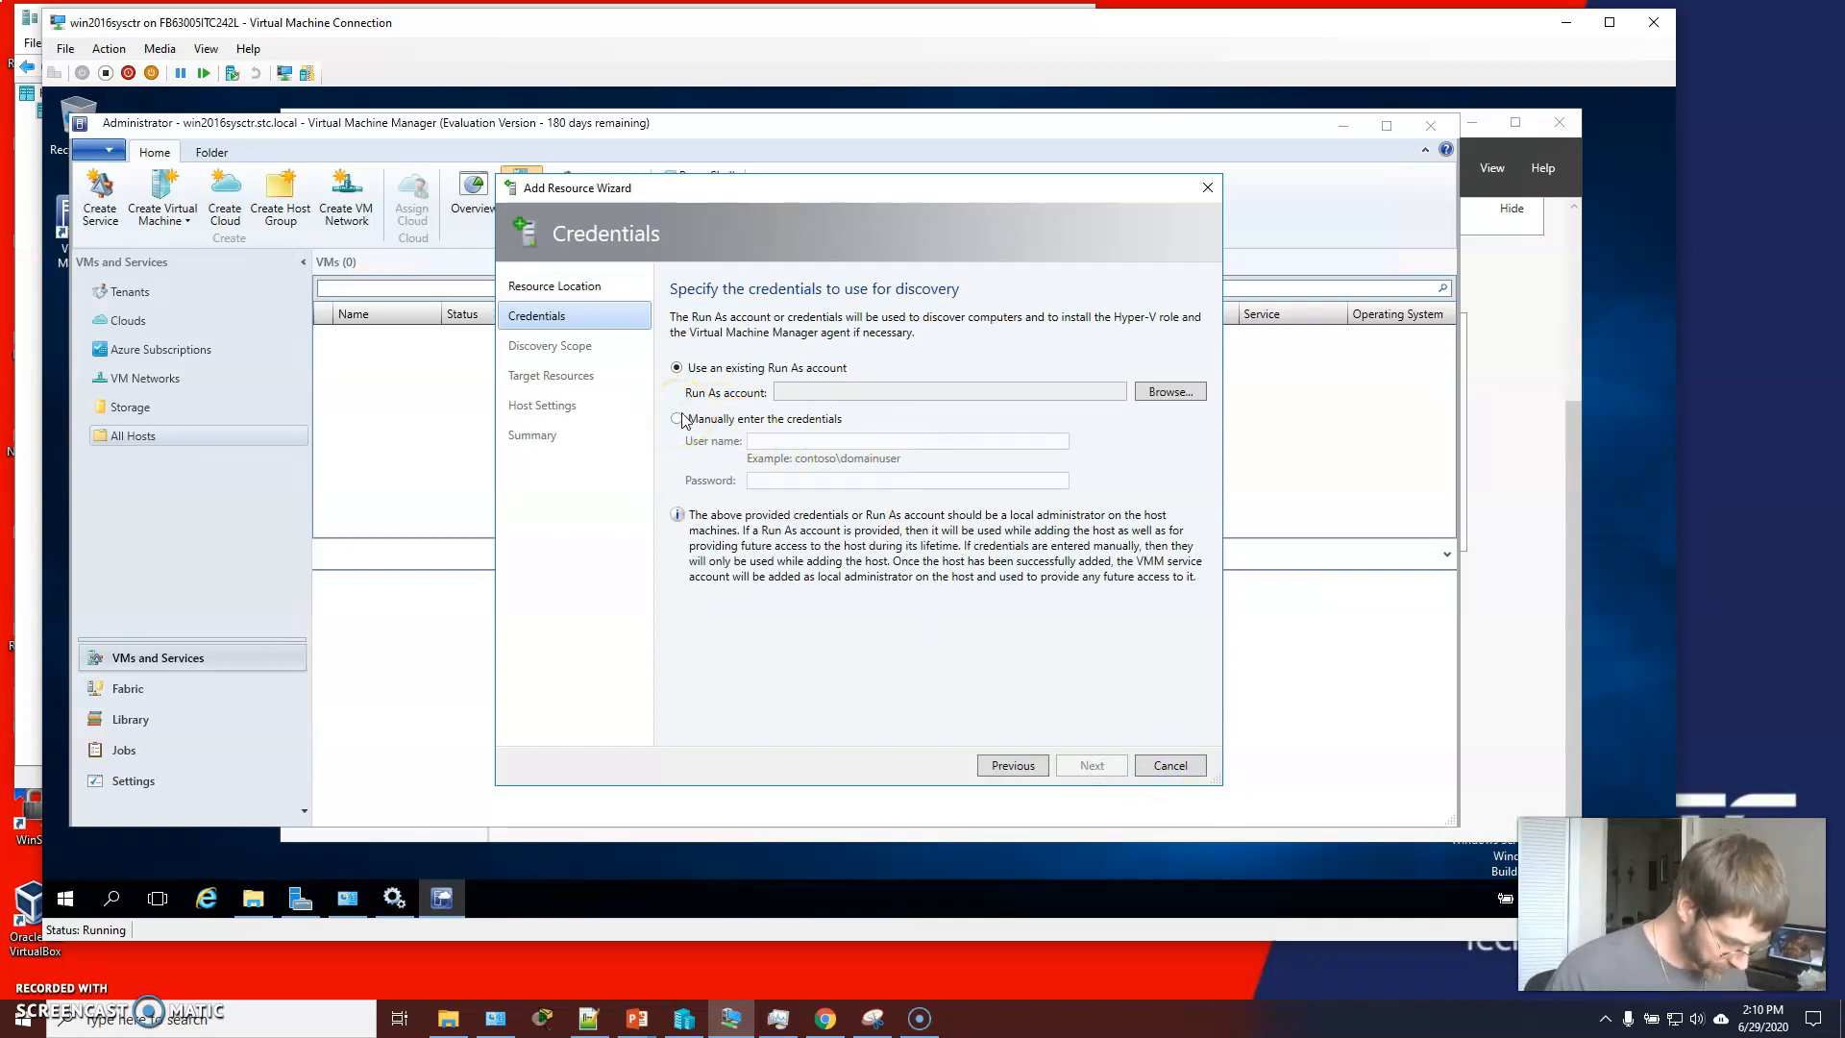
Step: Manually enter credentials stc\administrator with its password in the Add Resource Wizard
left_click(676, 418)
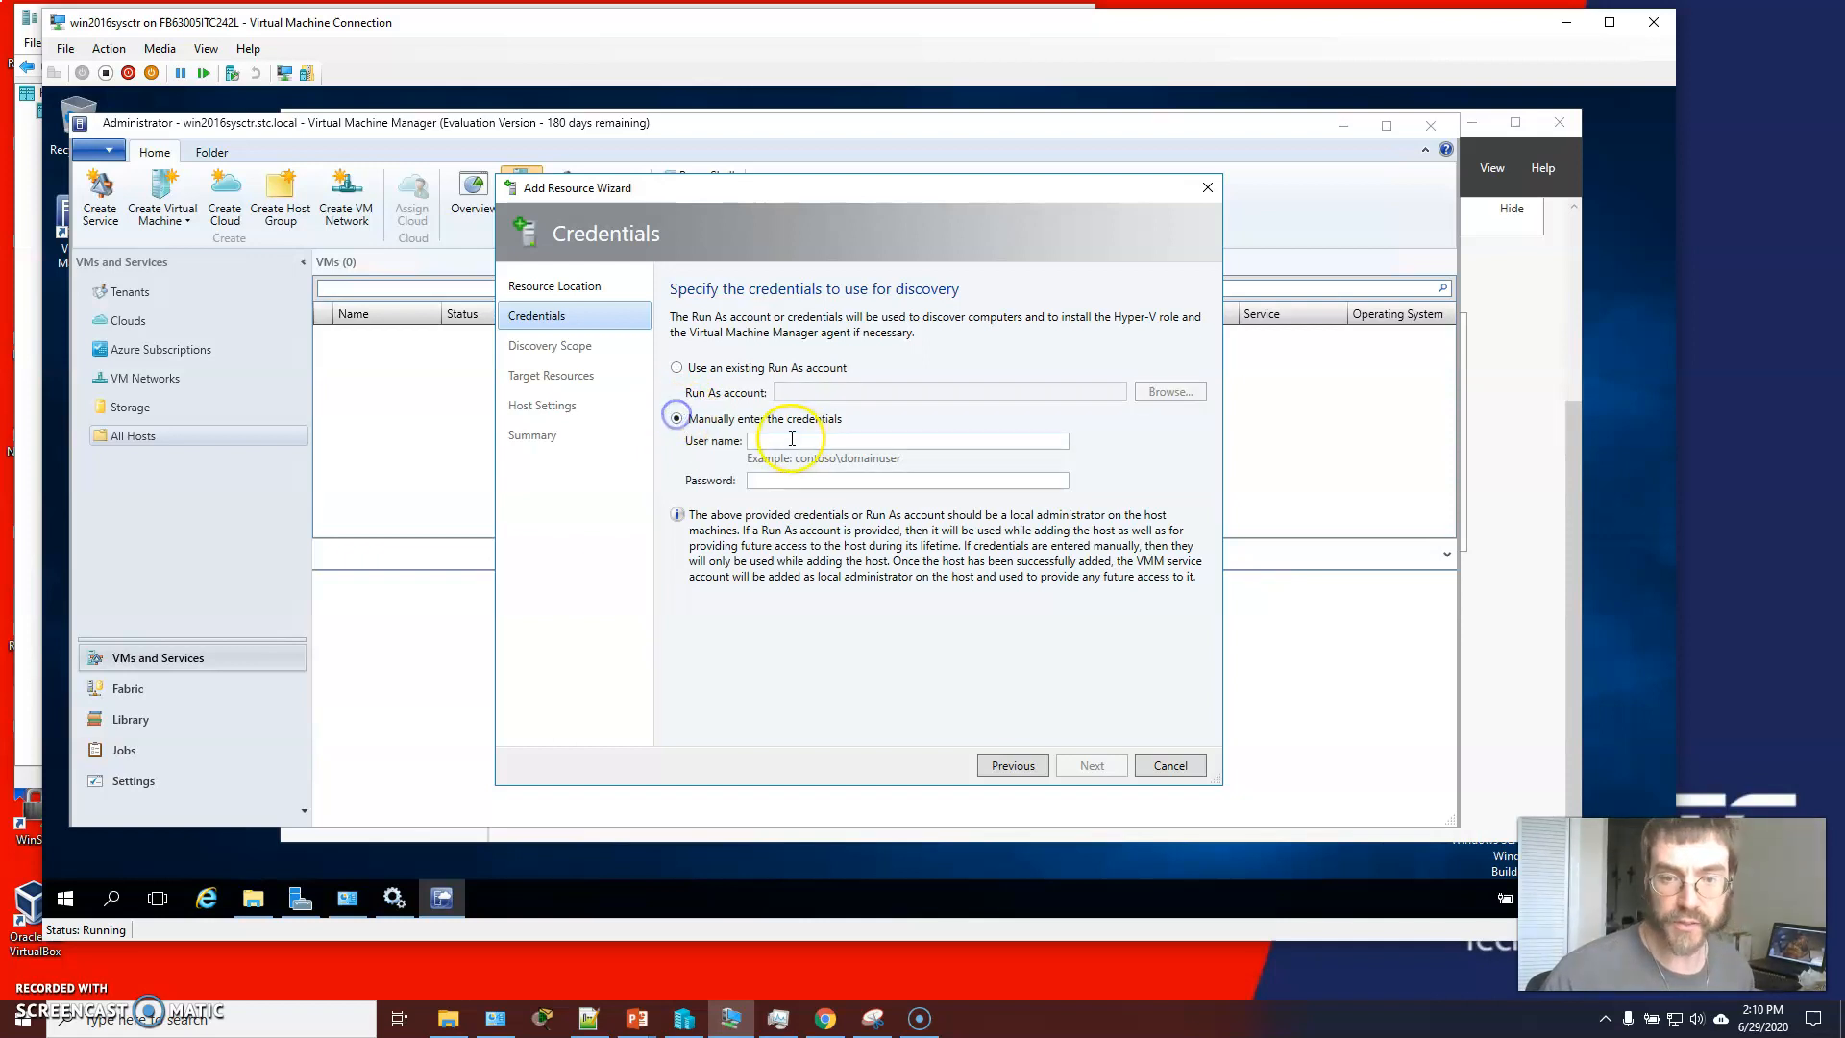
type("s")
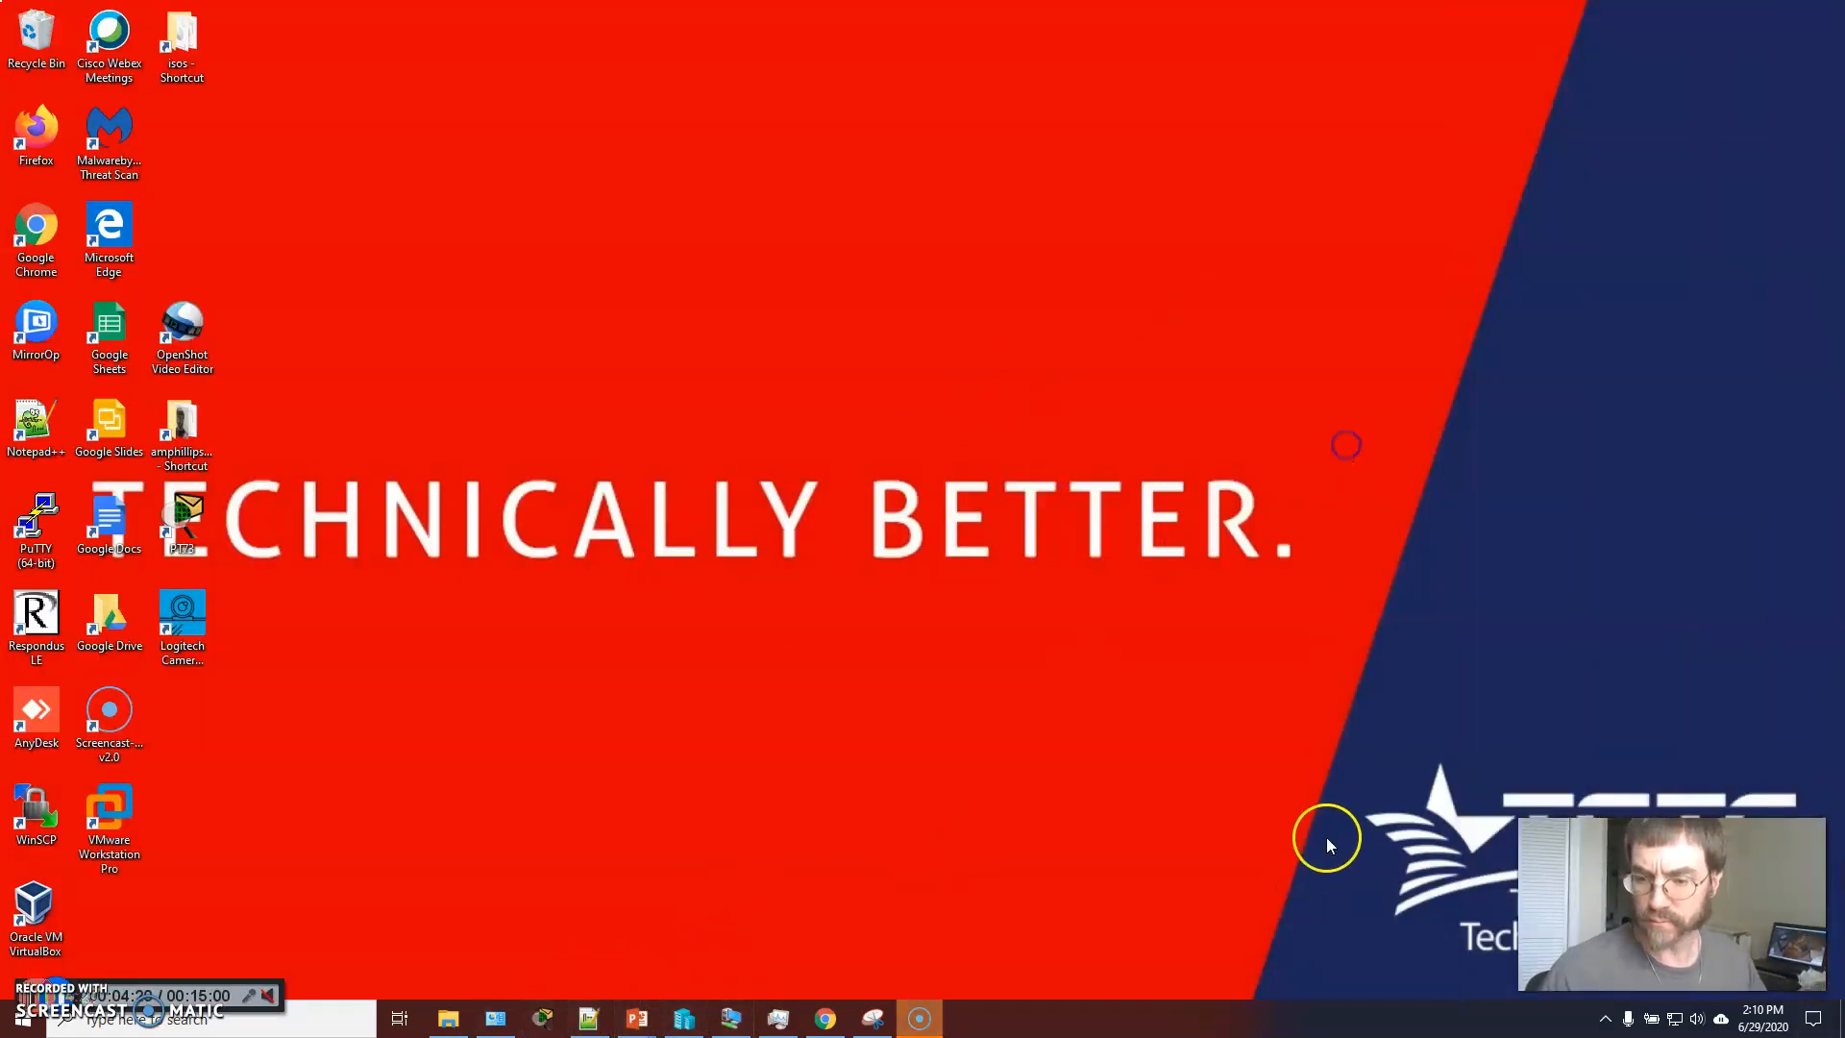
left_click(731, 1017)
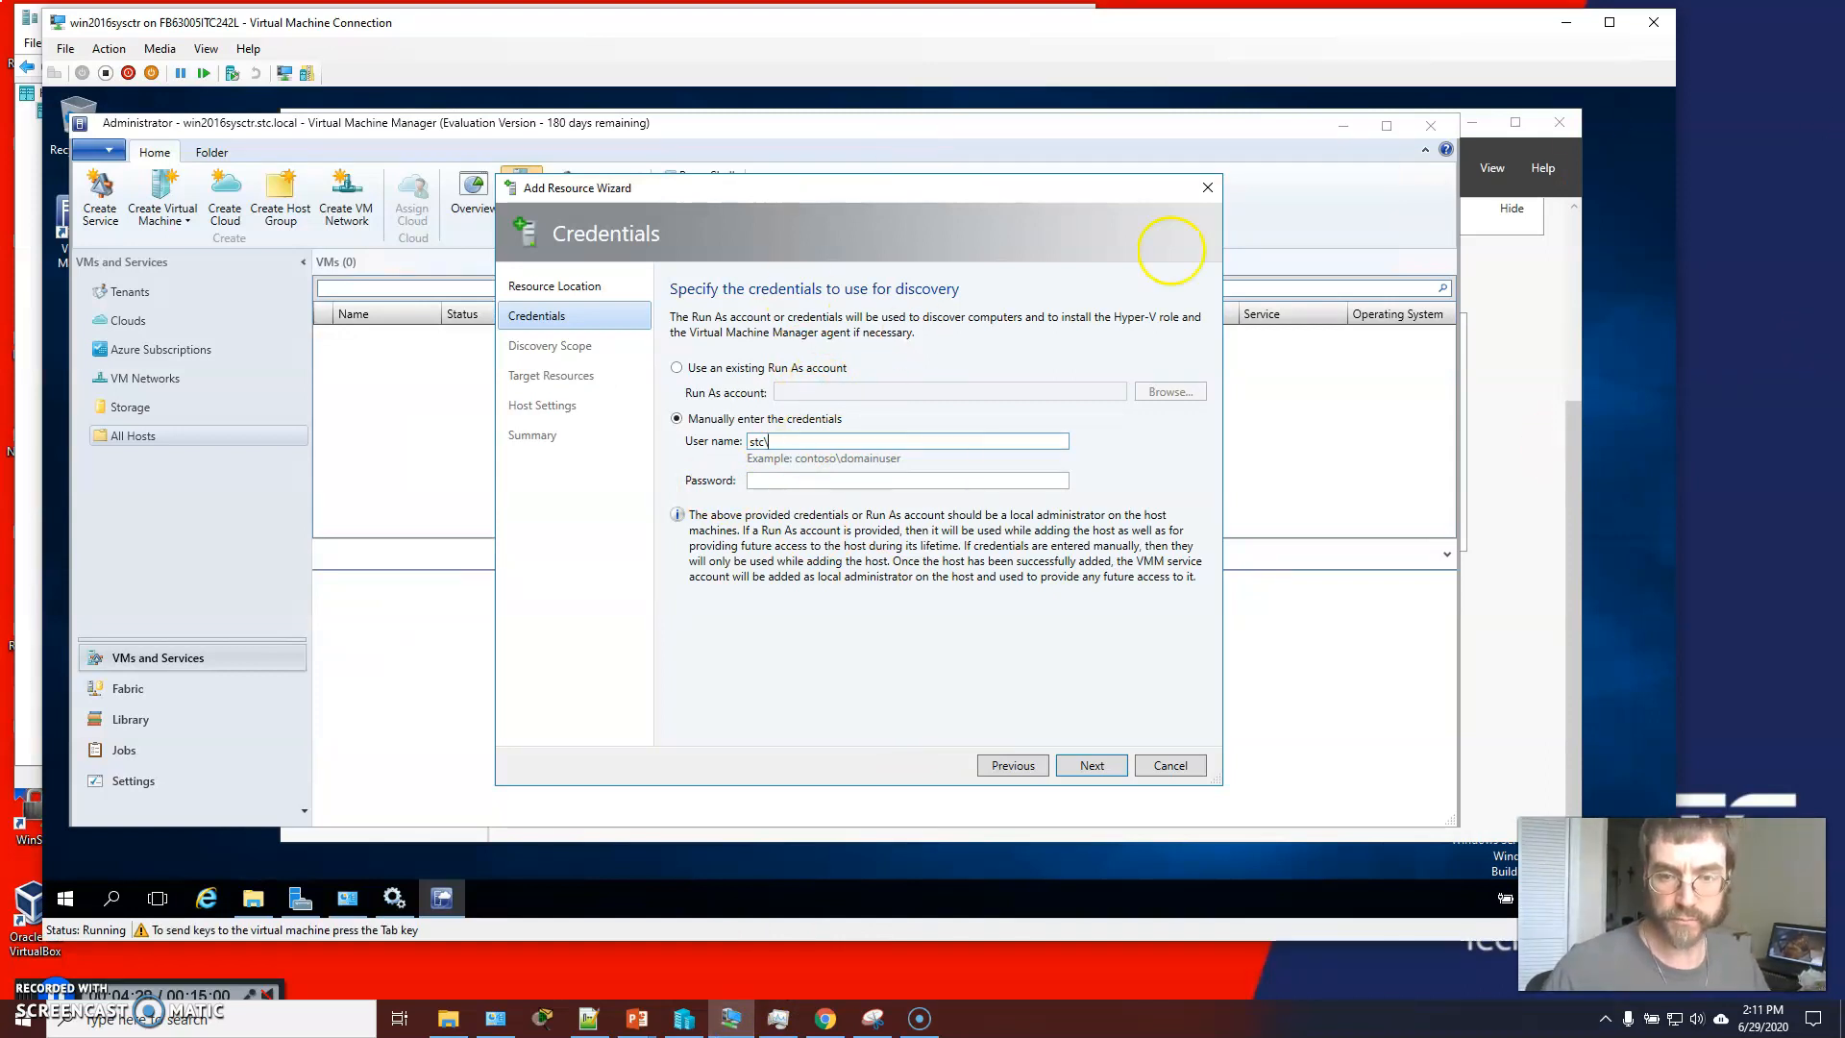
mouse_move(744, 345)
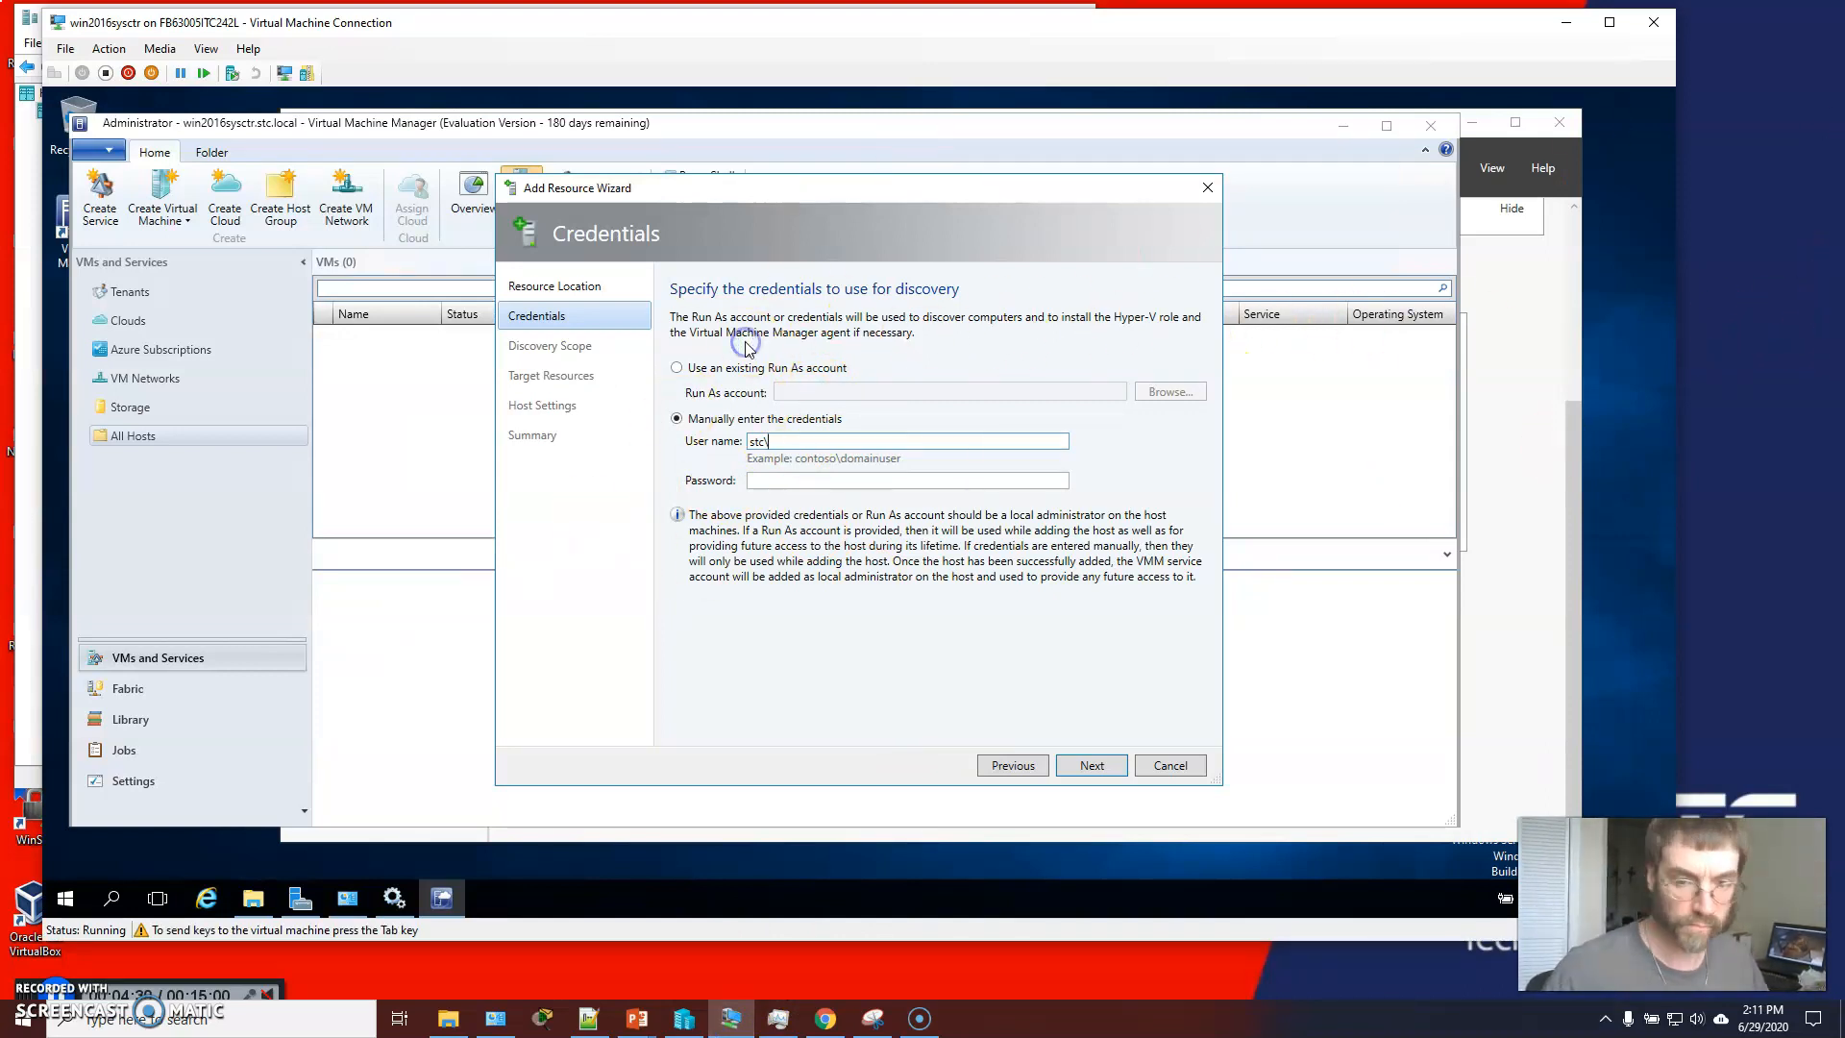
type("administrator")
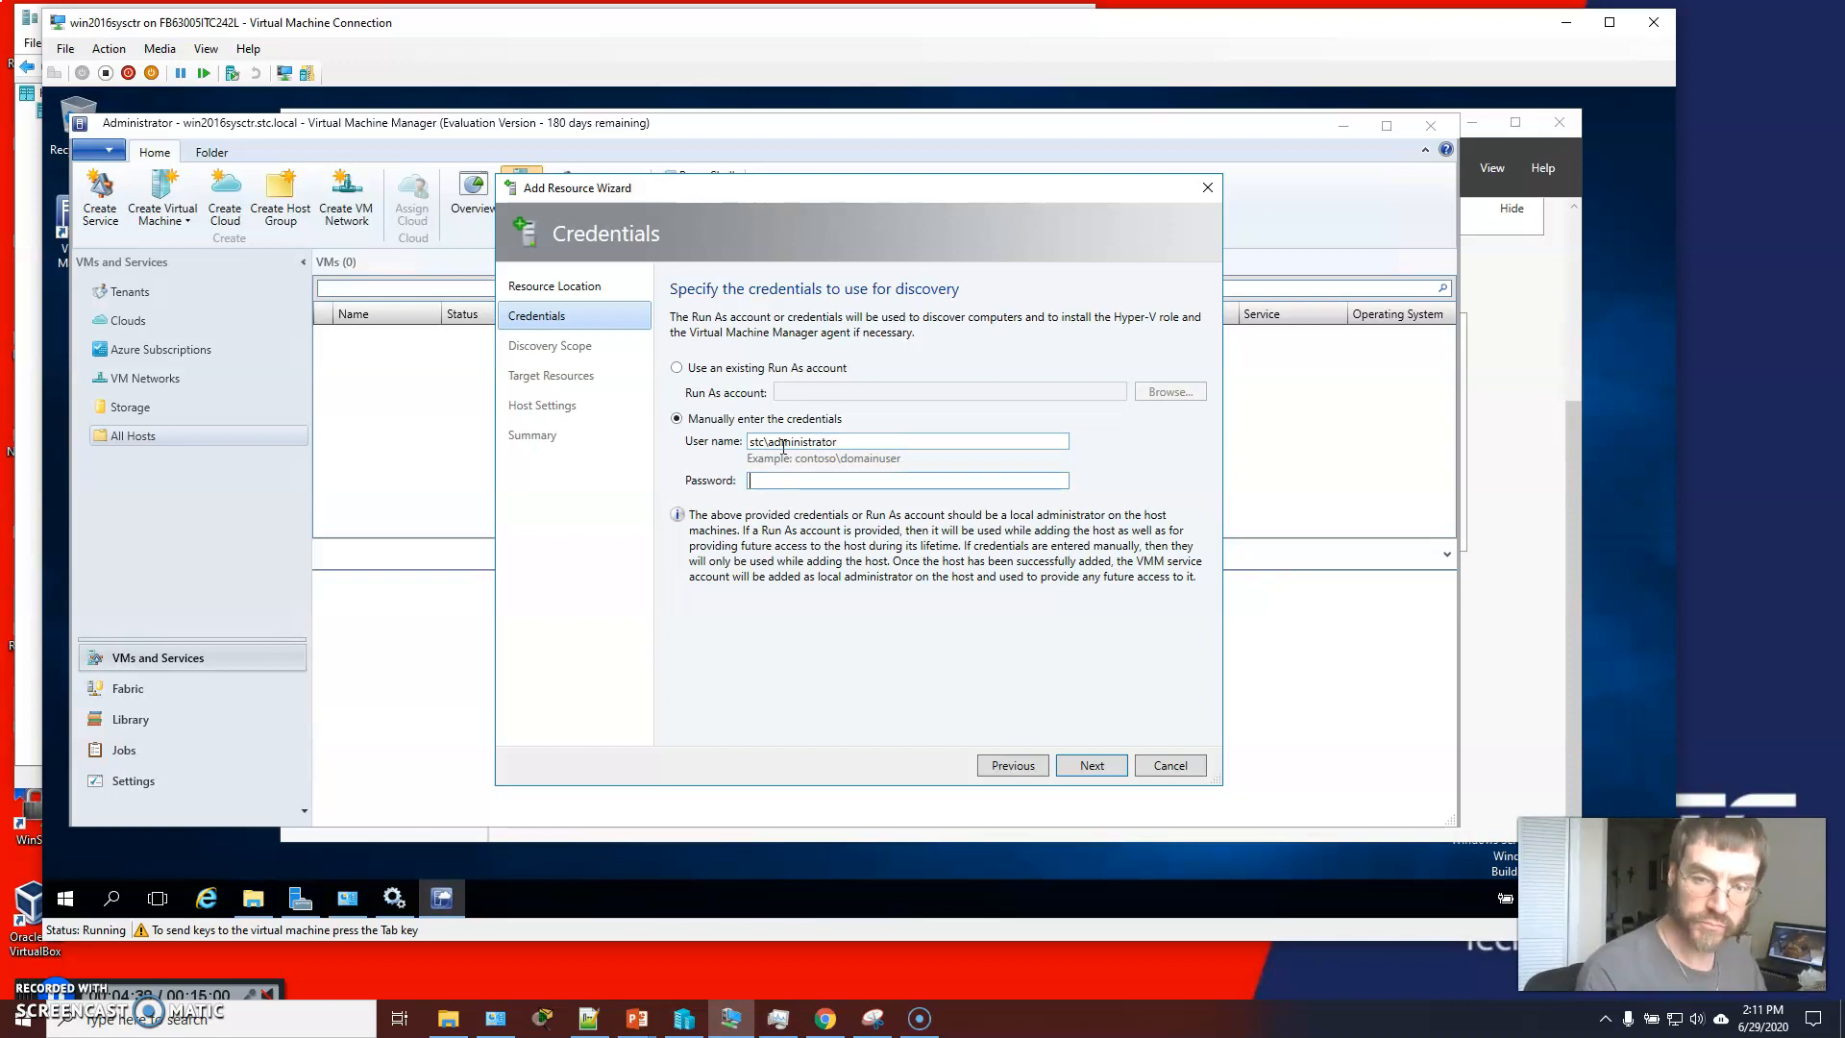
type("password")
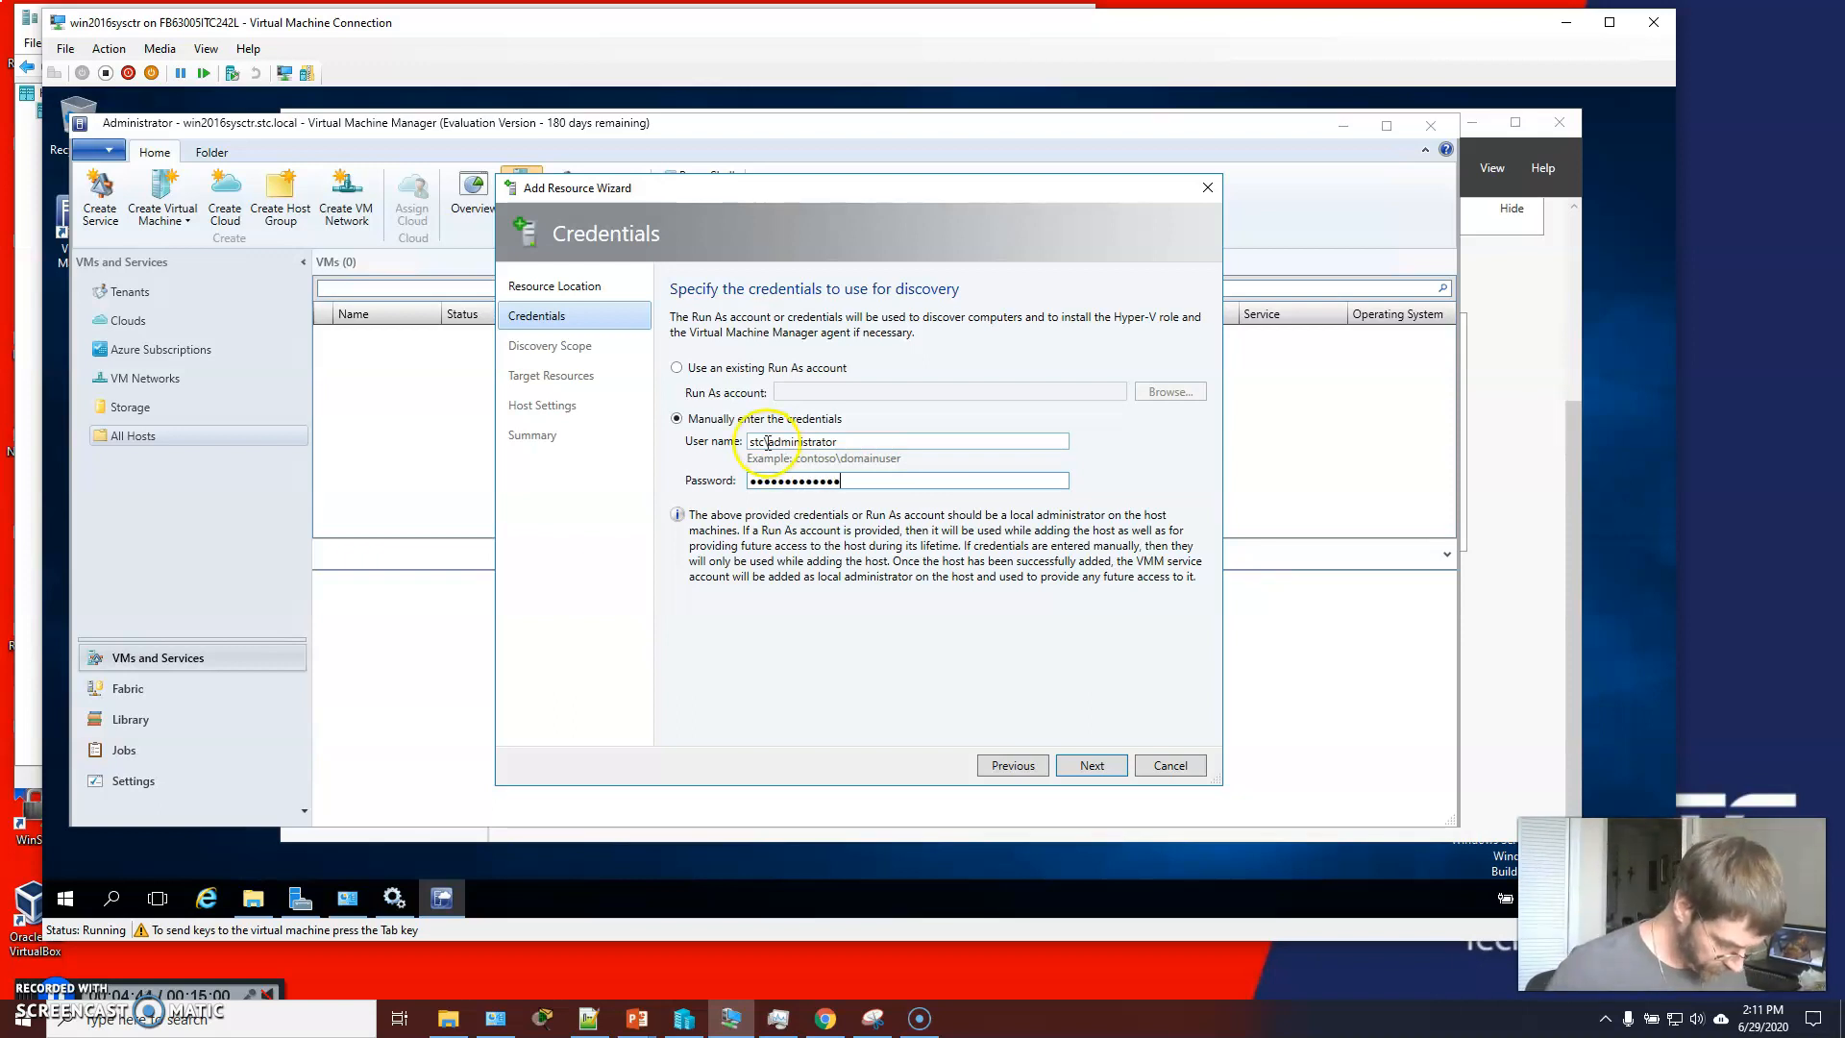
Step: Set the discovery scope to a generated Active Directory query with default computer criteria
left_click(1089, 764)
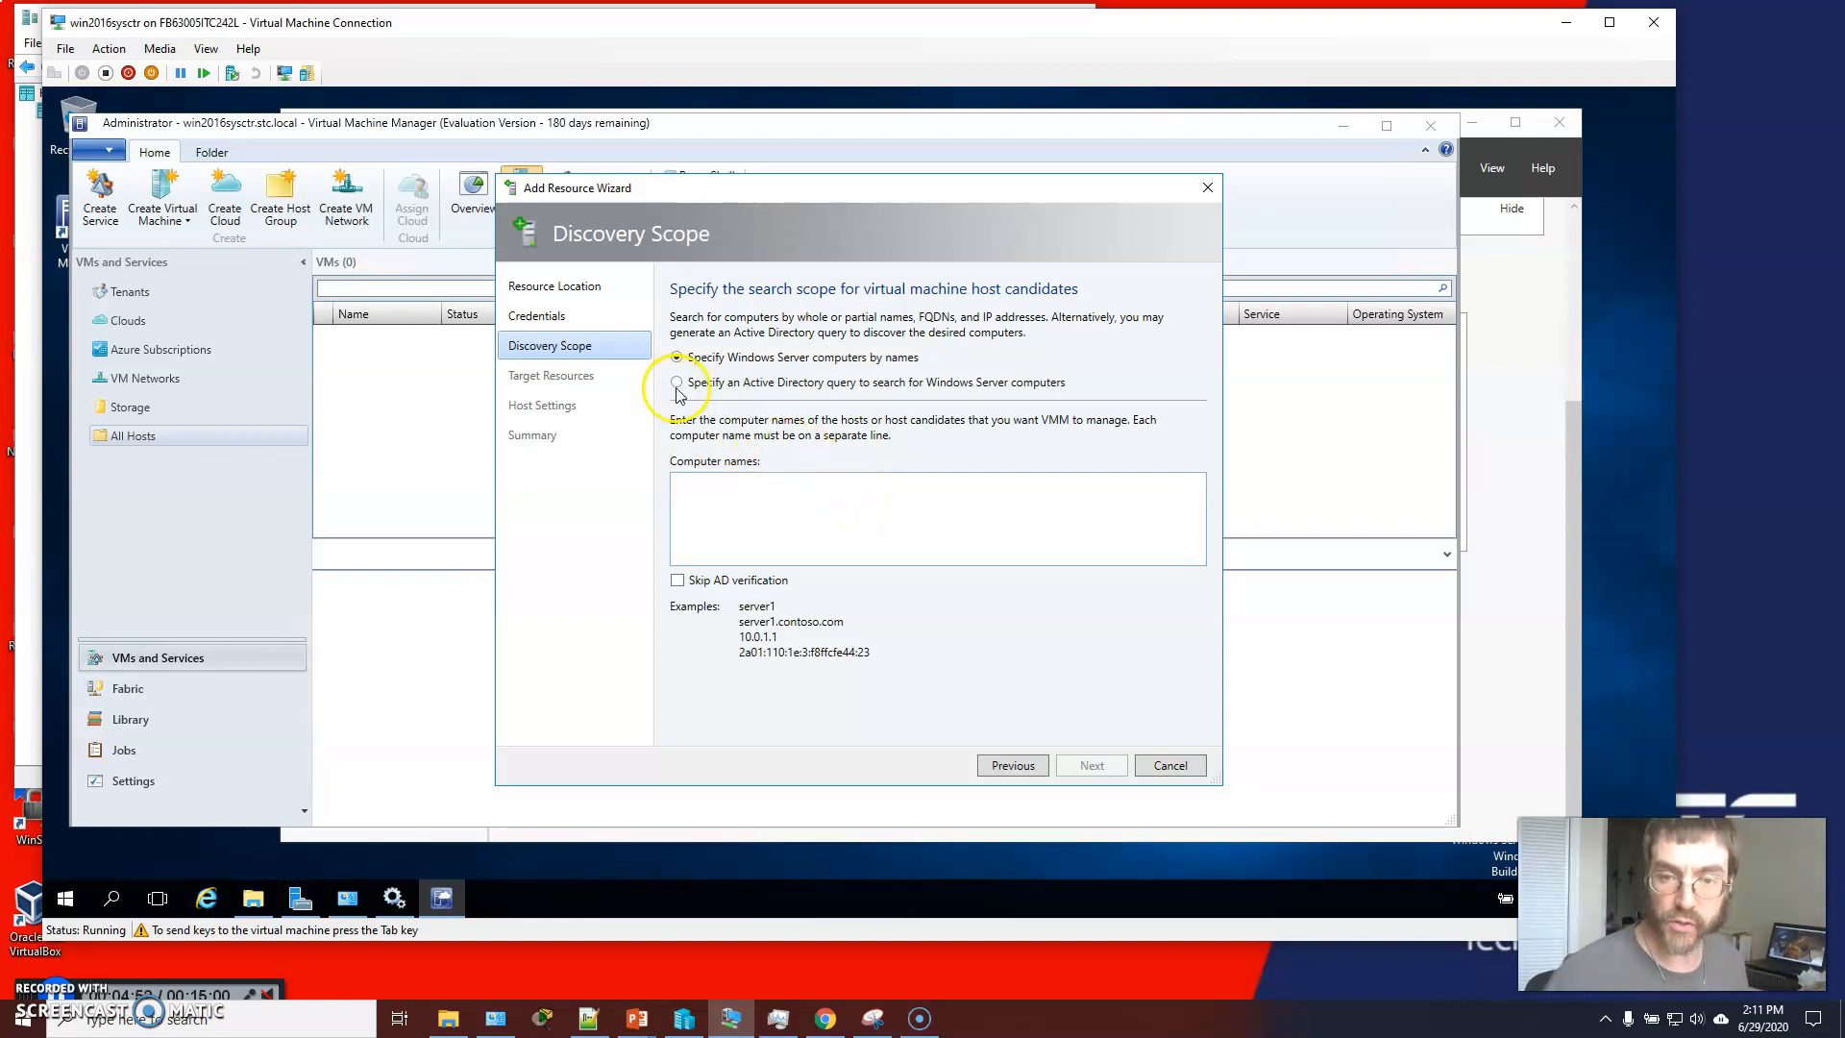
left_click(676, 381)
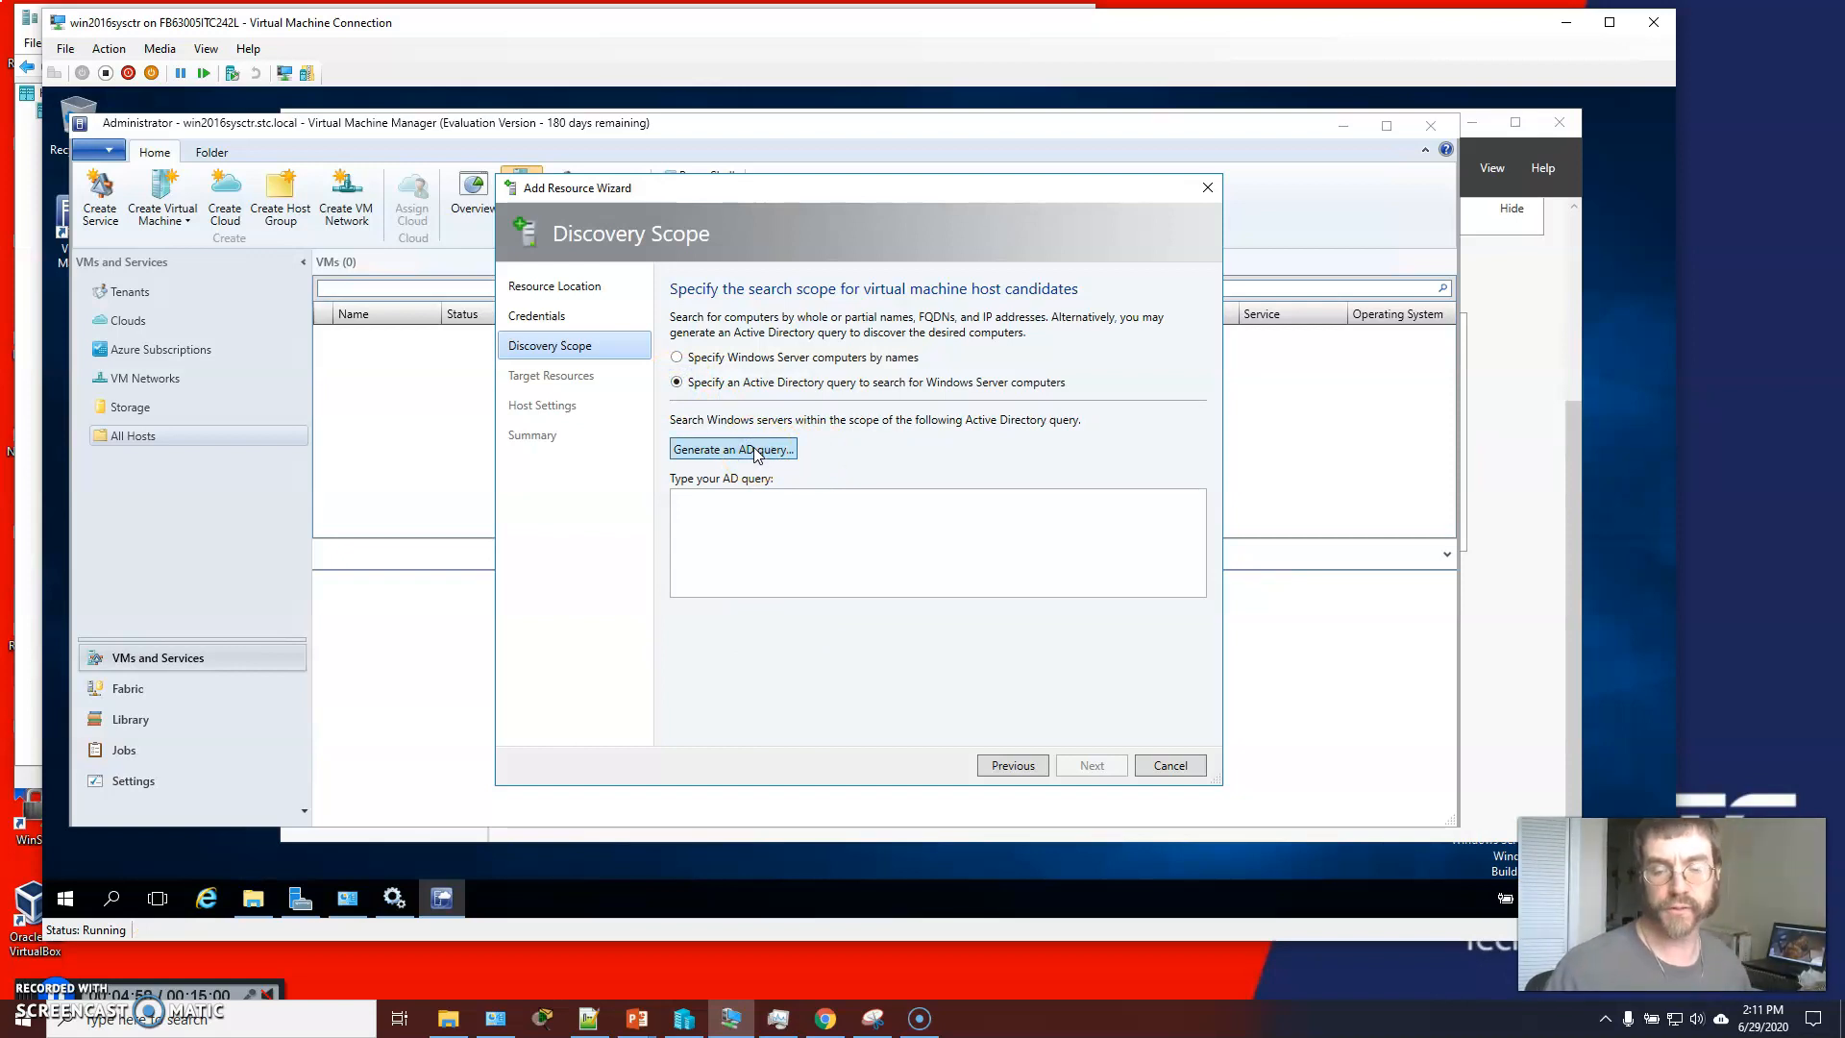
left_click(730, 449)
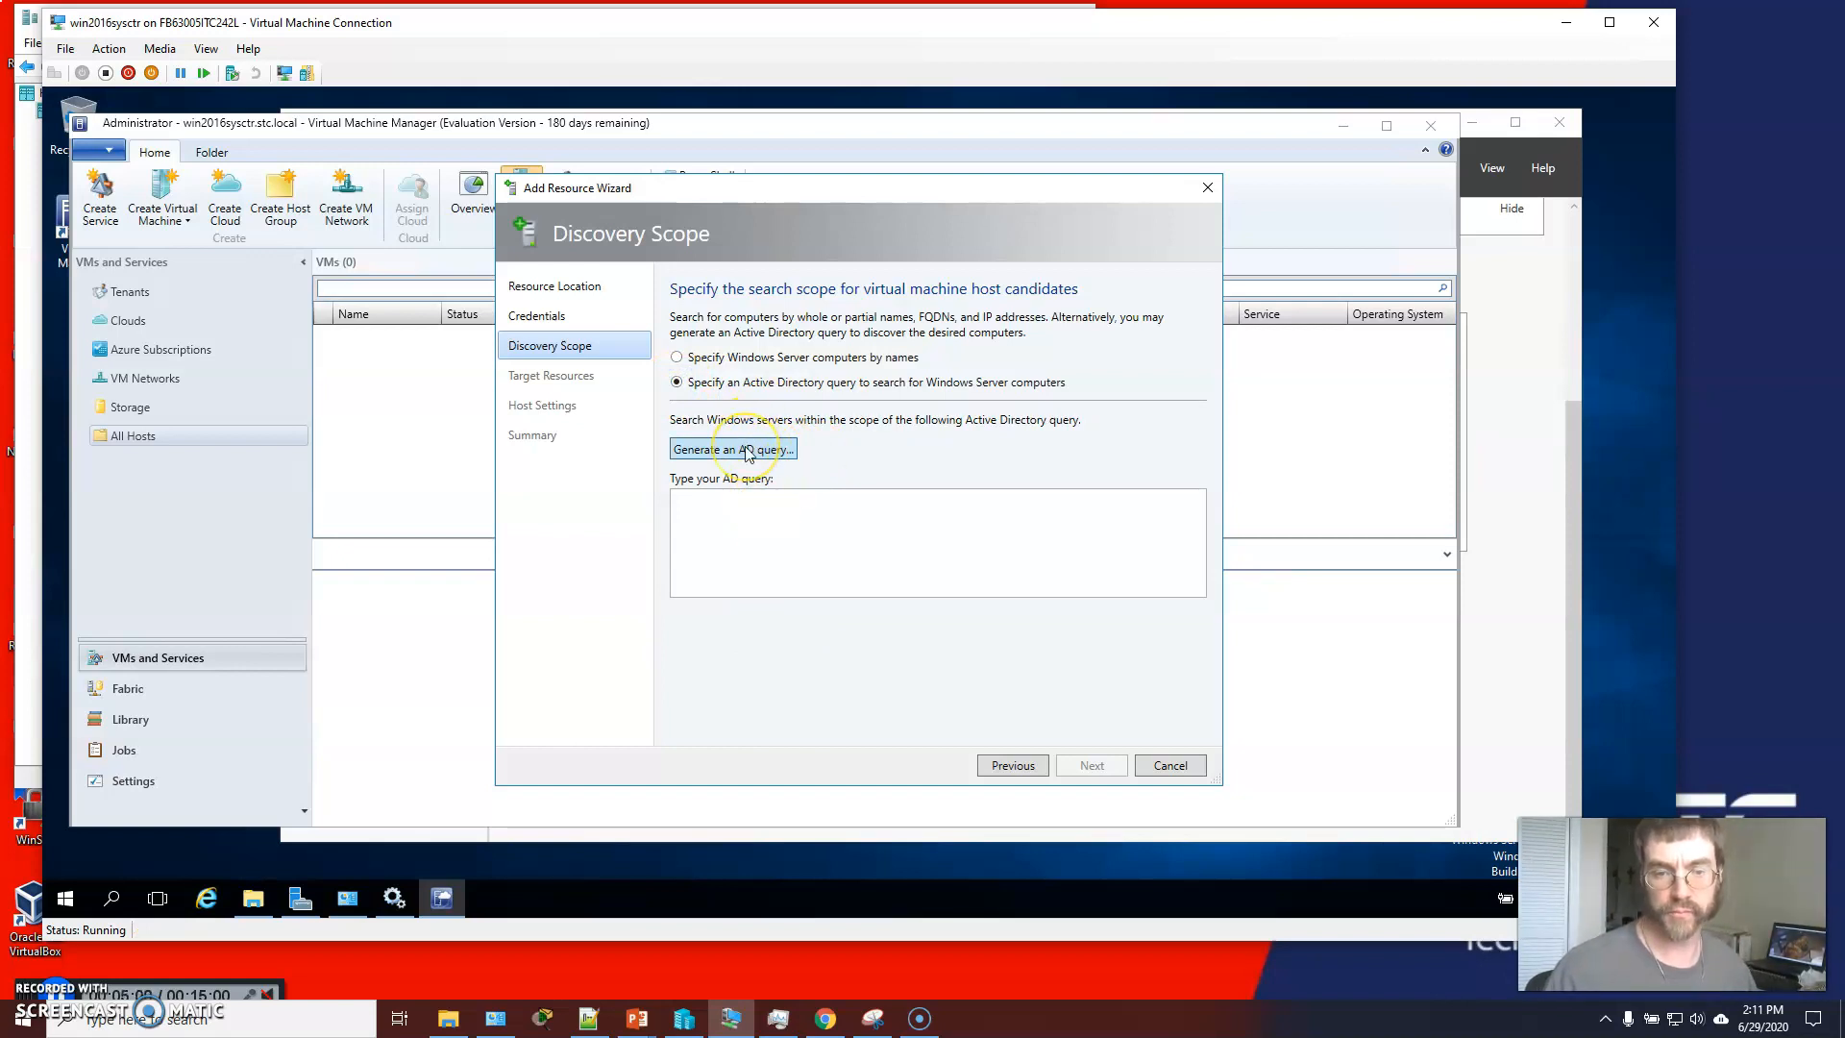
left_click(730, 448)
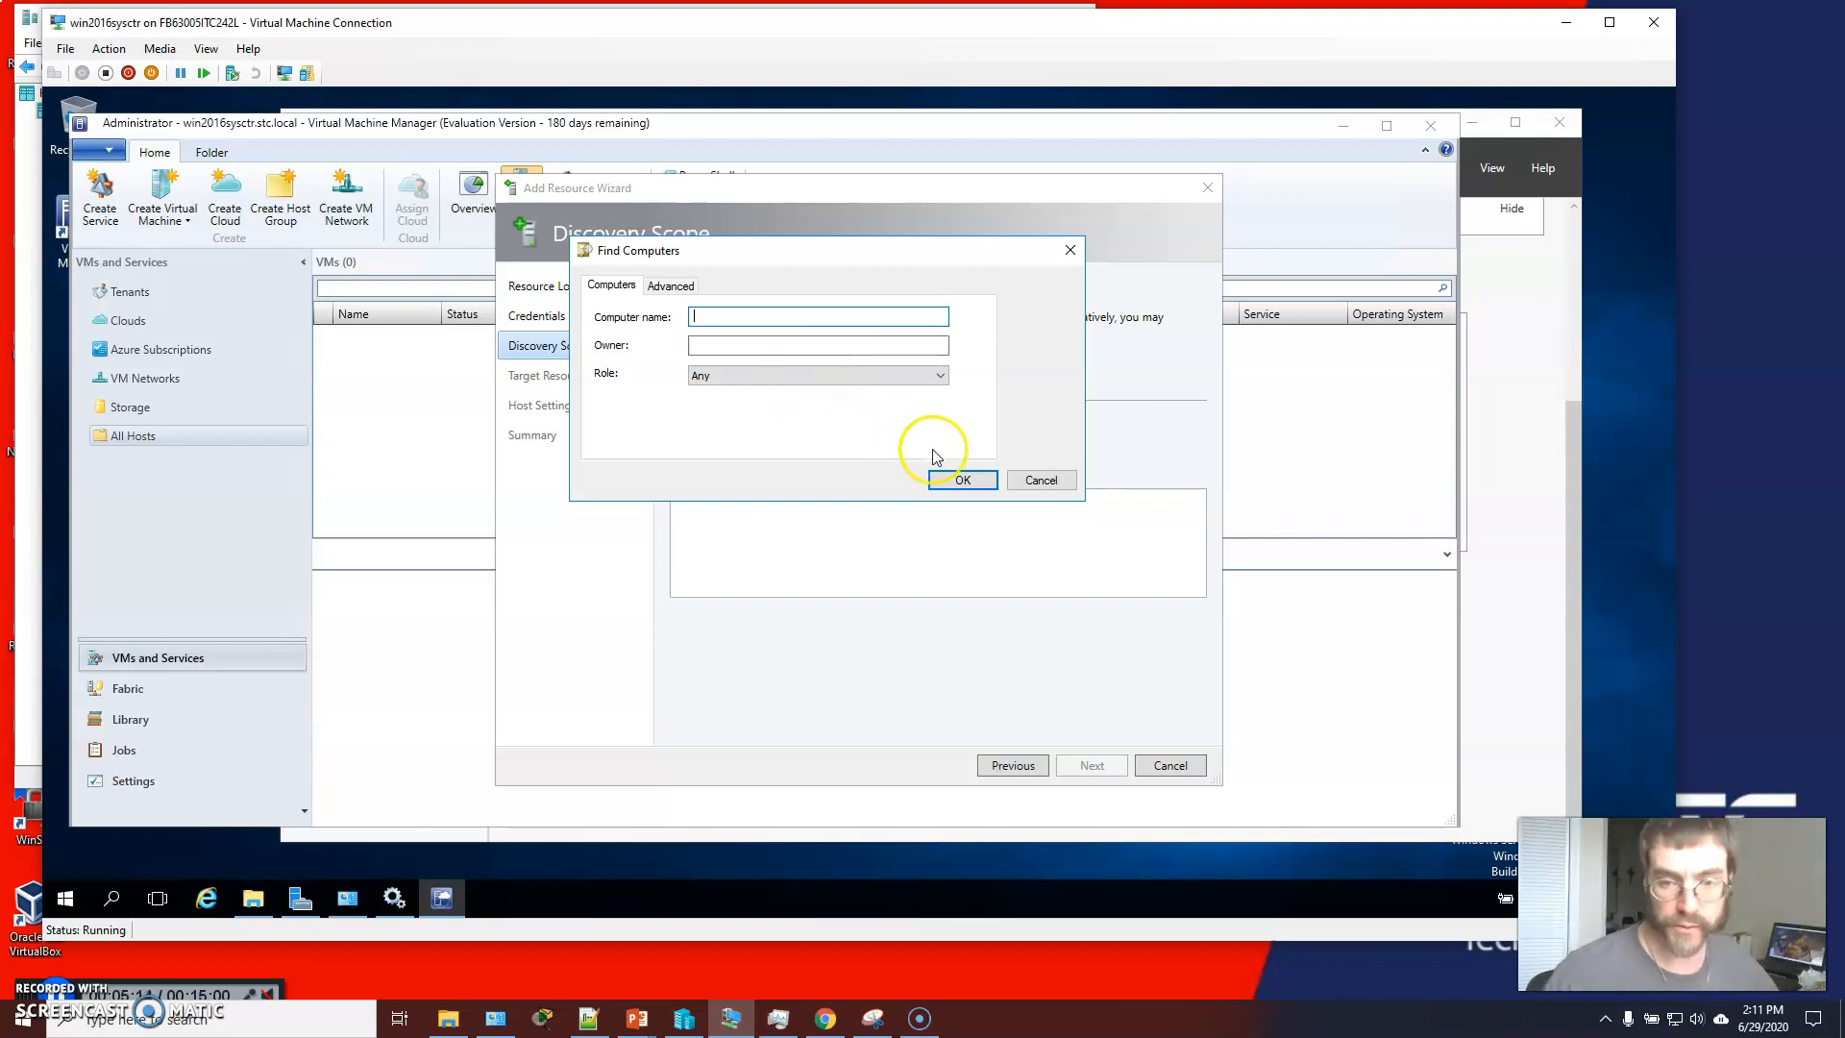
left_click(961, 479)
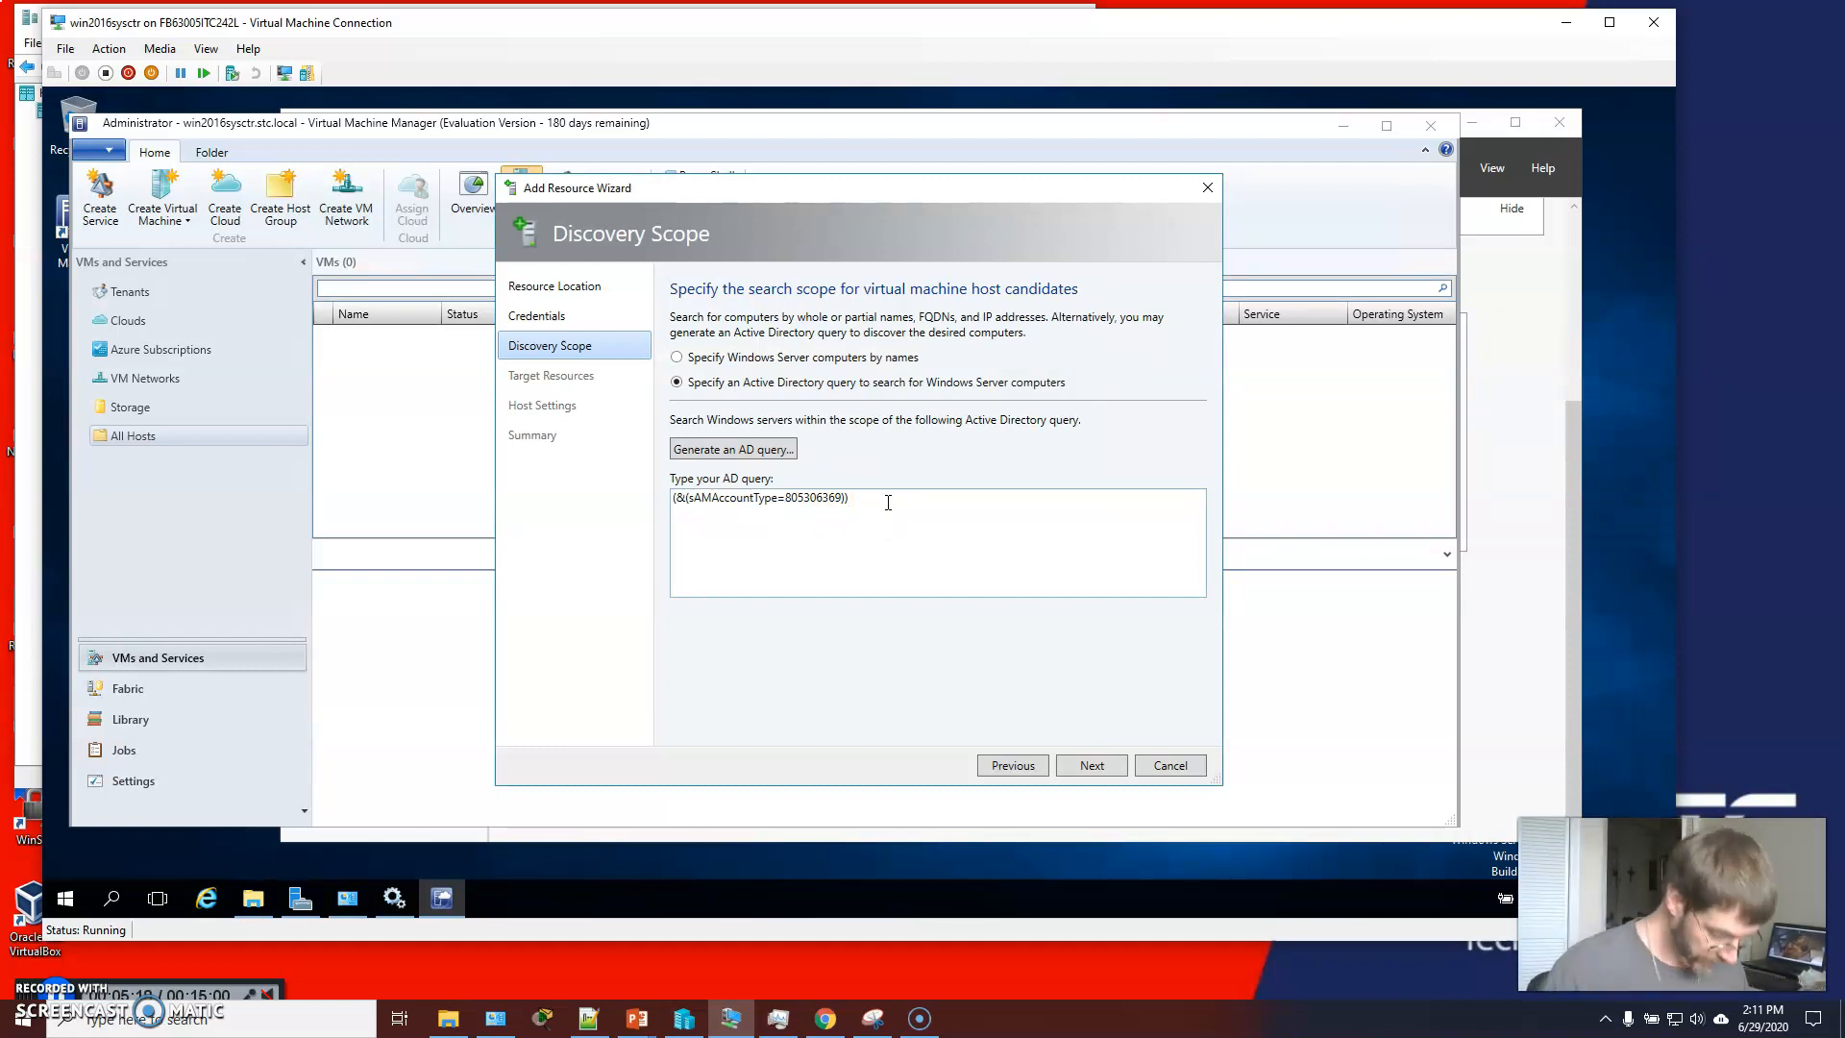
mouse_move(1112, 743)
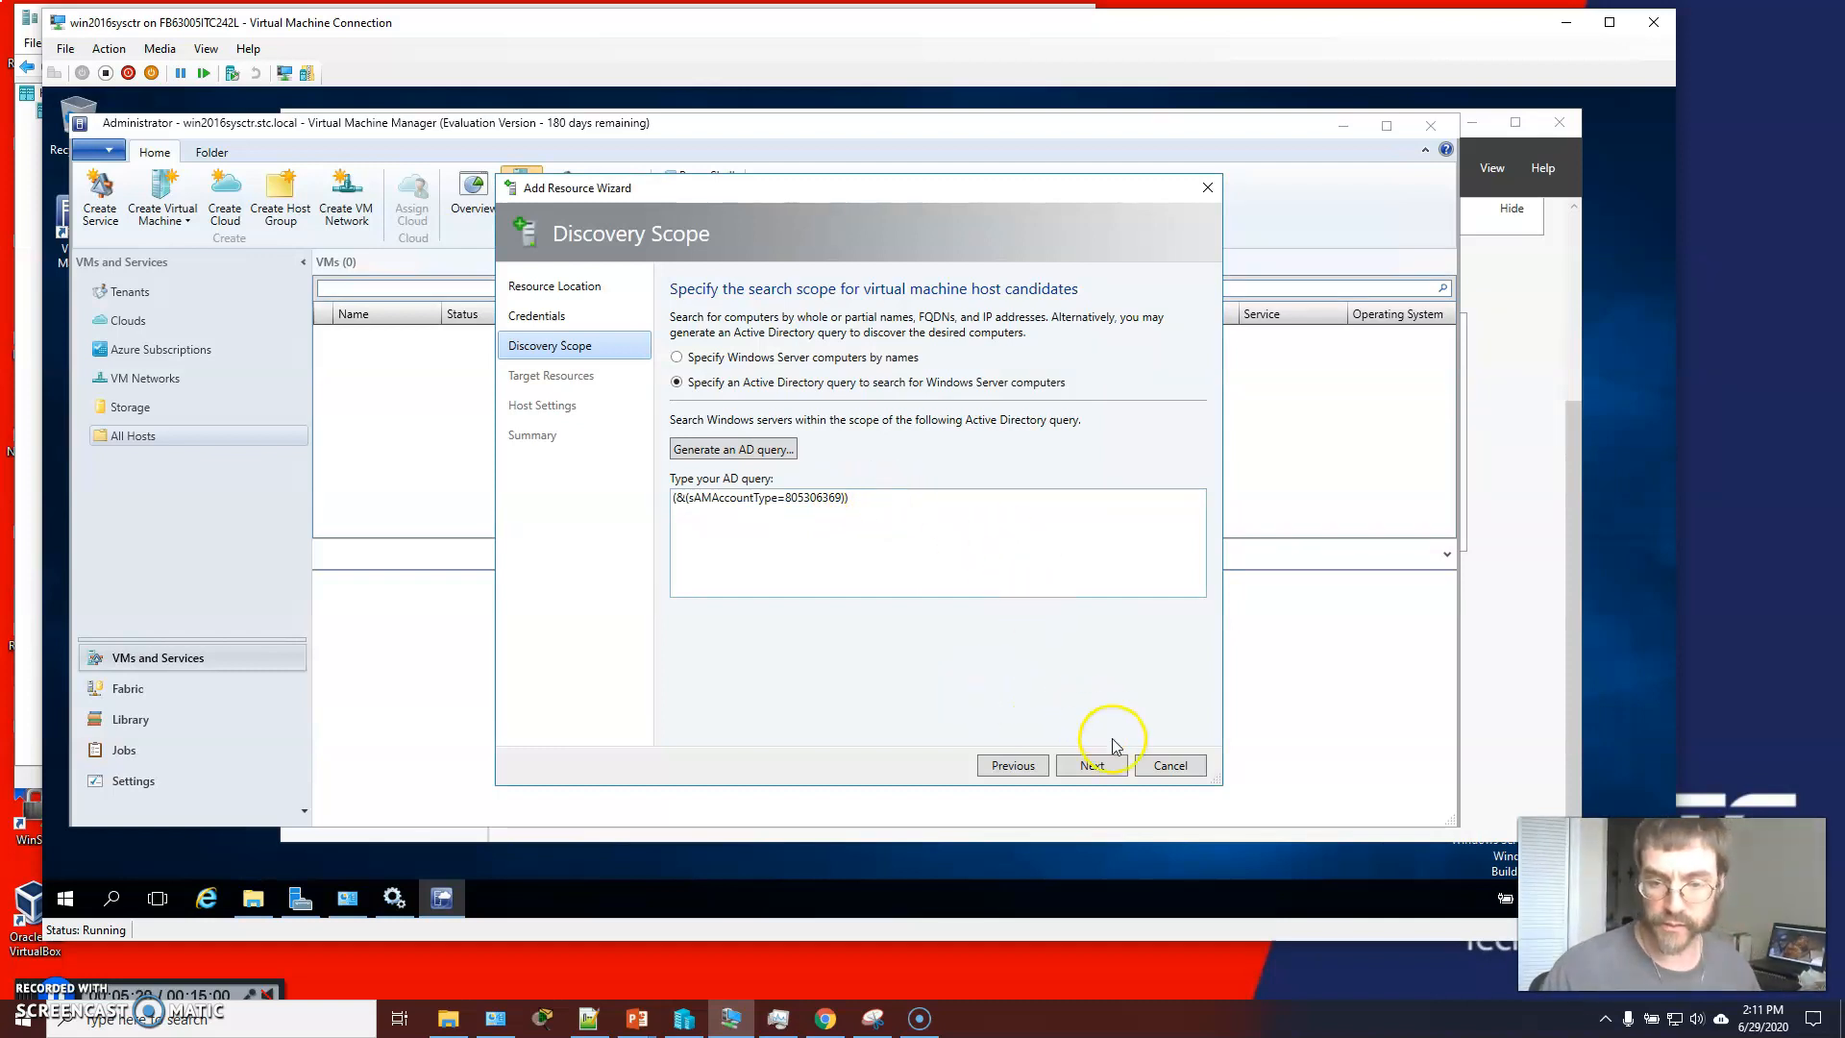
Step: Select discovered computer win2016sysctr.stc.local as the host and proceed
left_click(1088, 764)
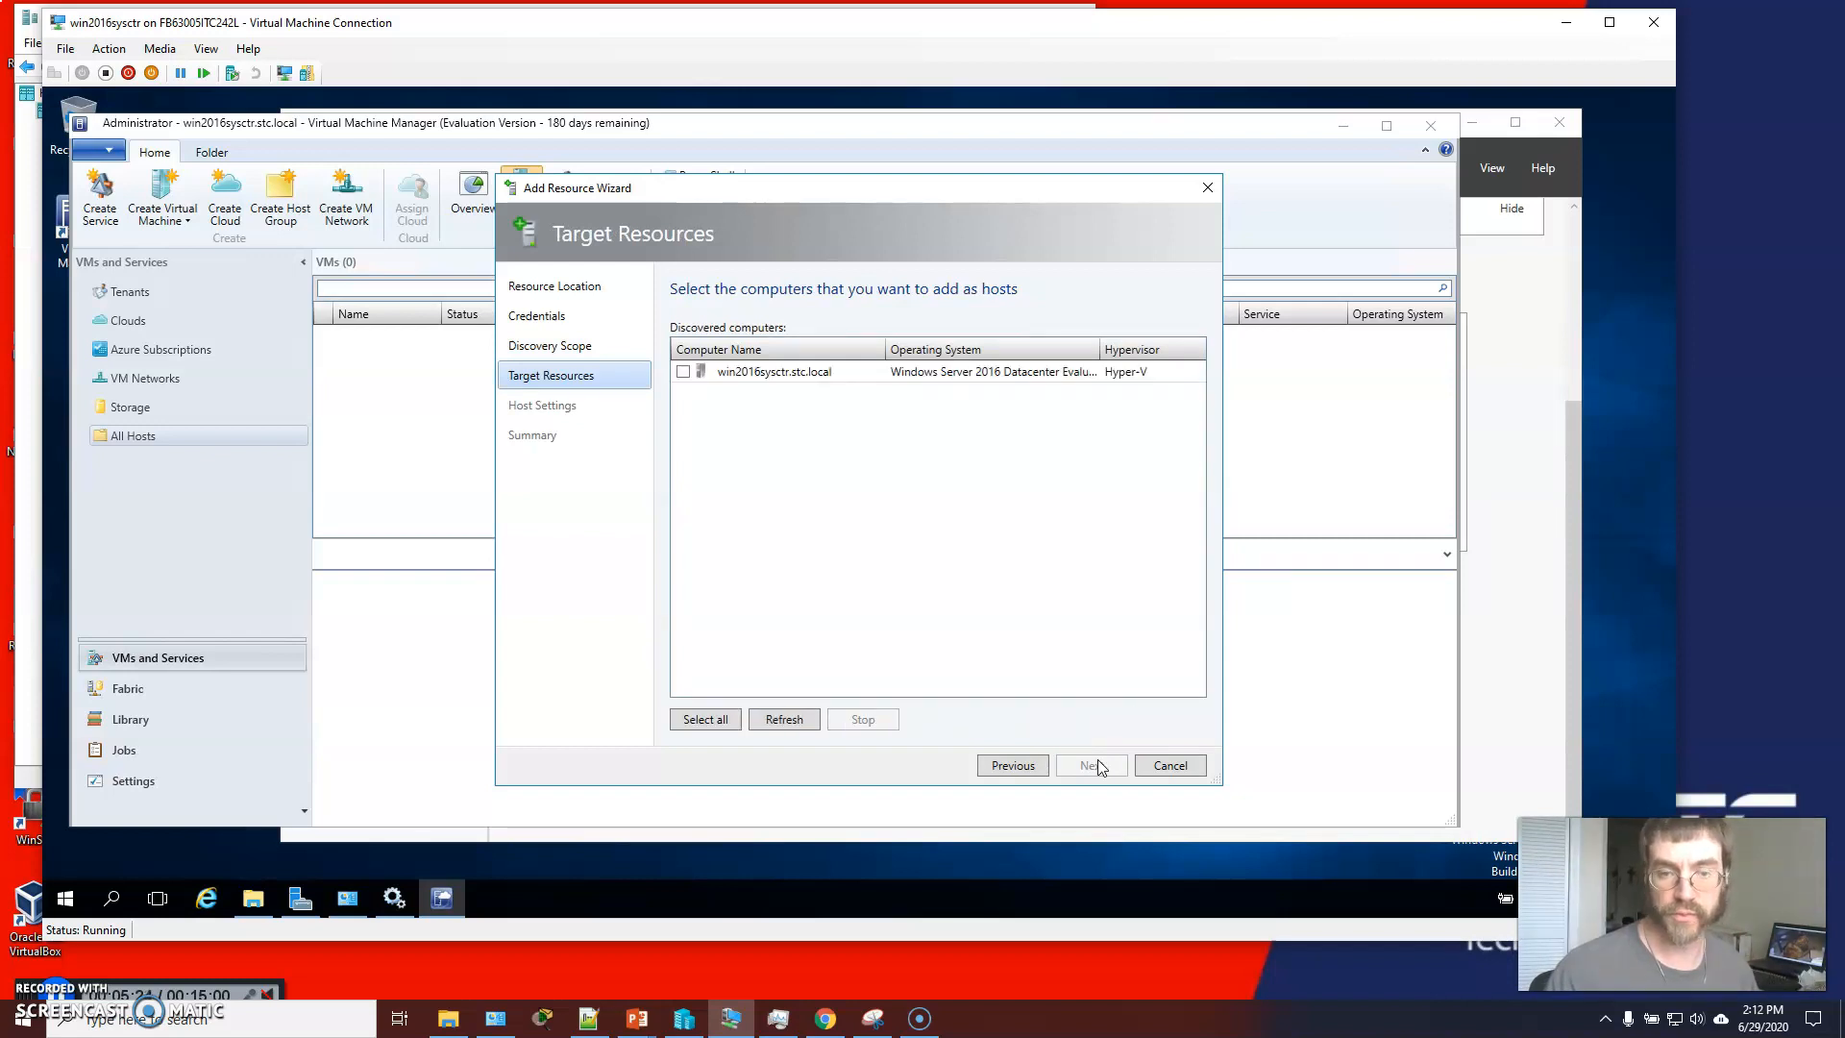
left_click(682, 370)
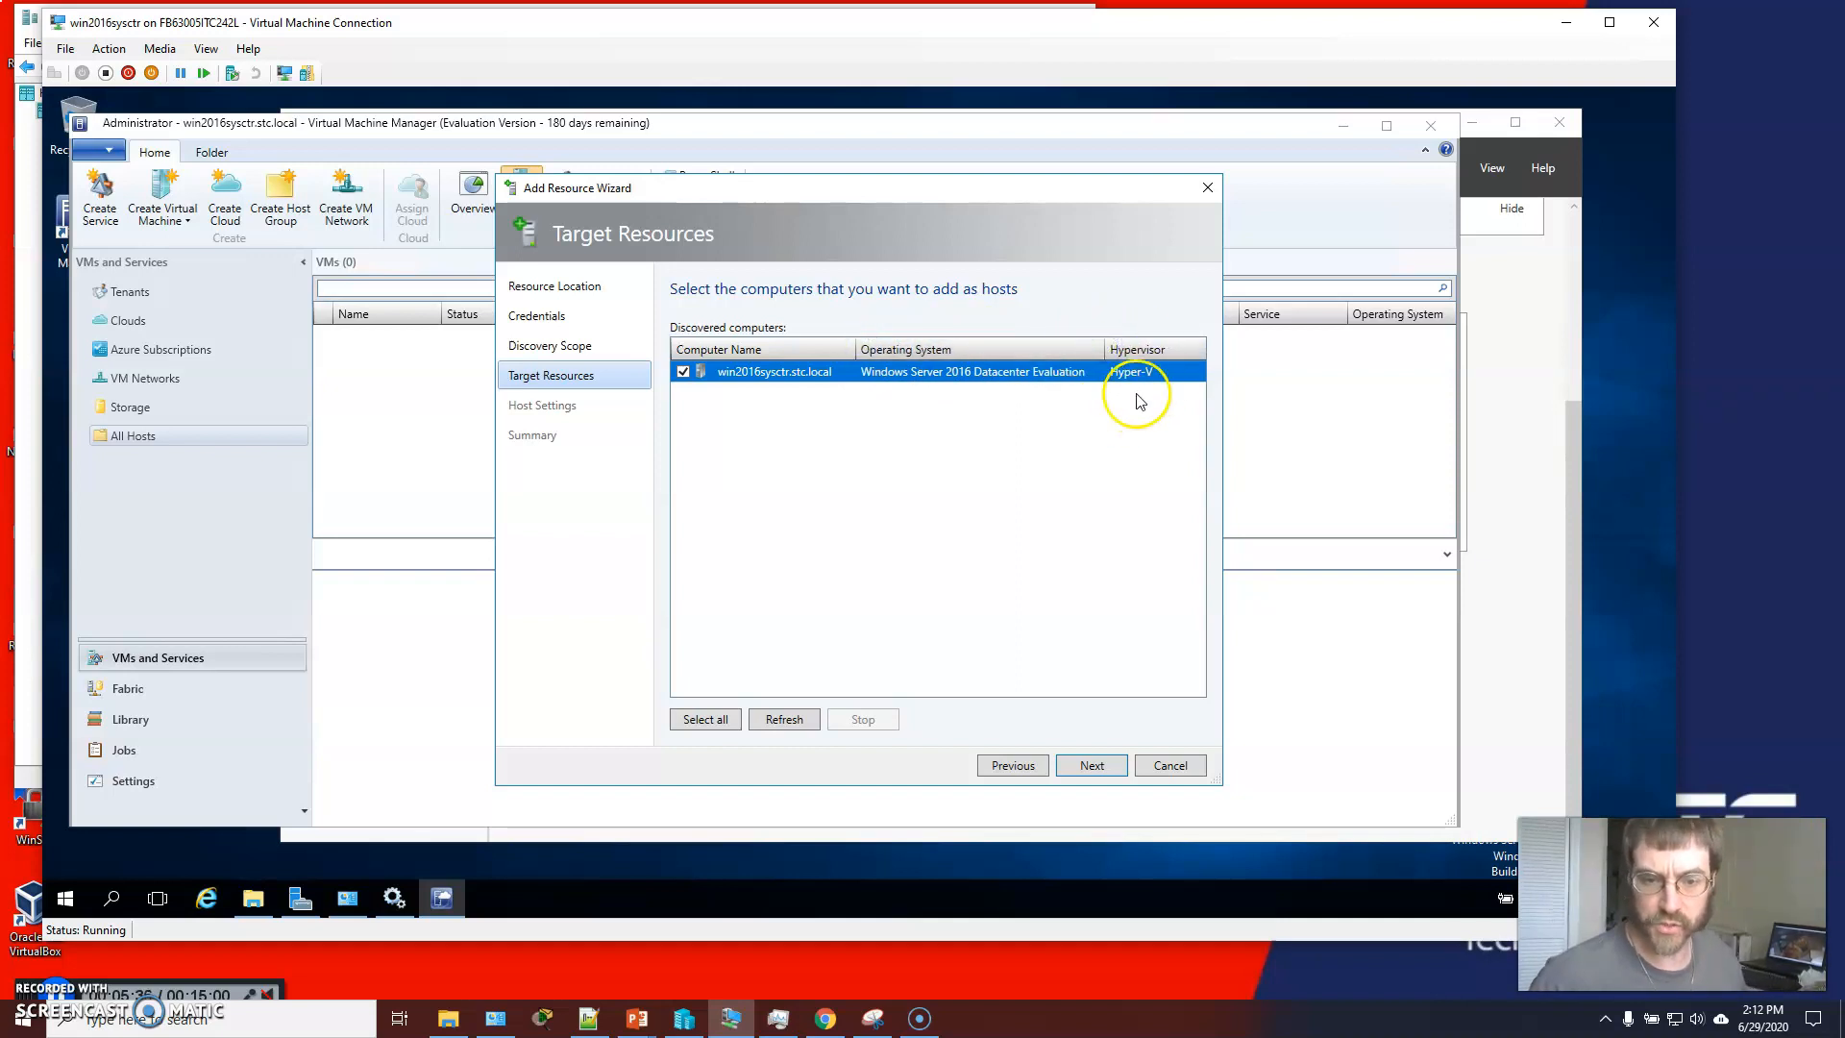
mouse_move(1078, 429)
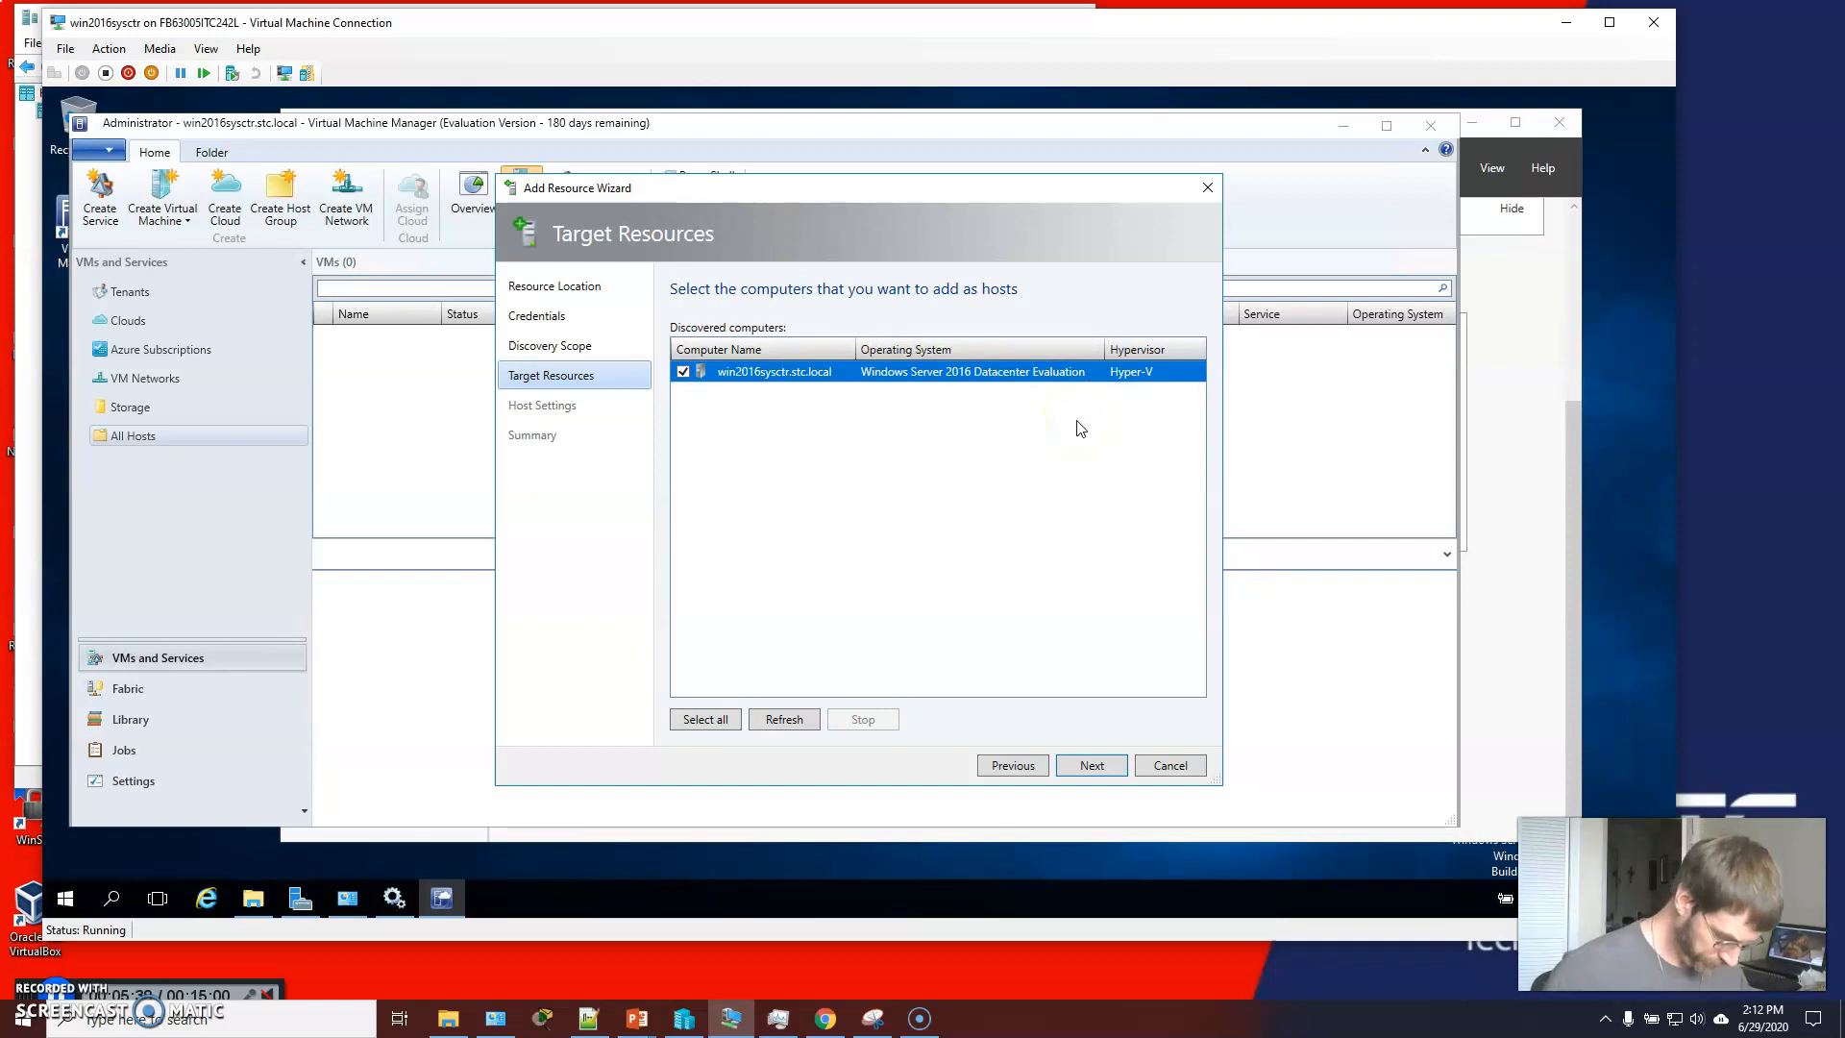
left_click(1089, 765)
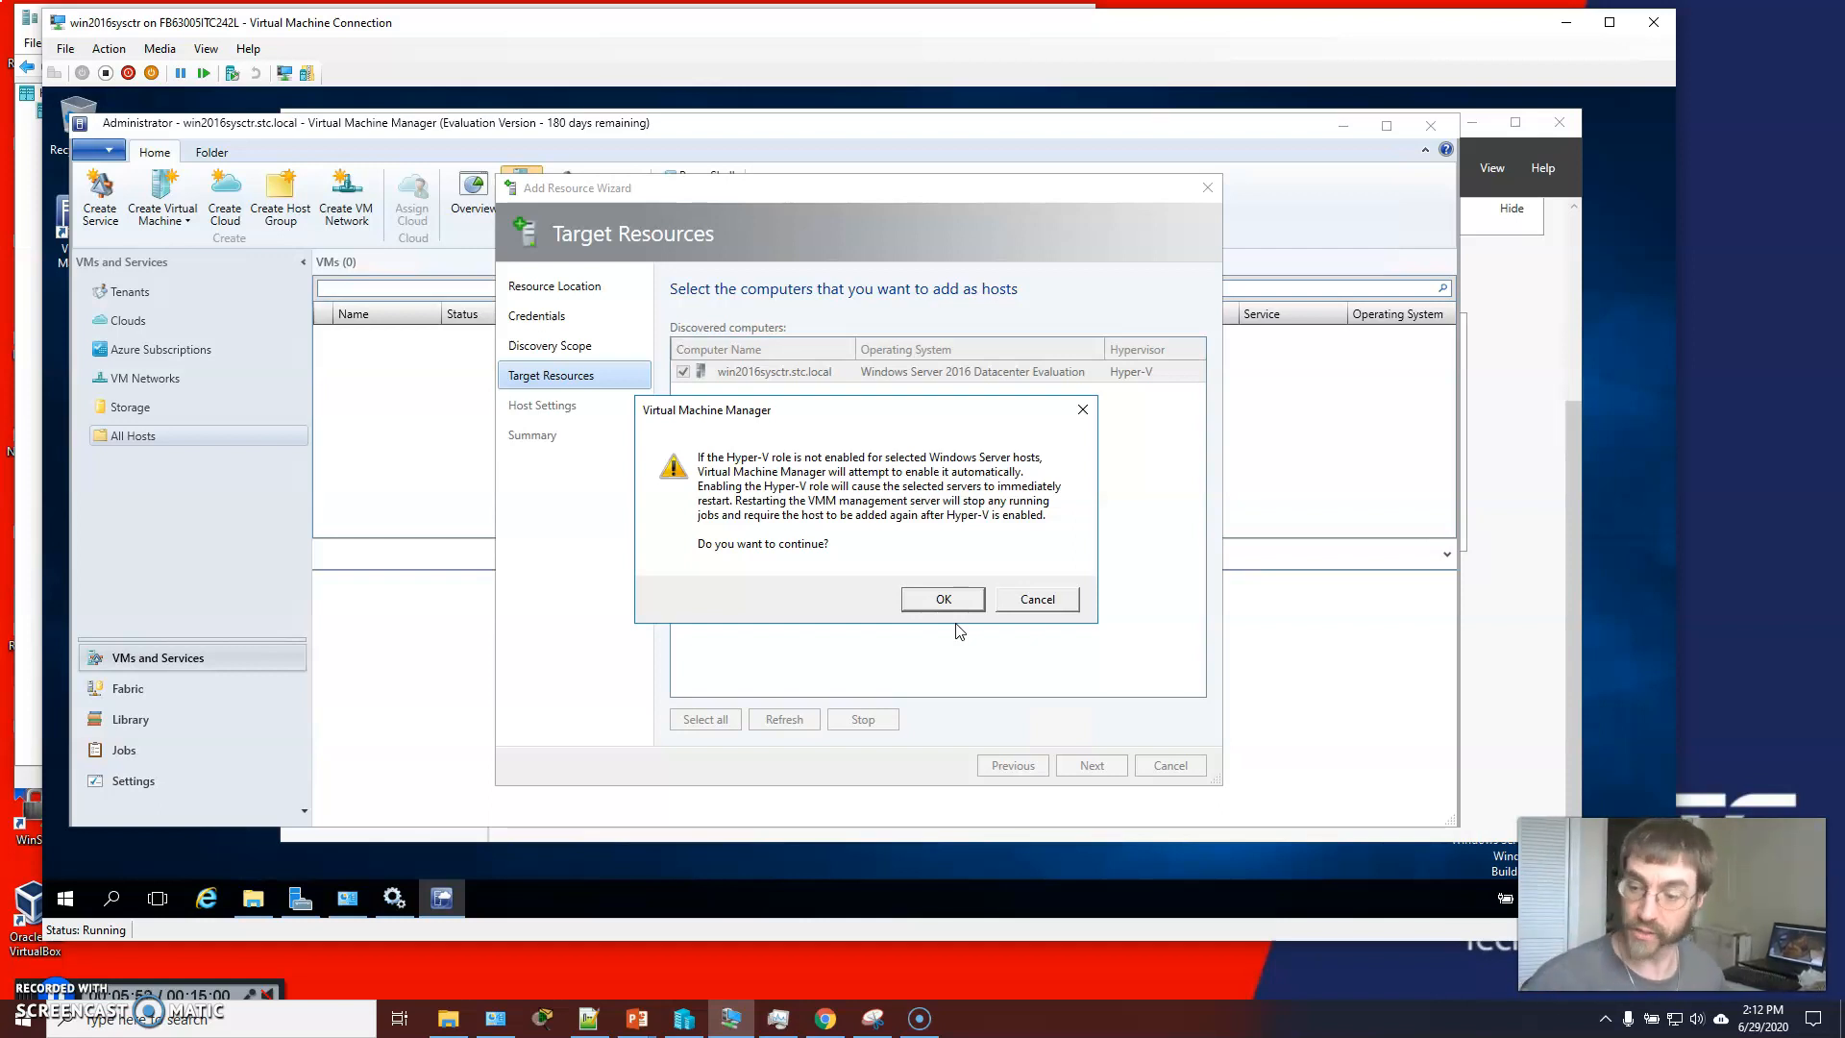
mouse_move(953, 629)
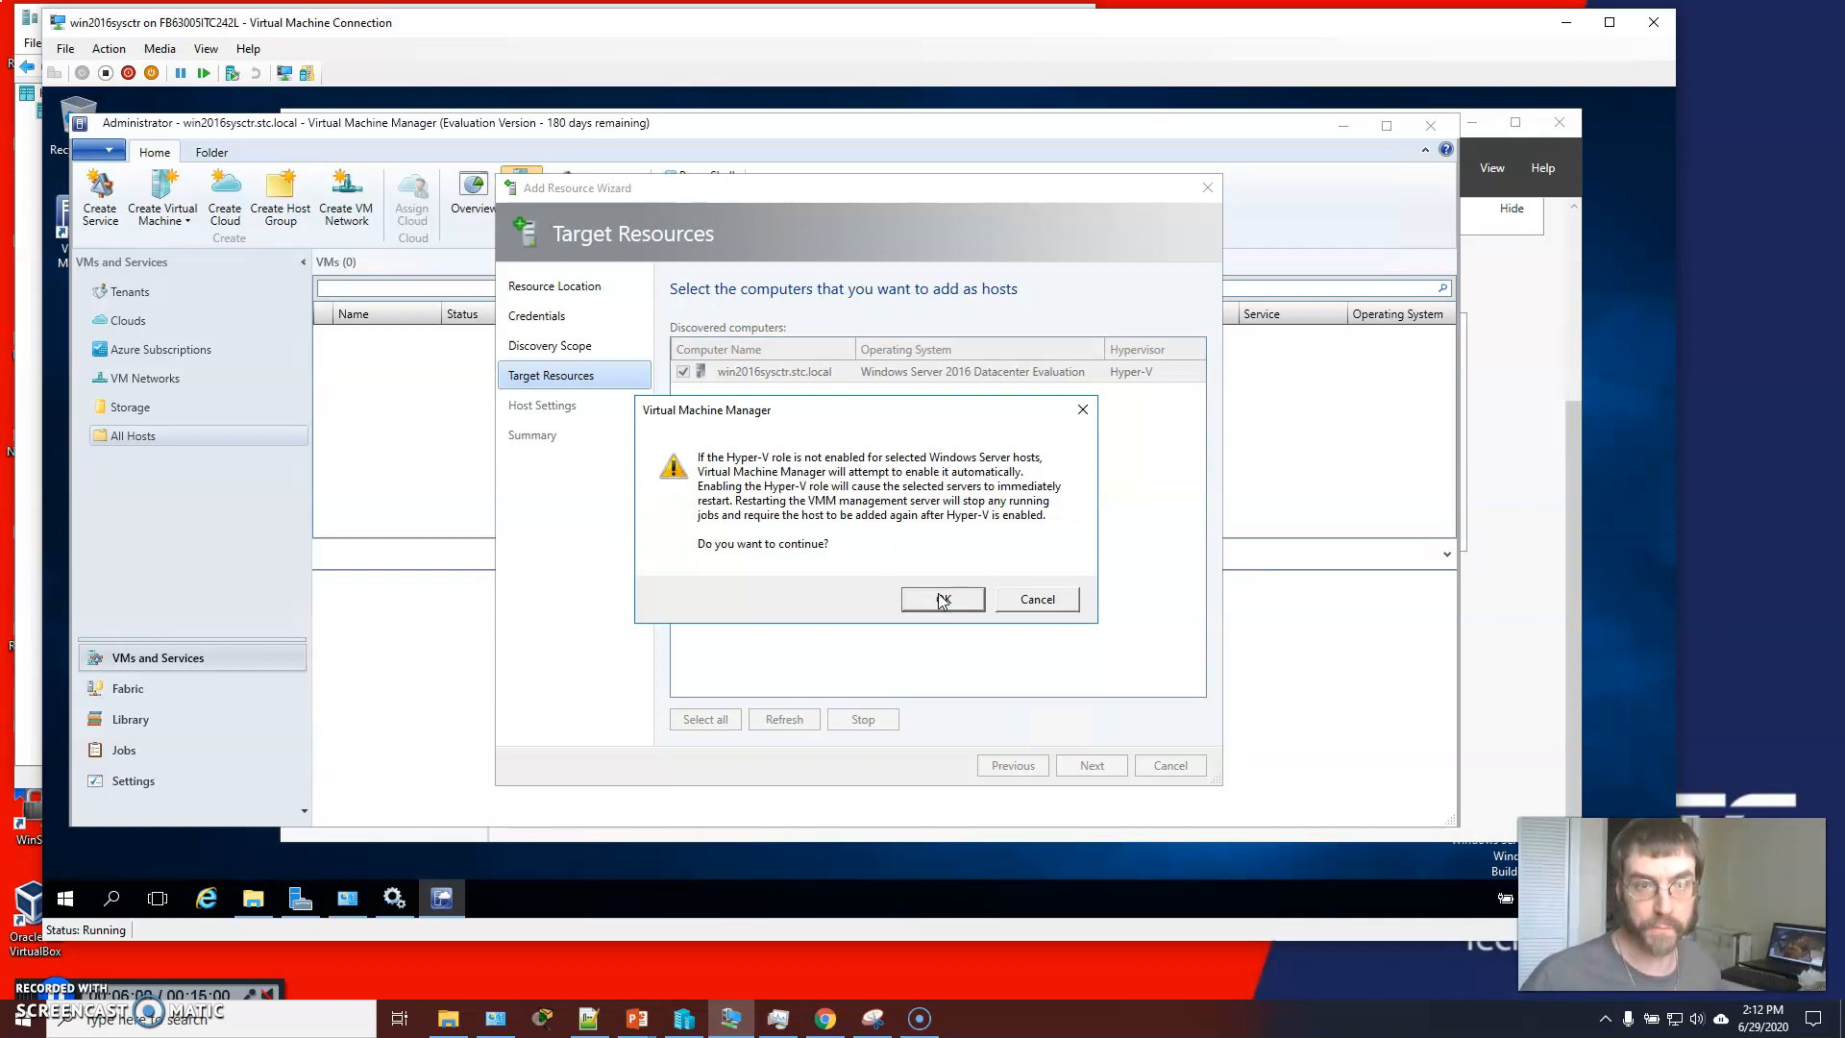
Step: Accept the Hyper-V role restart warning
left_click(941, 598)
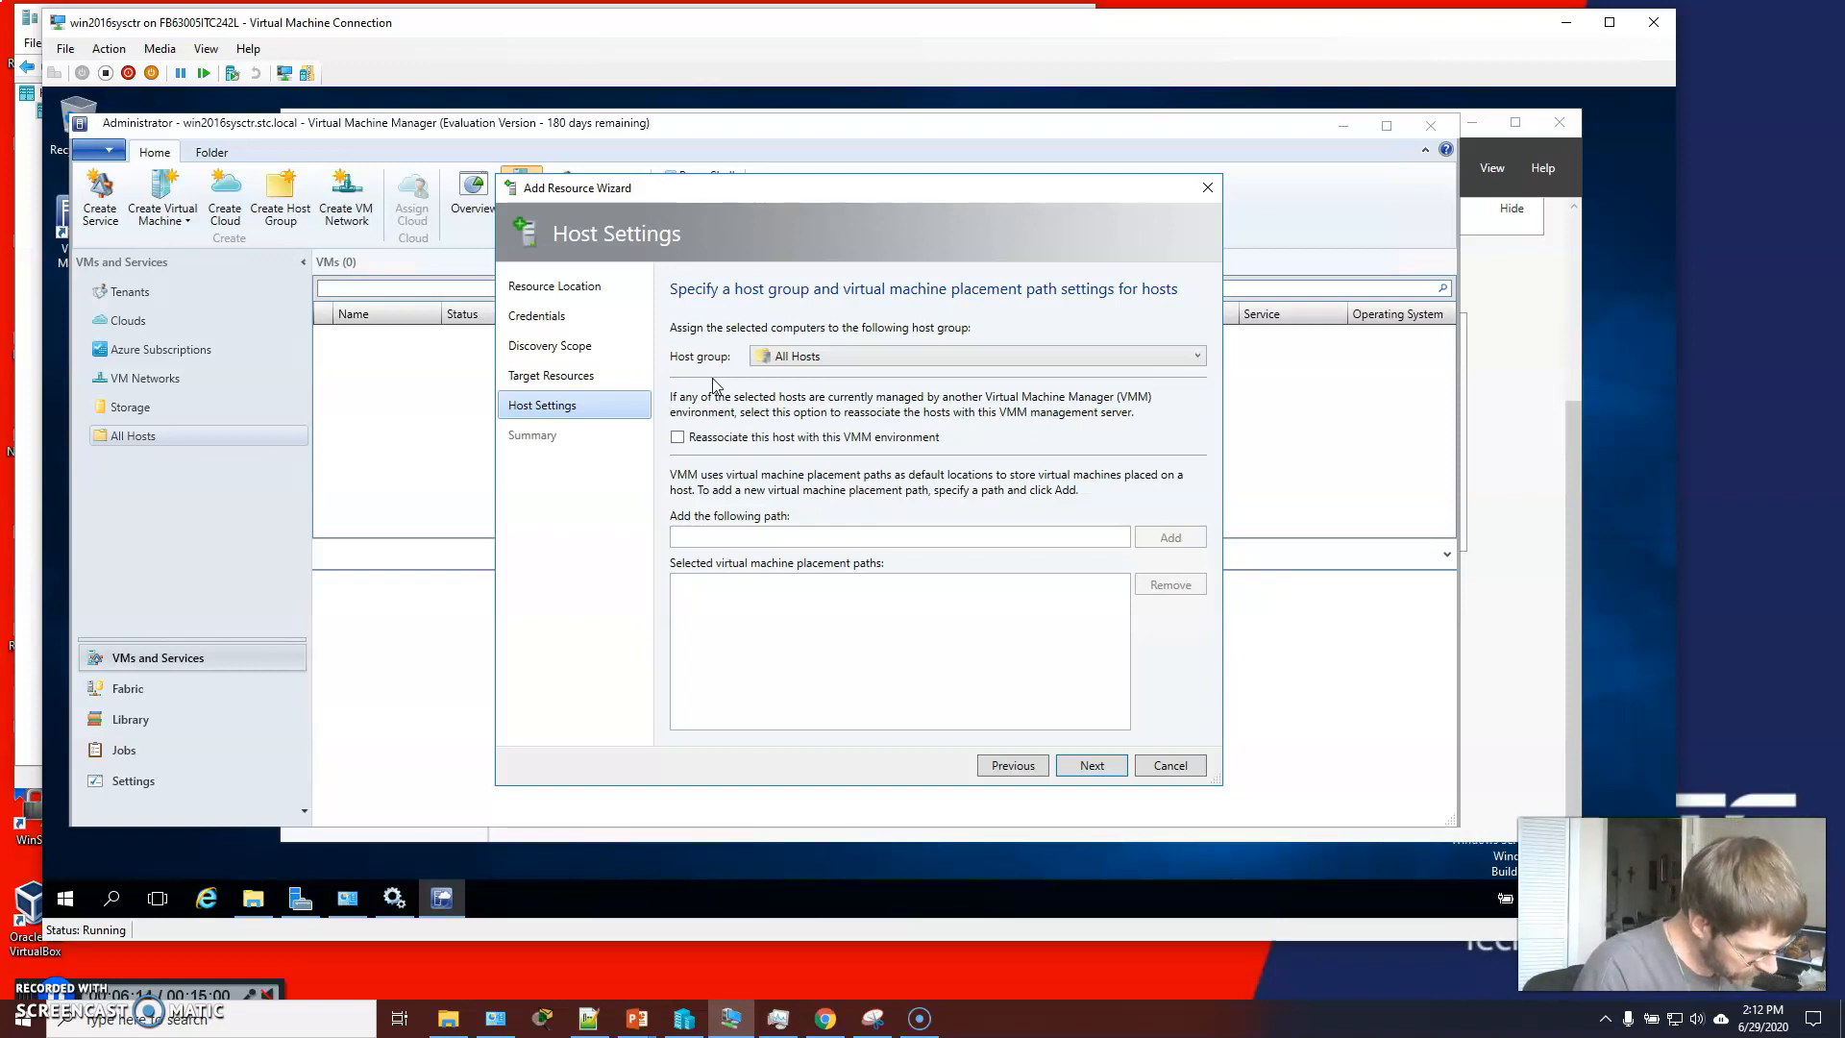
mouse_move(722, 456)
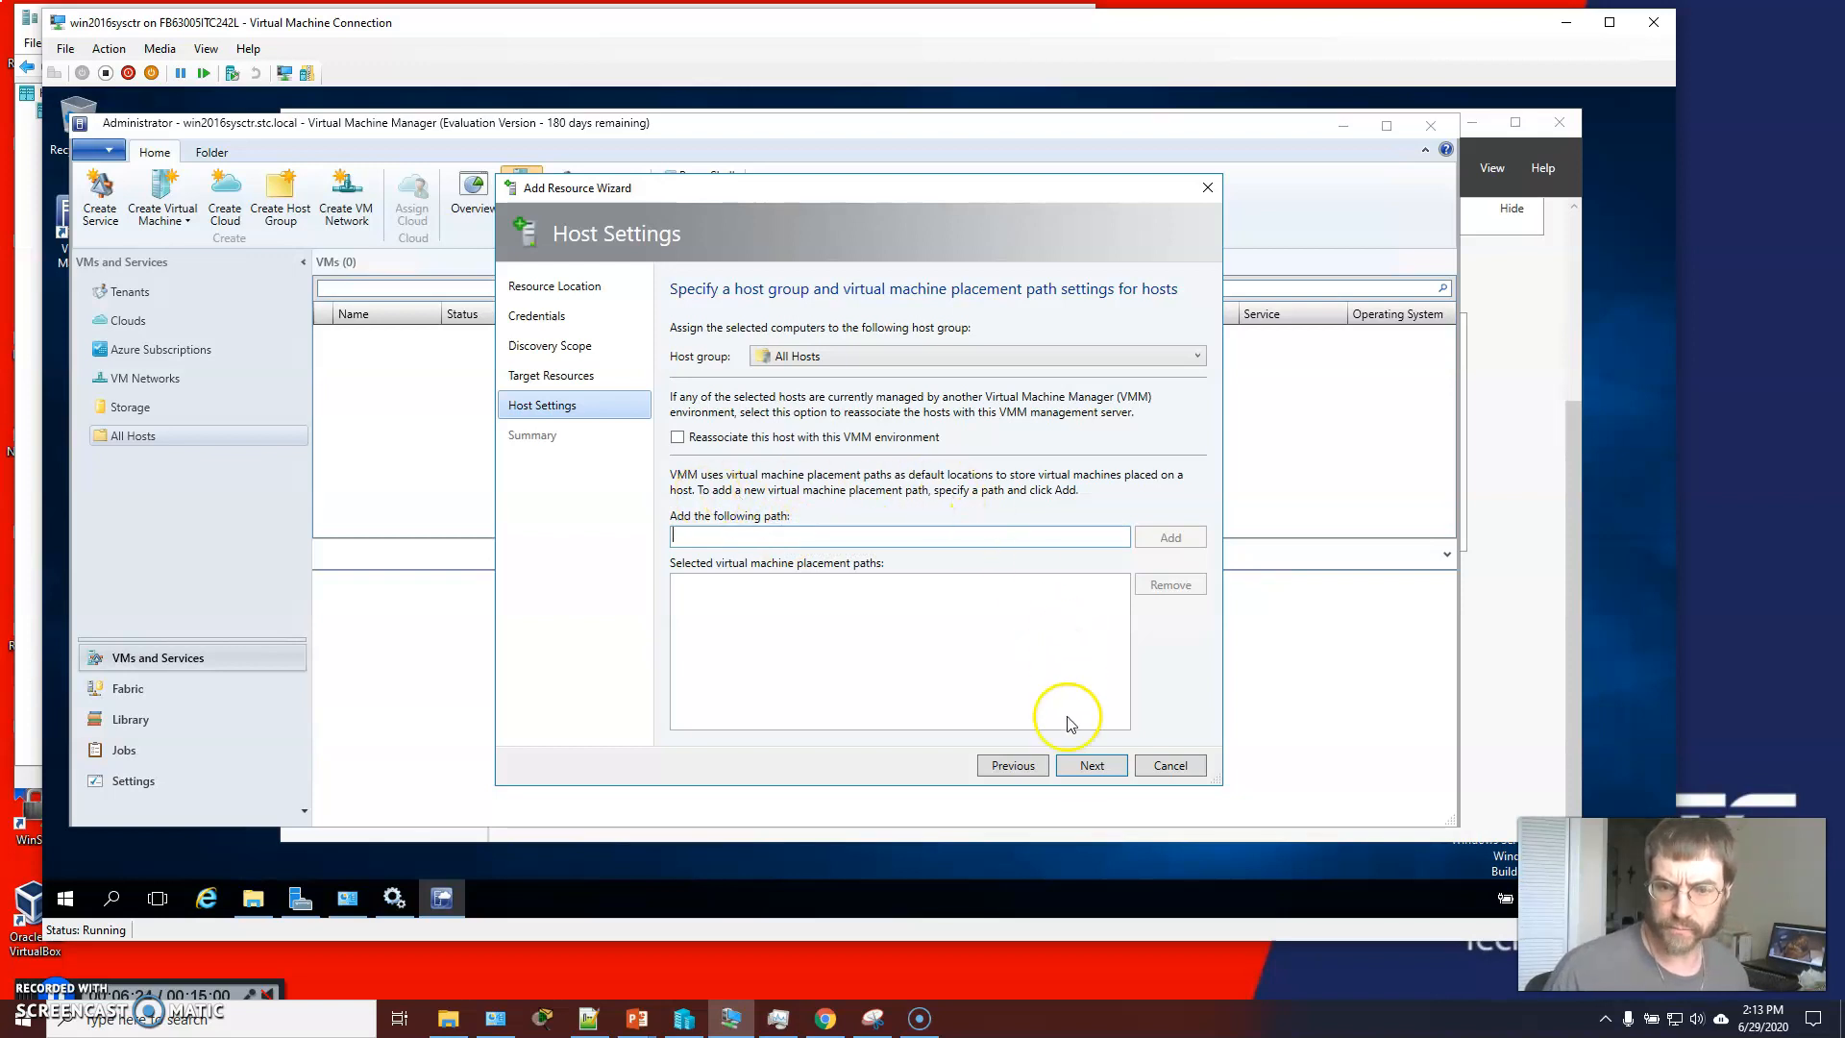
Step: Advance to the Summary page and click Finish to add the host
left_click(1091, 765)
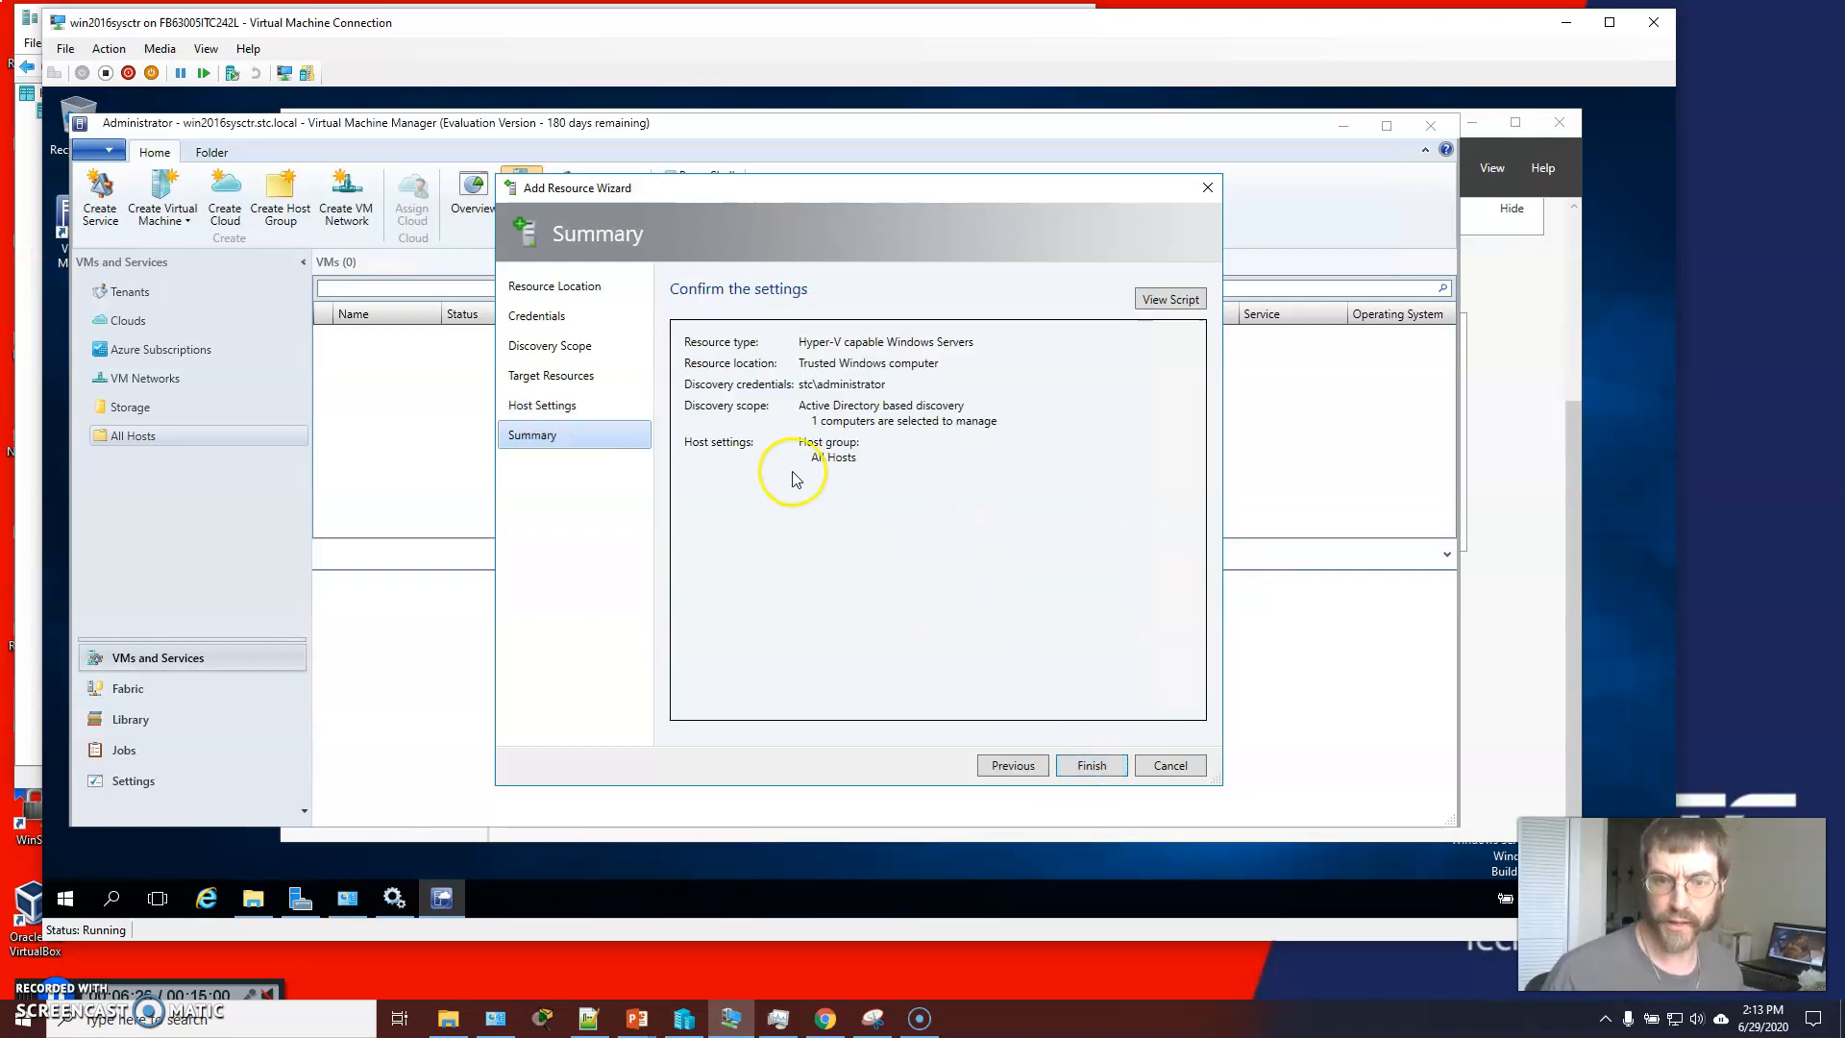
mouse_move(888, 514)
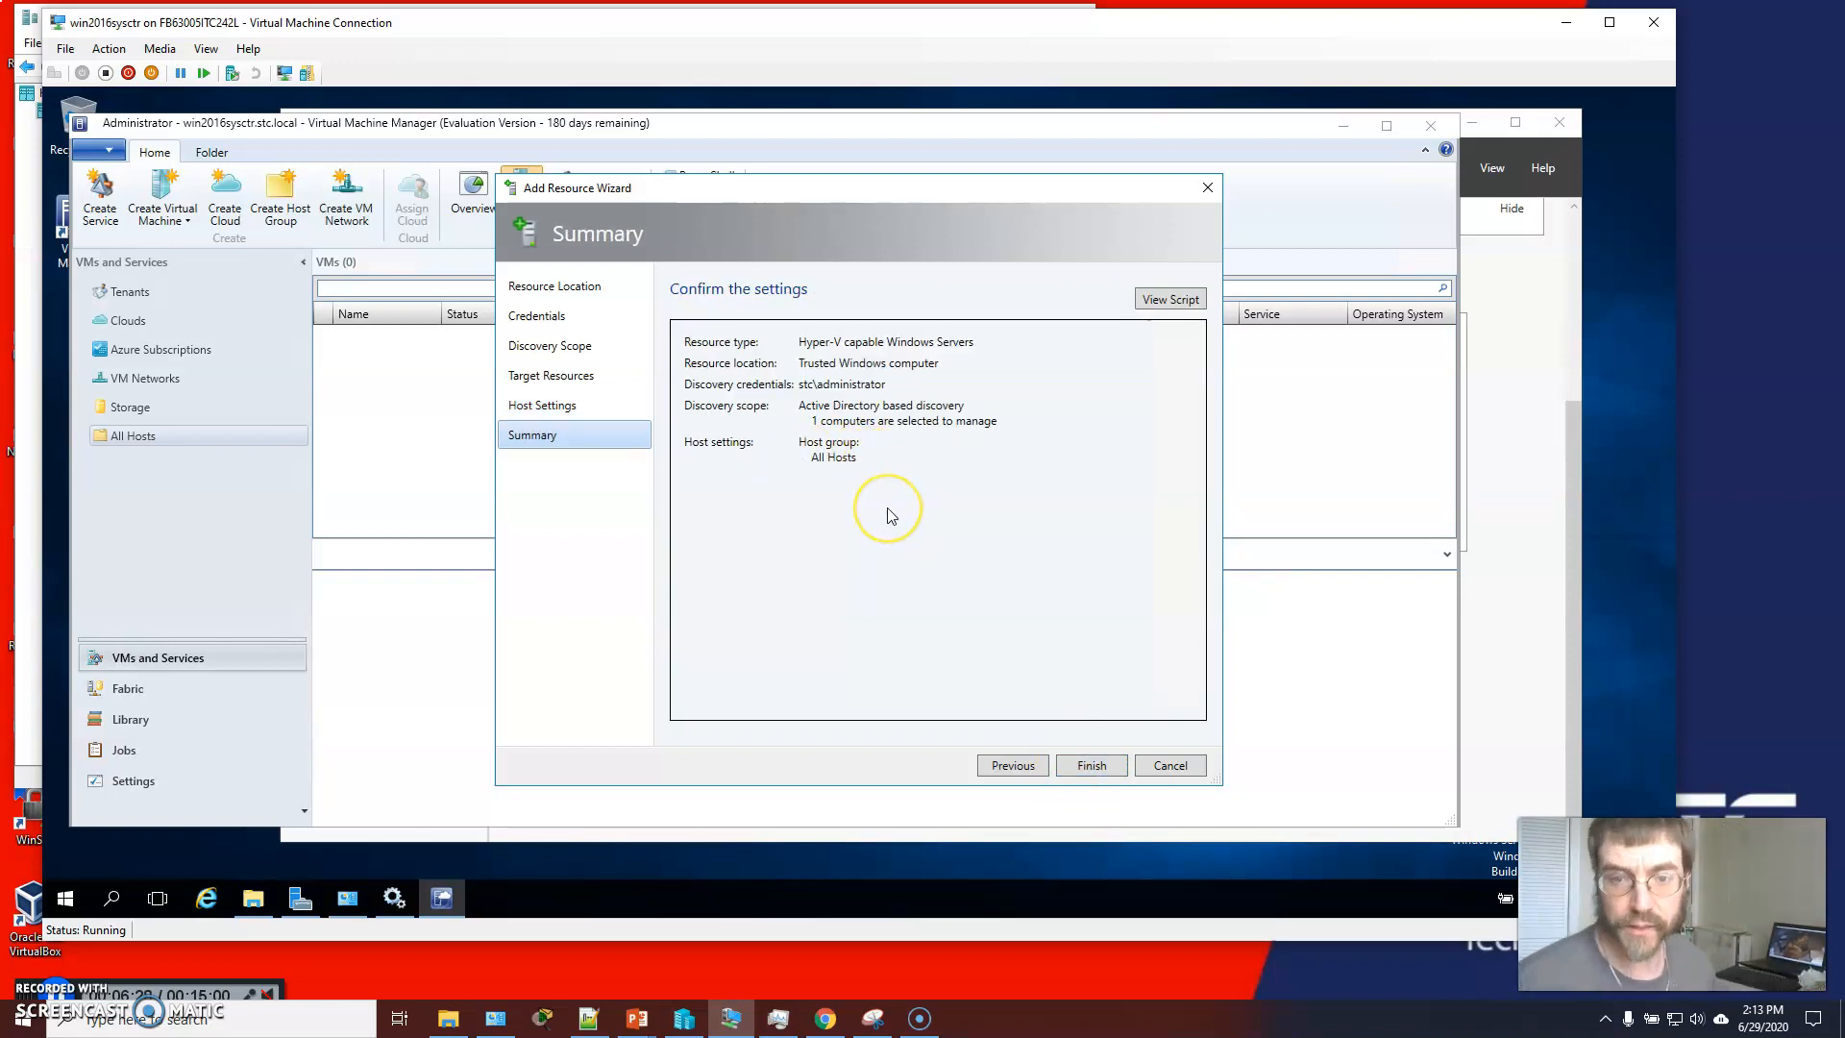
mouse_move(994, 609)
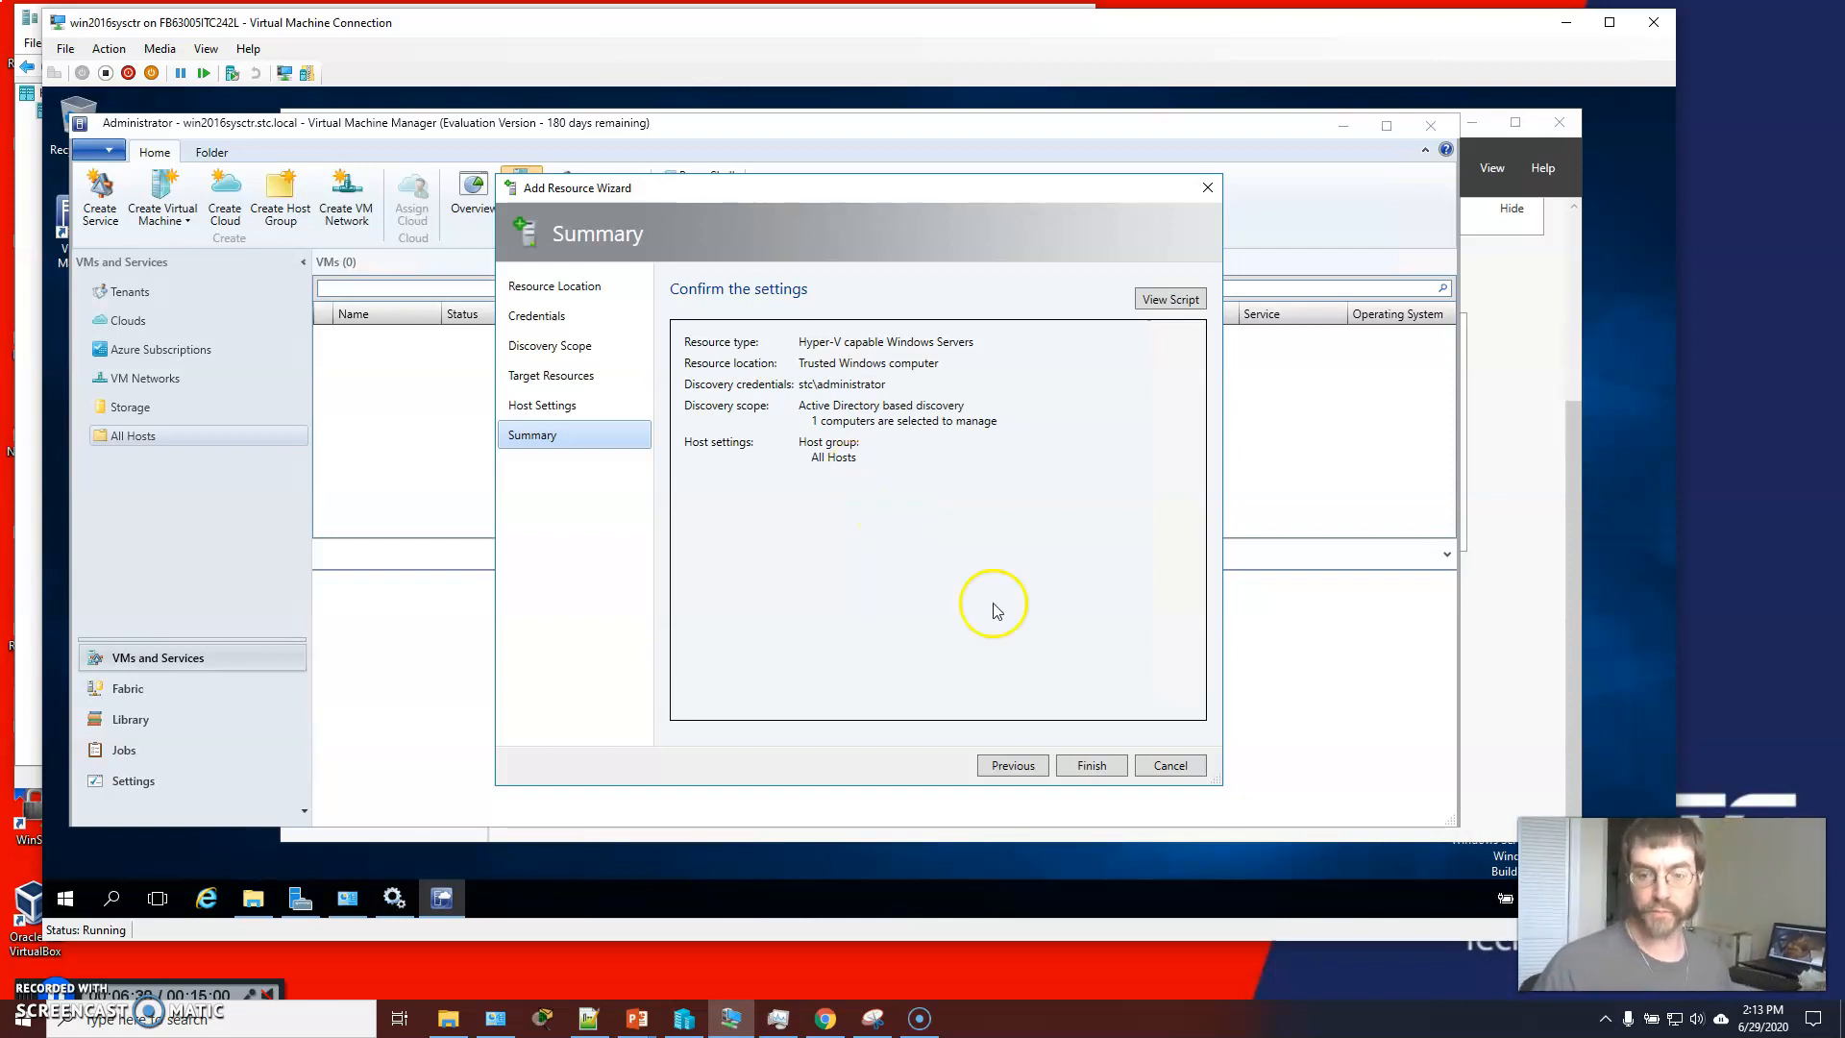
left_click(1089, 765)
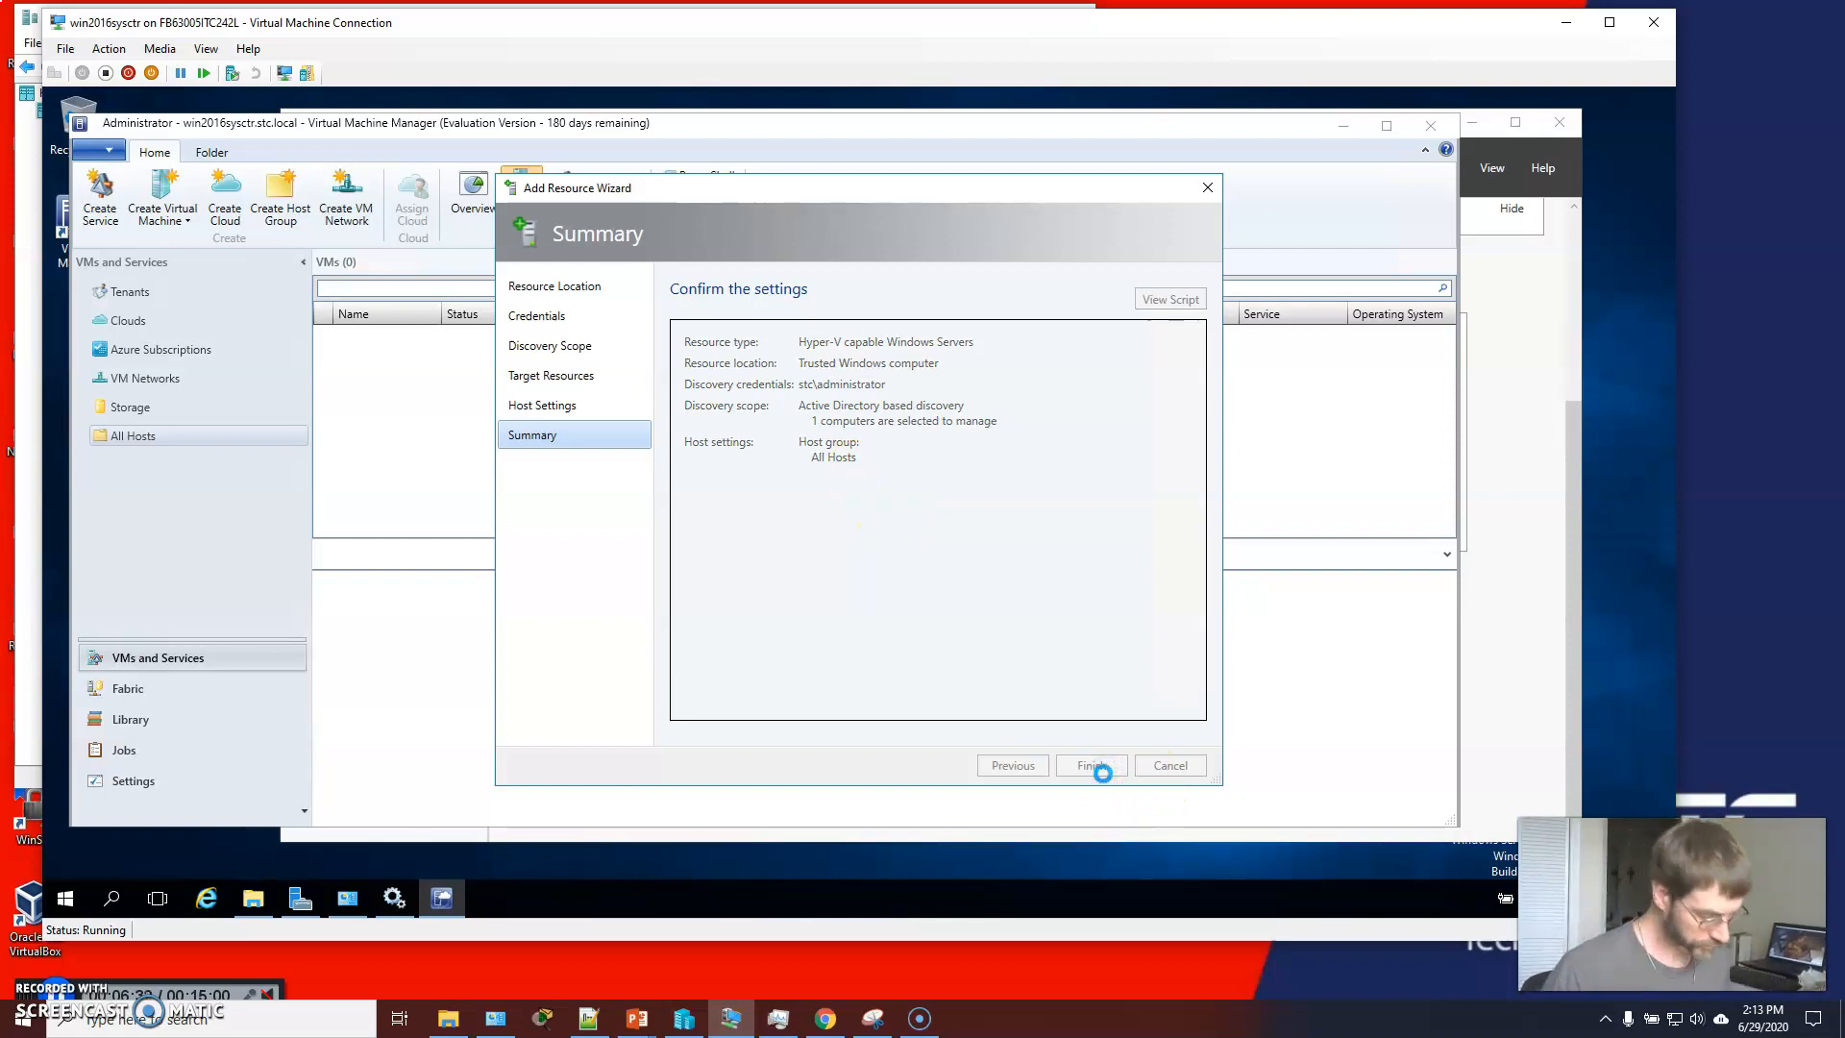
Step: Finish the Add Resource wizard so the win2016sysctr.stc.local add-host job starts running
left_click(1089, 765)
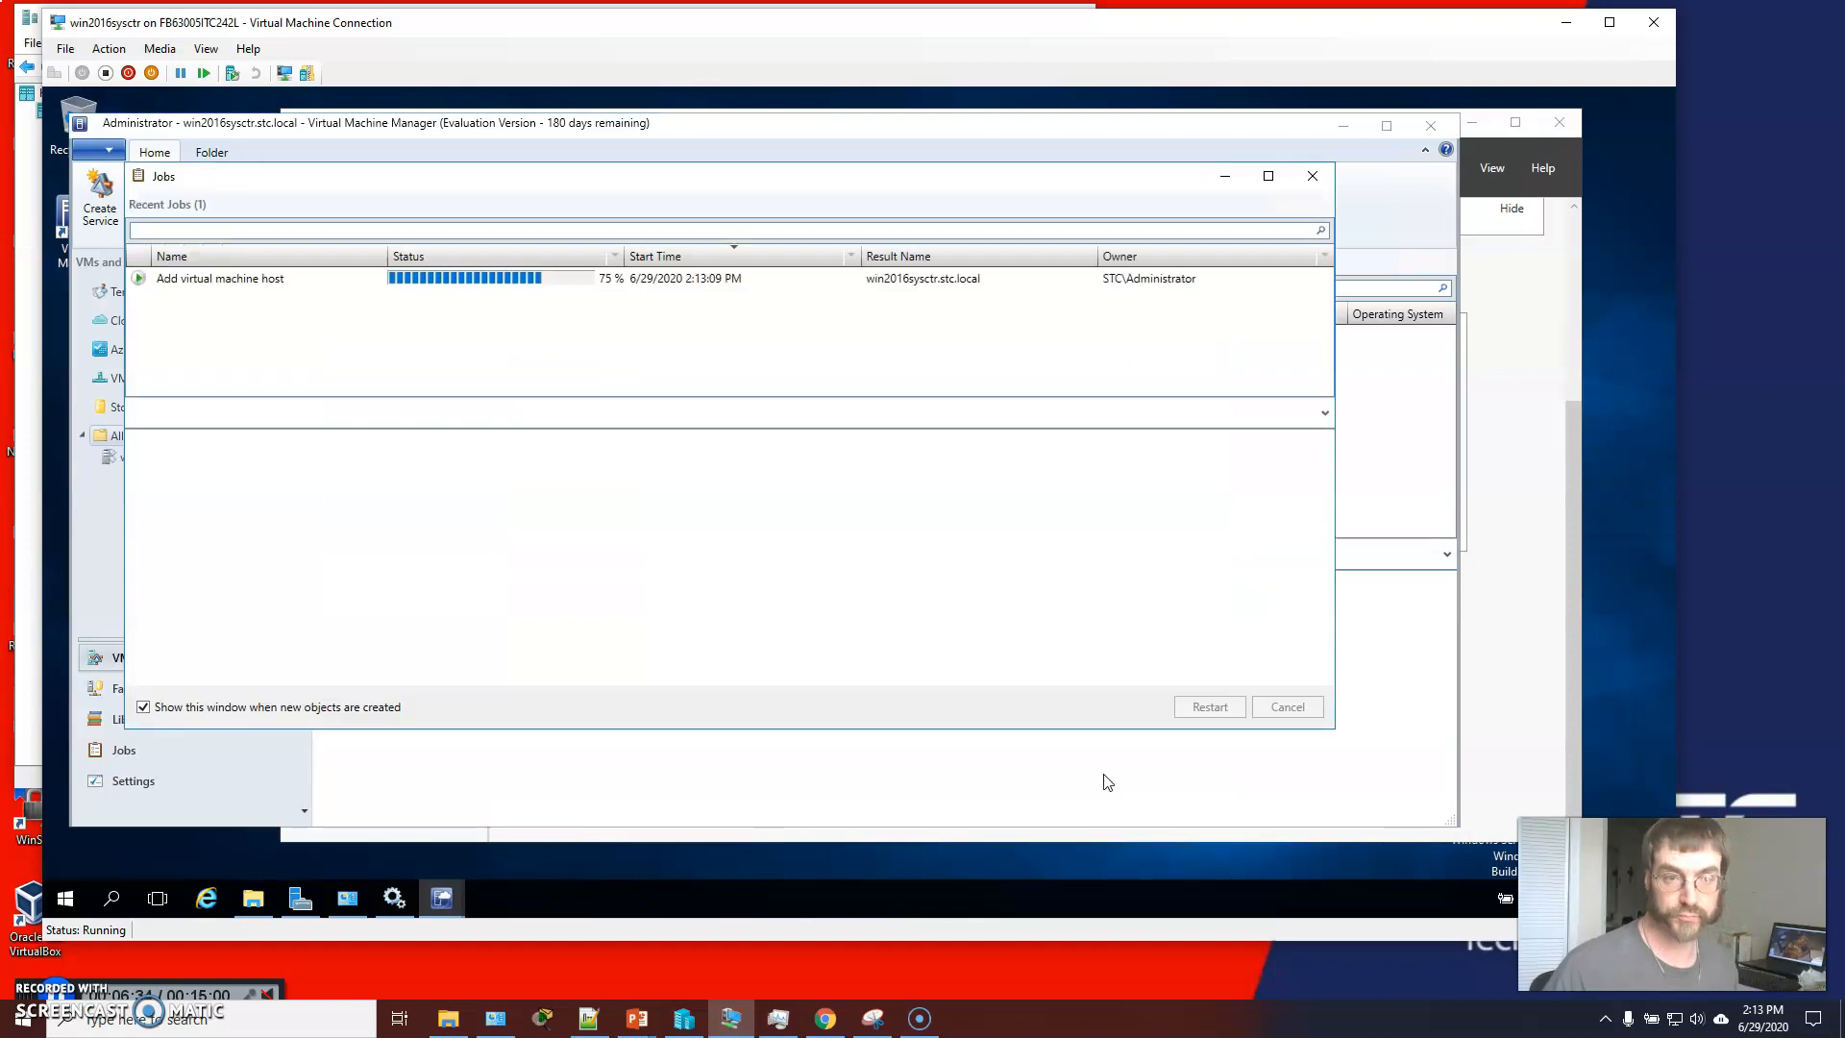
mouse_move(669, 307)
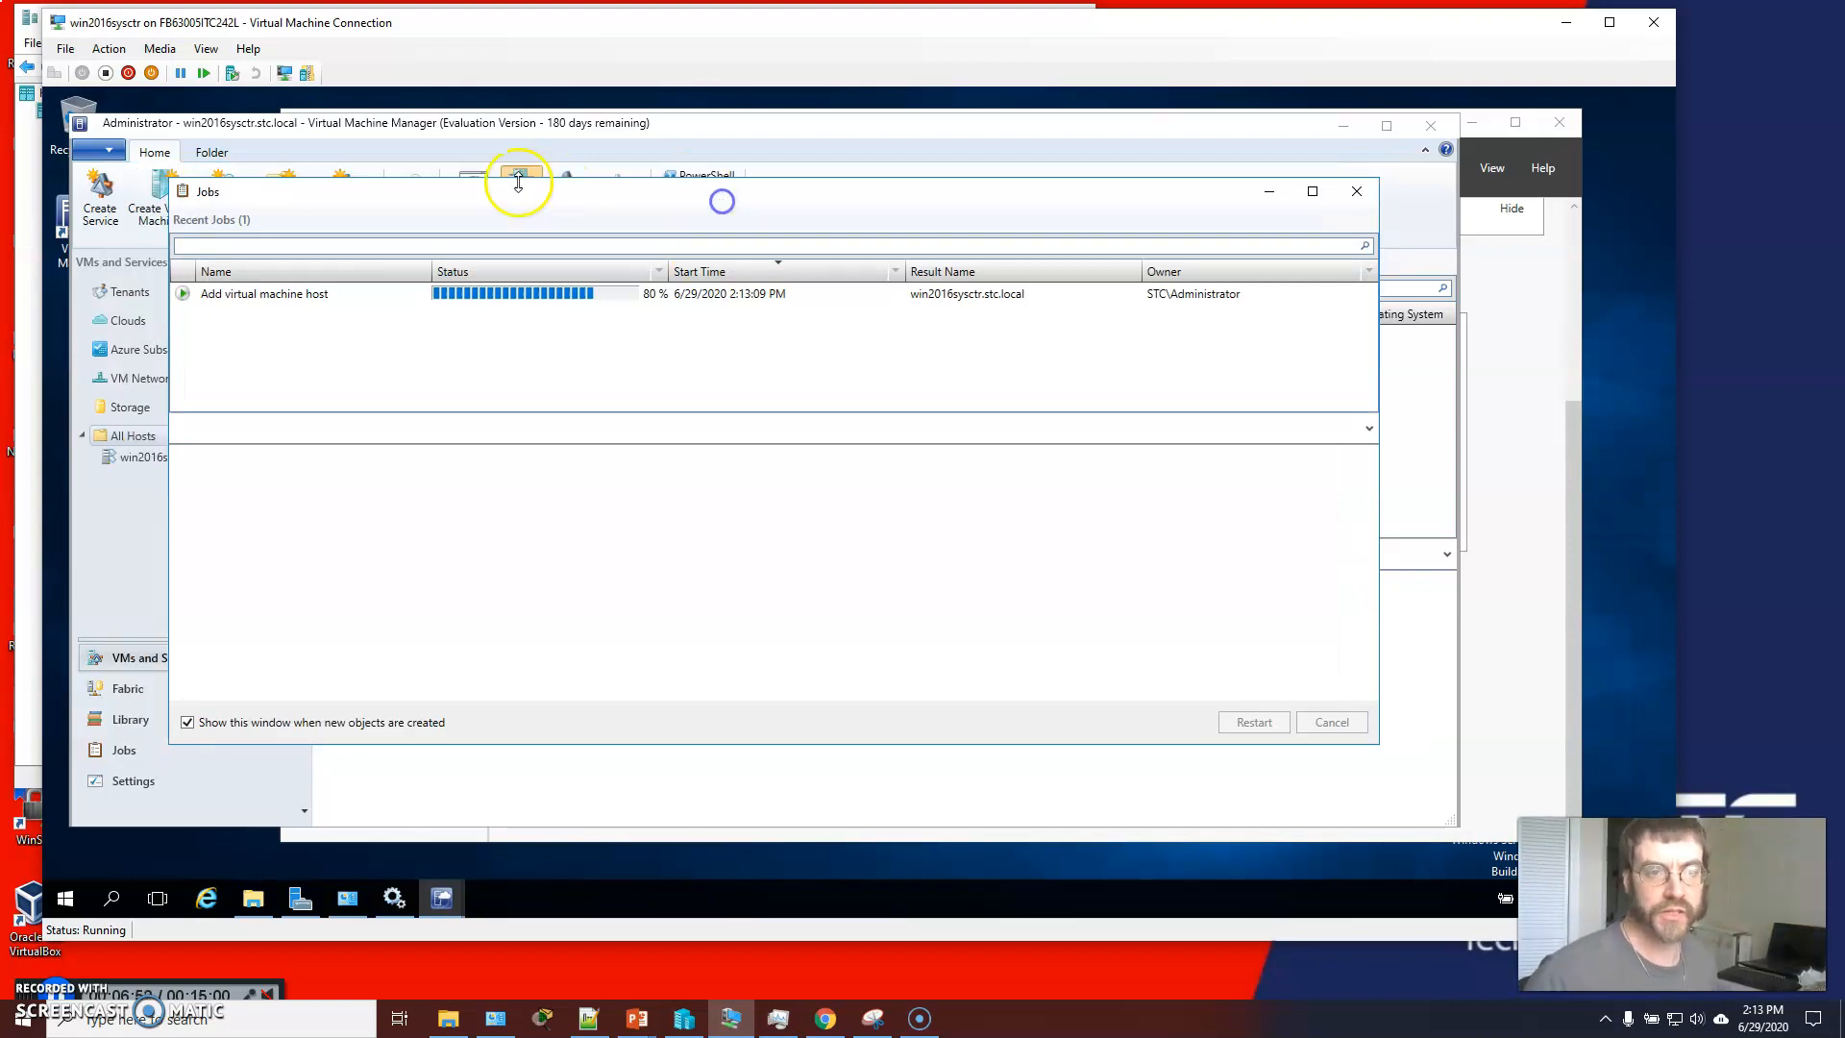
mouse_move(588, 145)
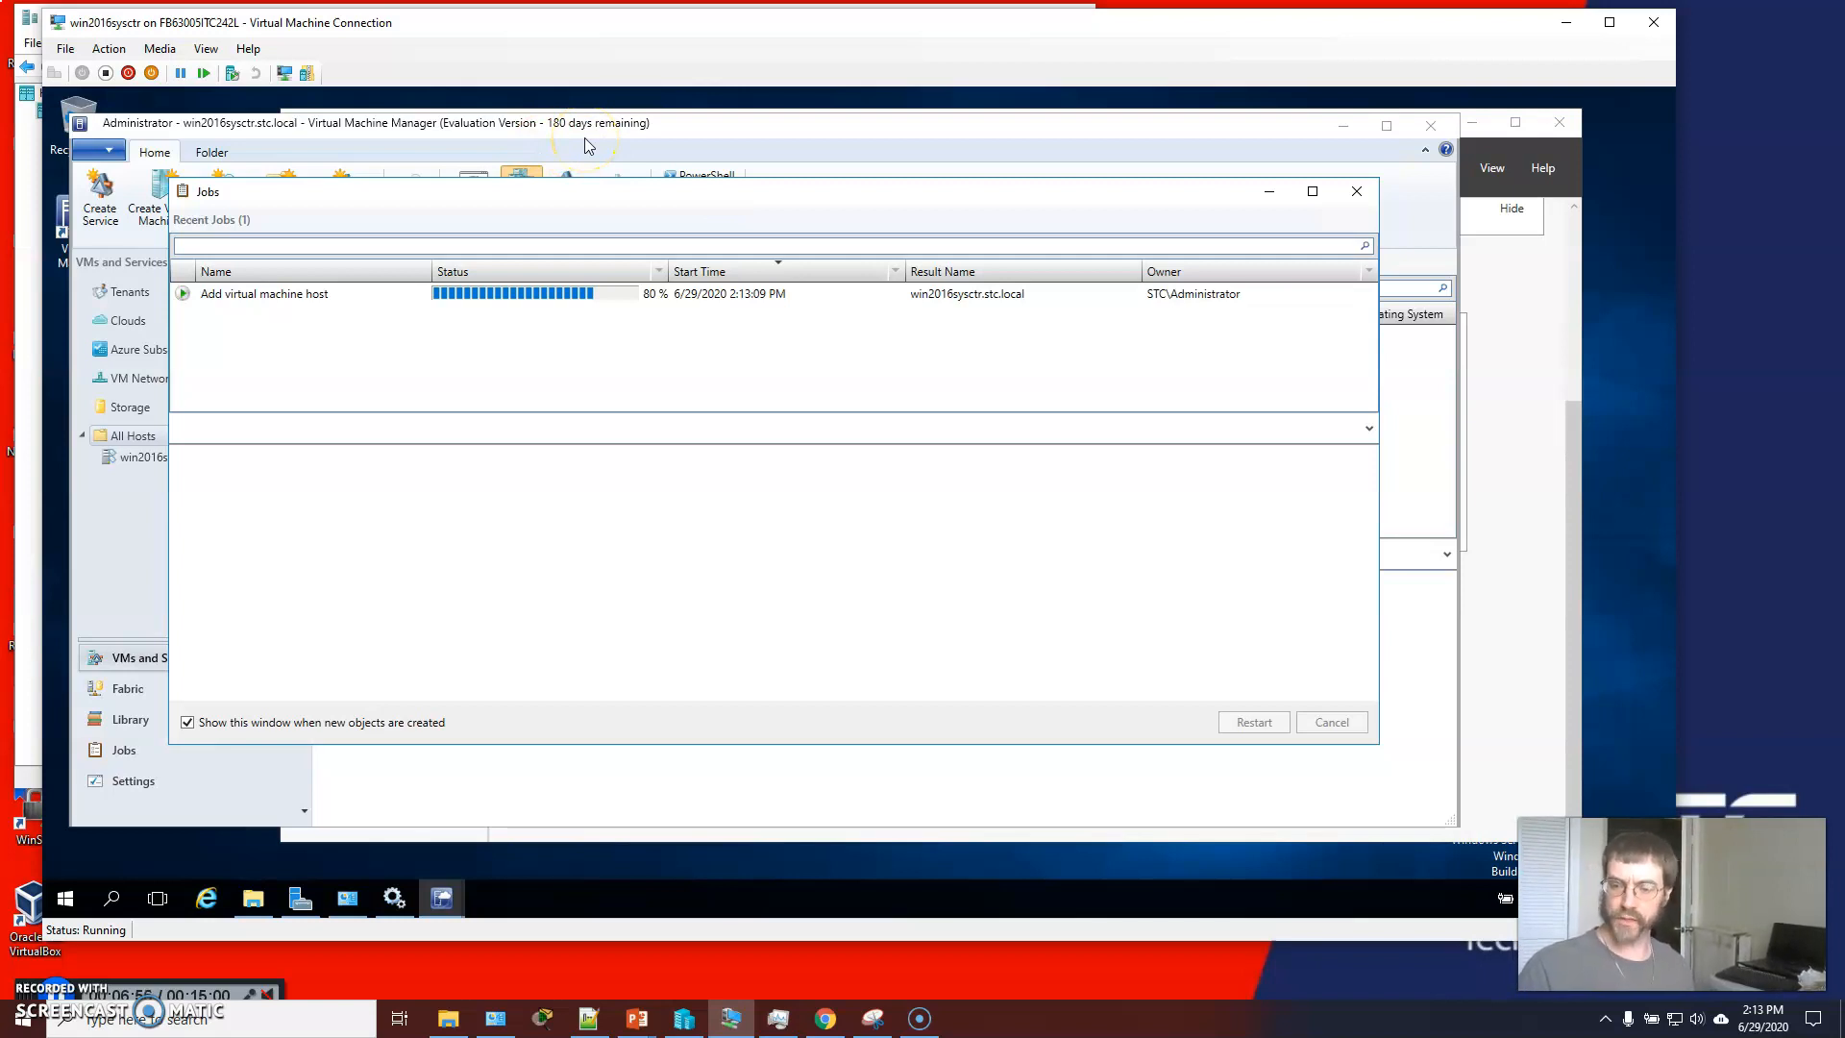
mouse_move(1217, 358)
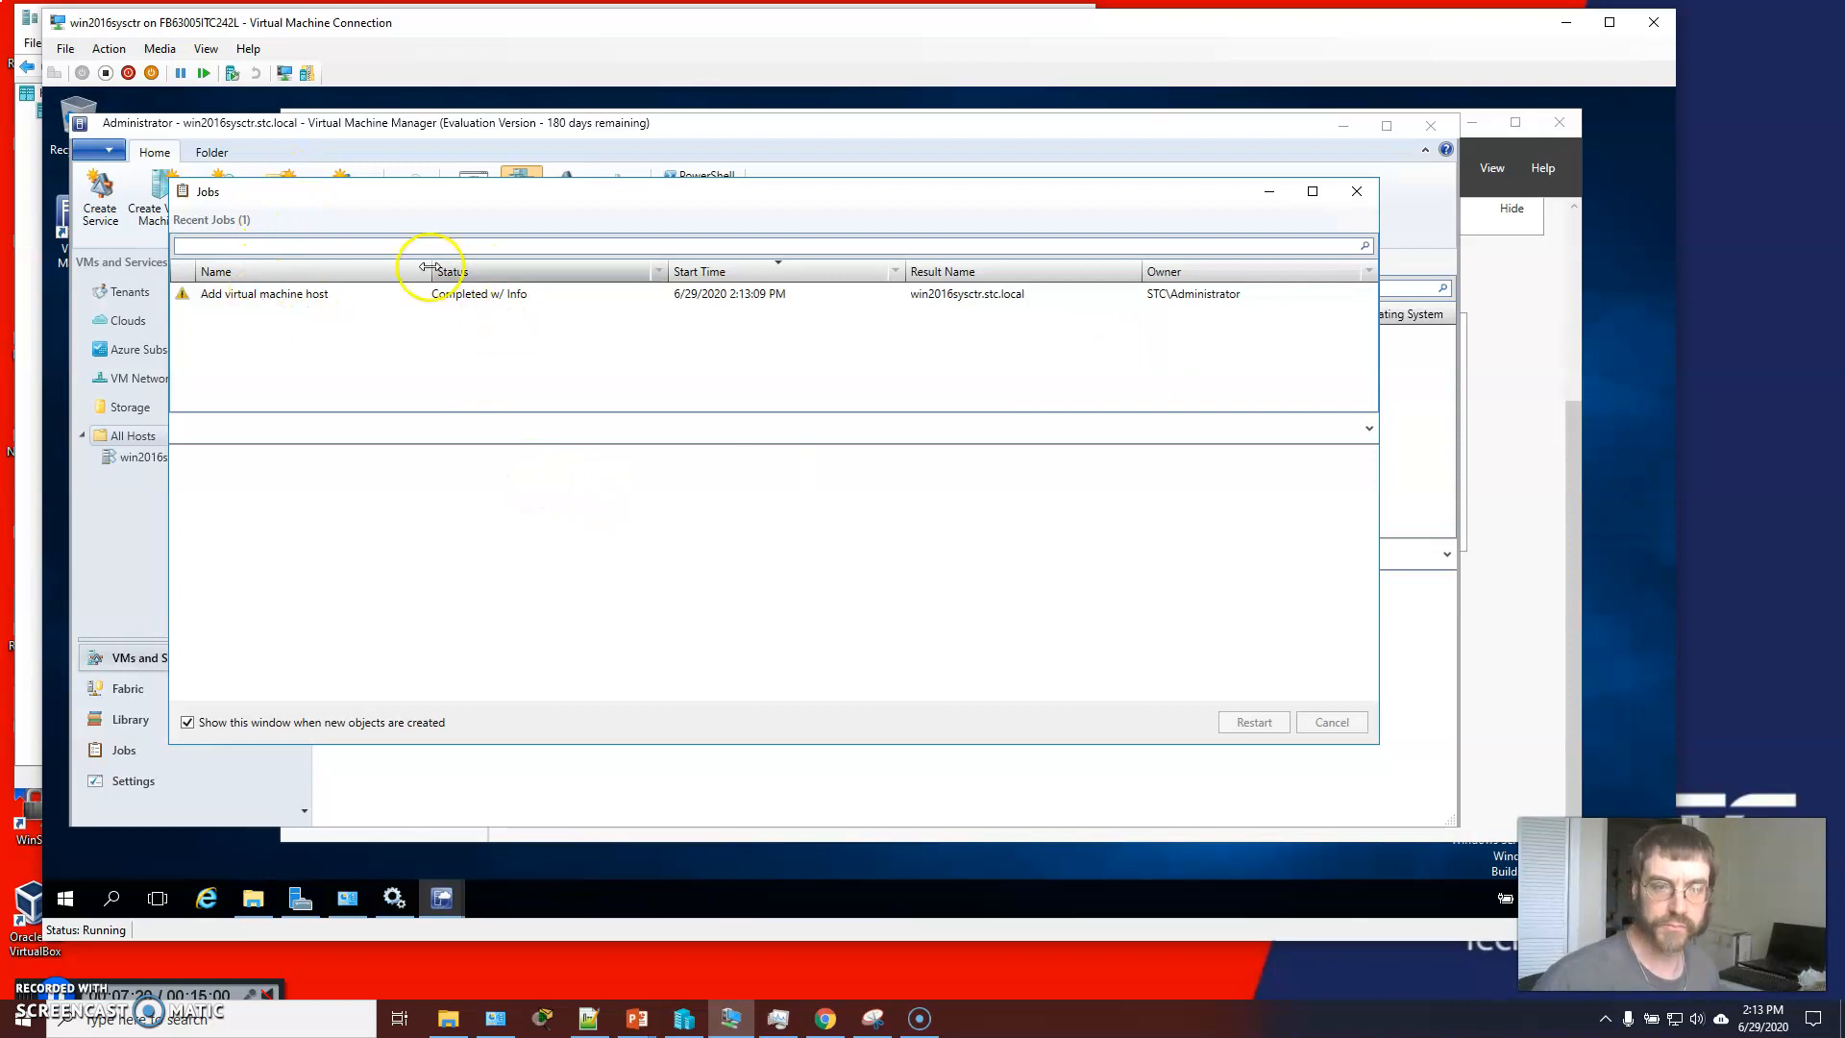
Step: Read the add-host job's multipath I/O warning, then close the Jobs window
left_click(263, 293)
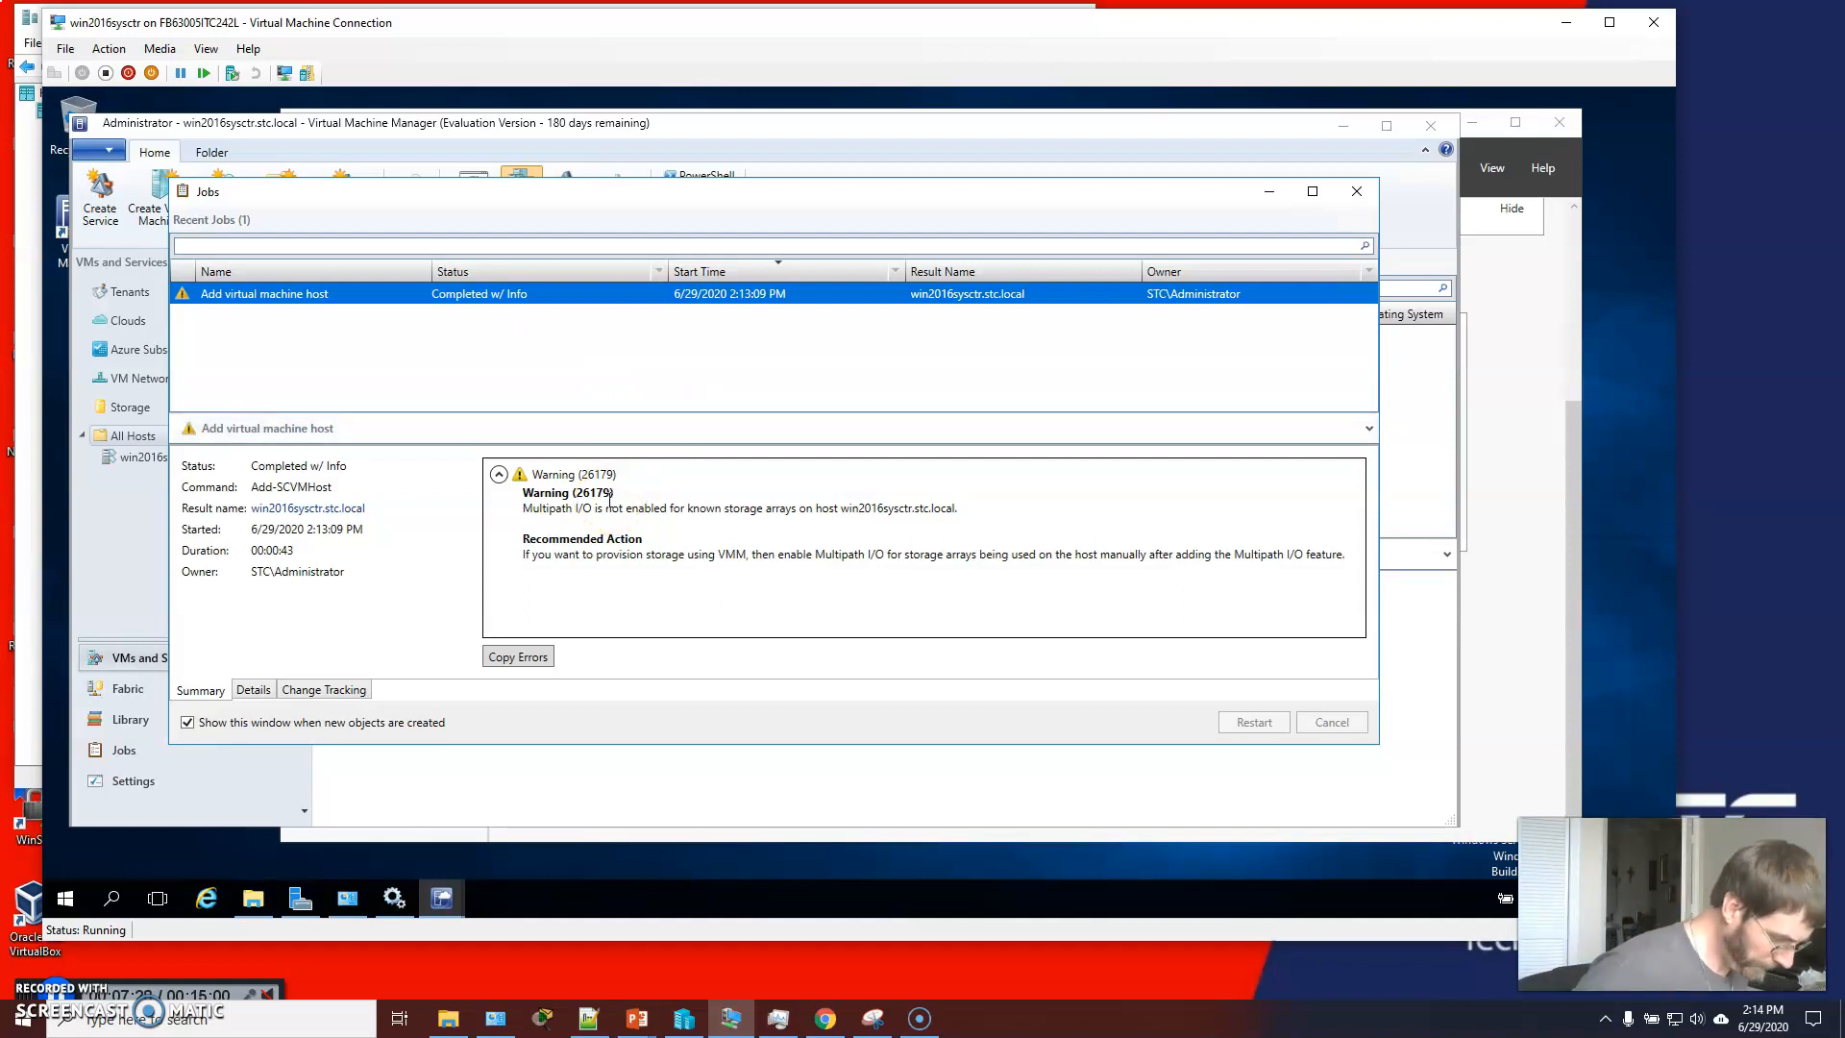
mouse_move(838, 469)
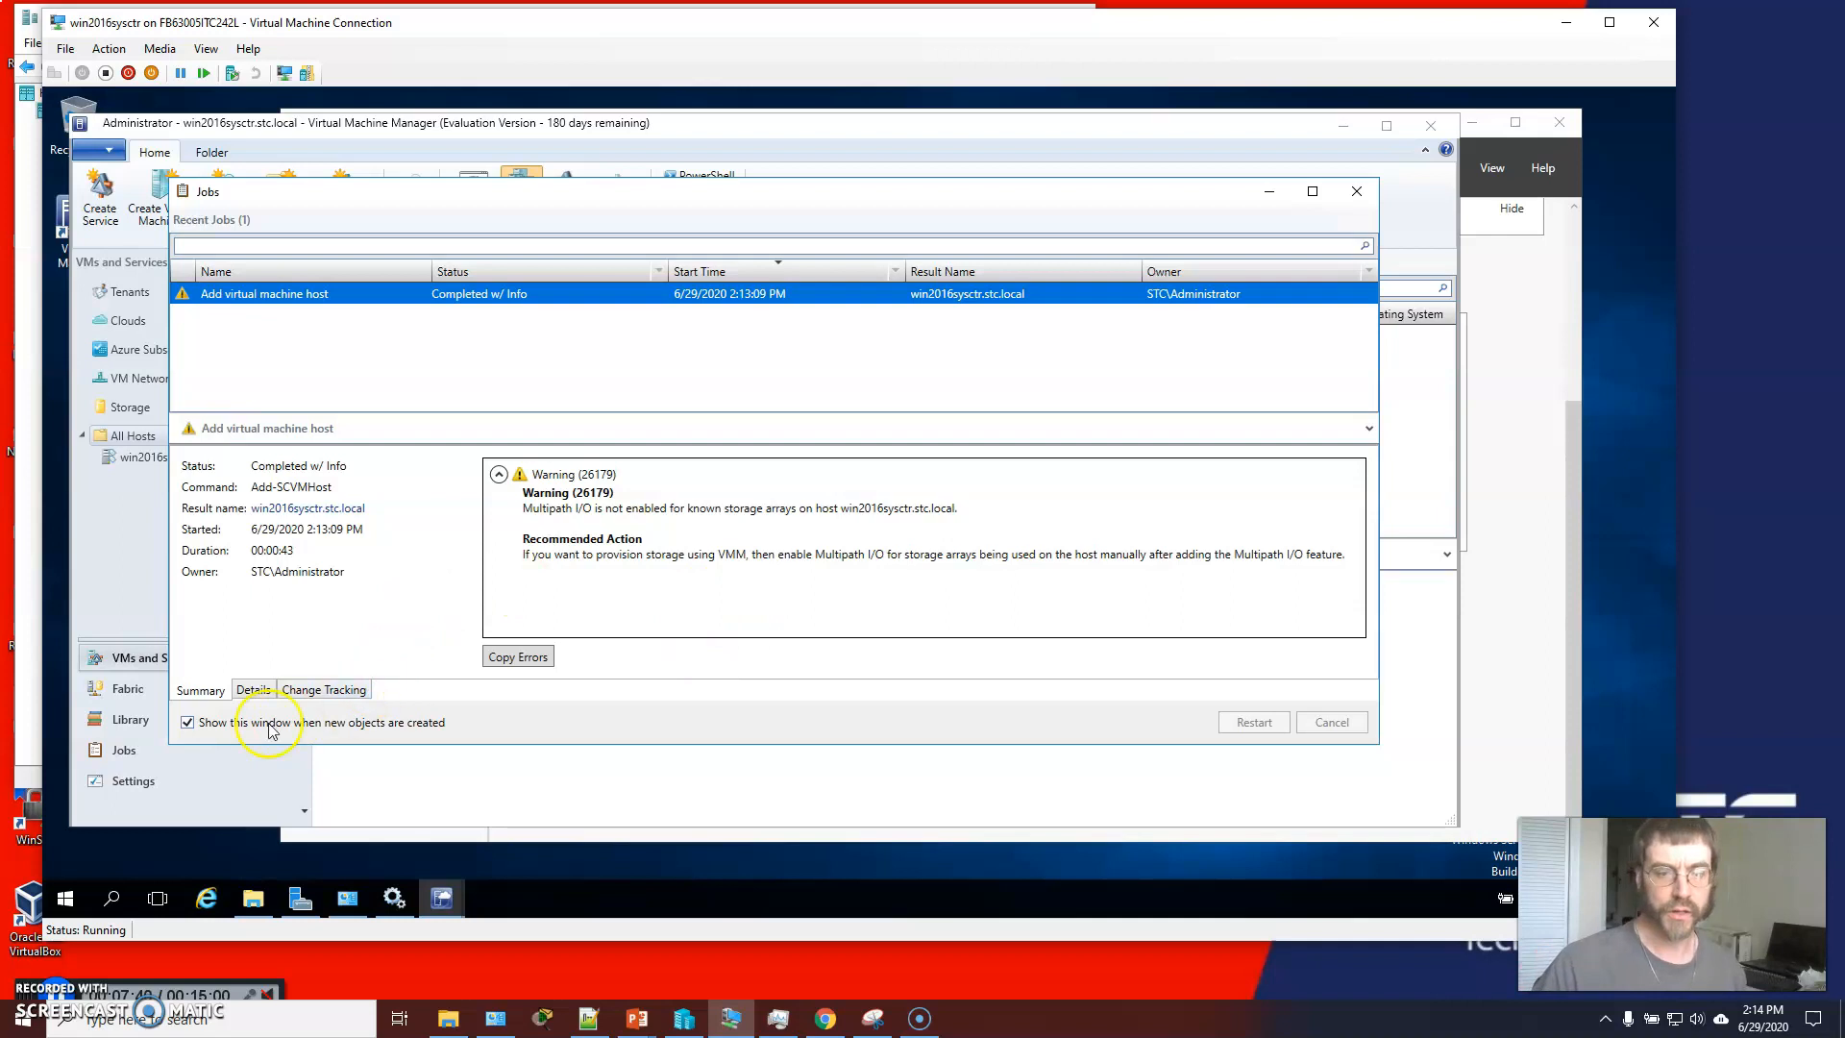
mouse_move(787, 351)
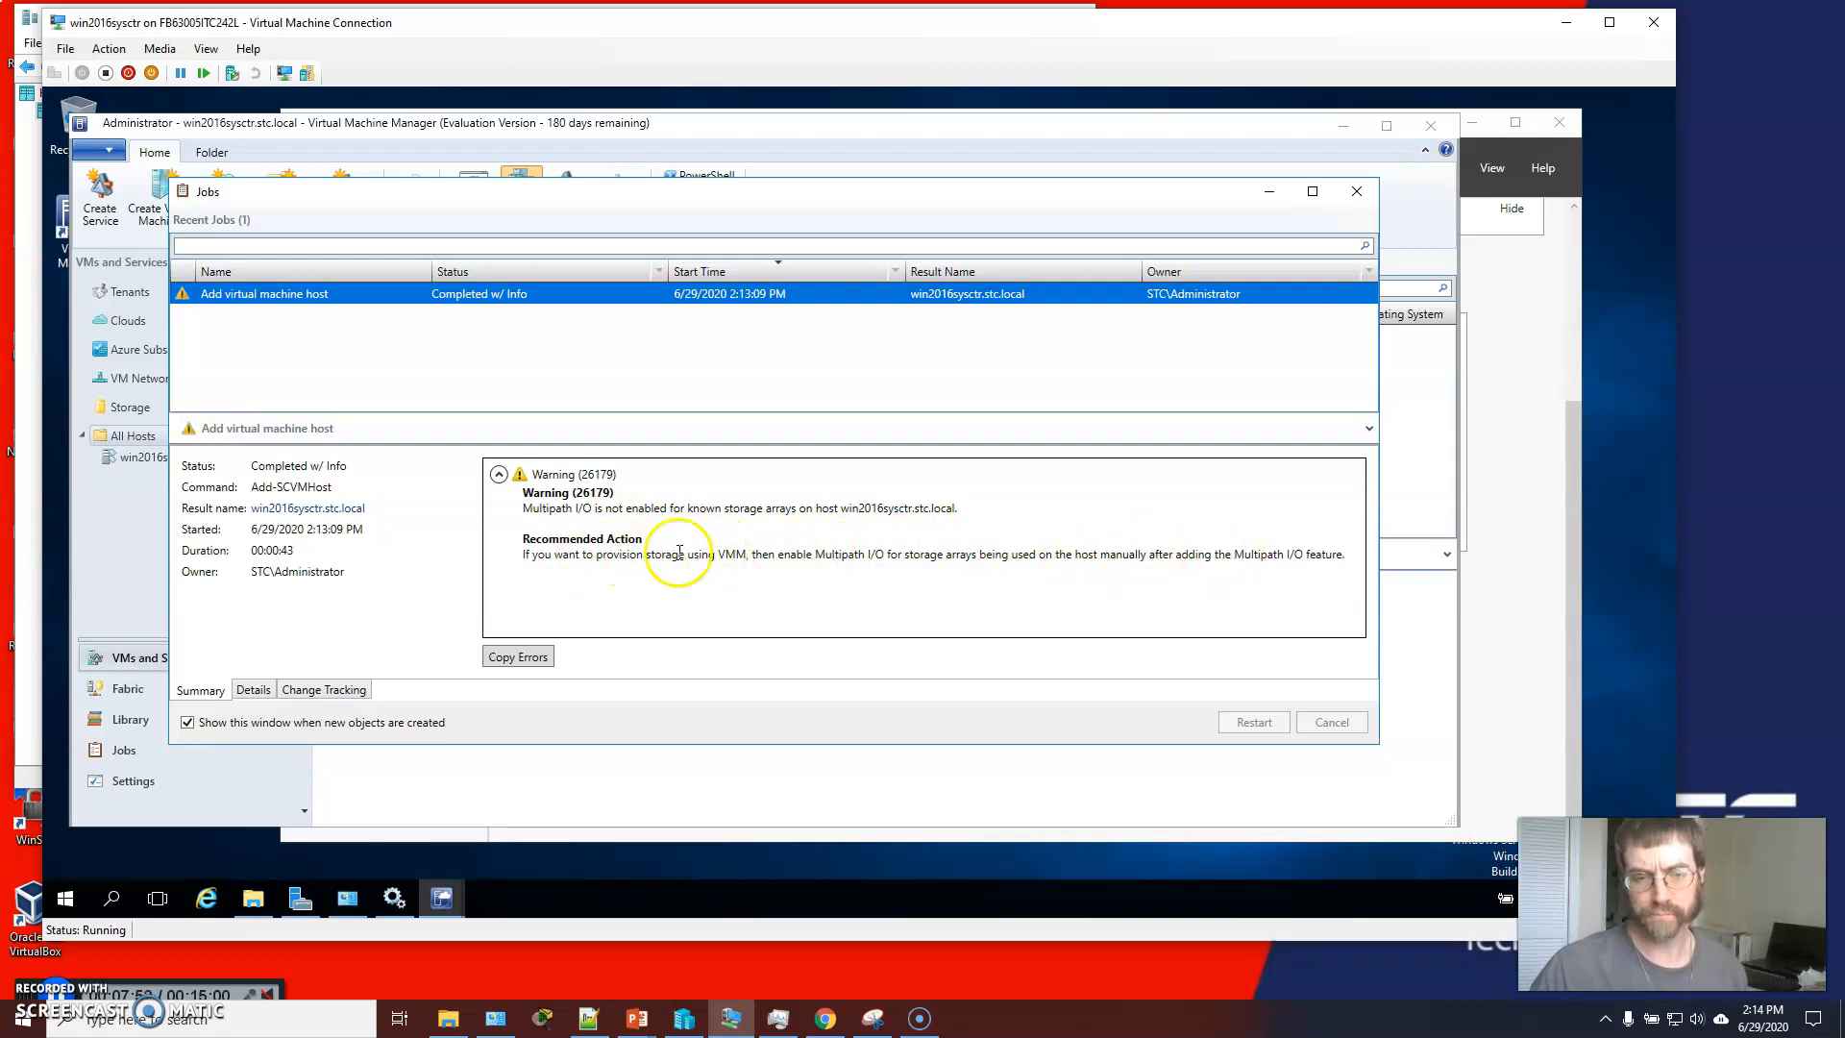
mouse_move(1151, 551)
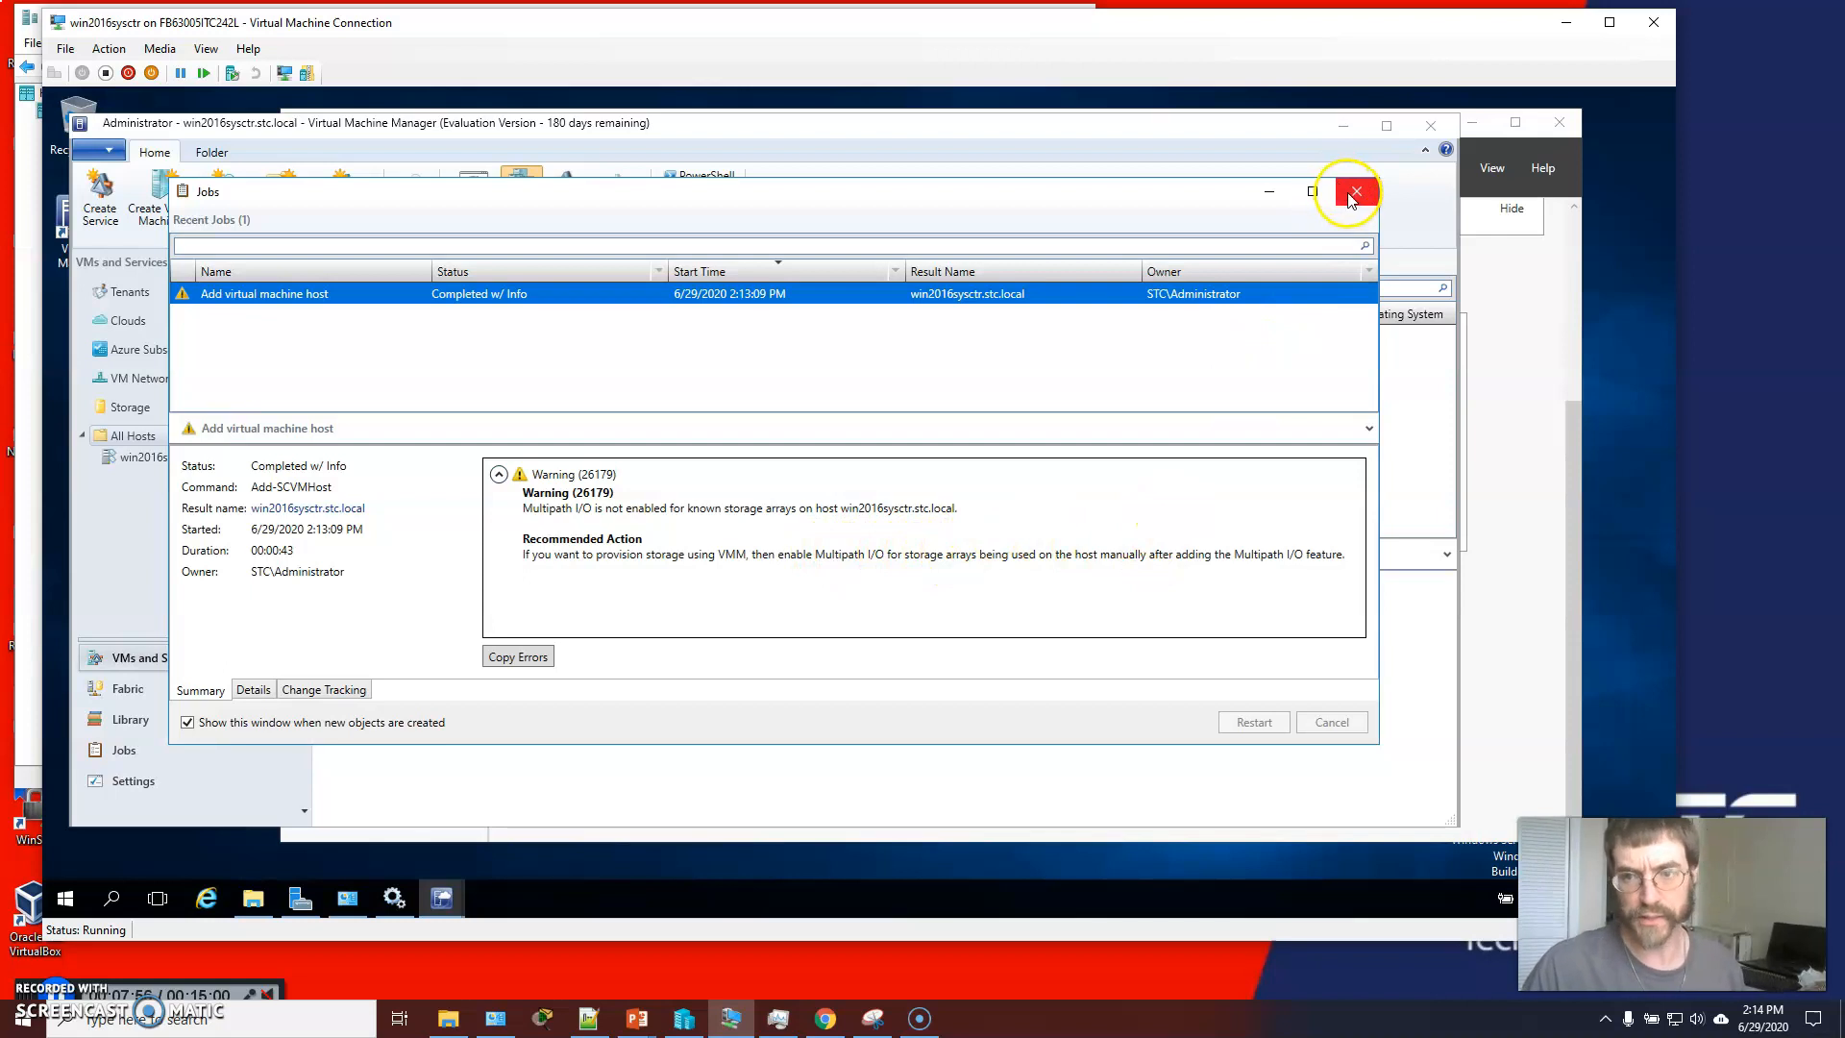
left_click(1353, 192)
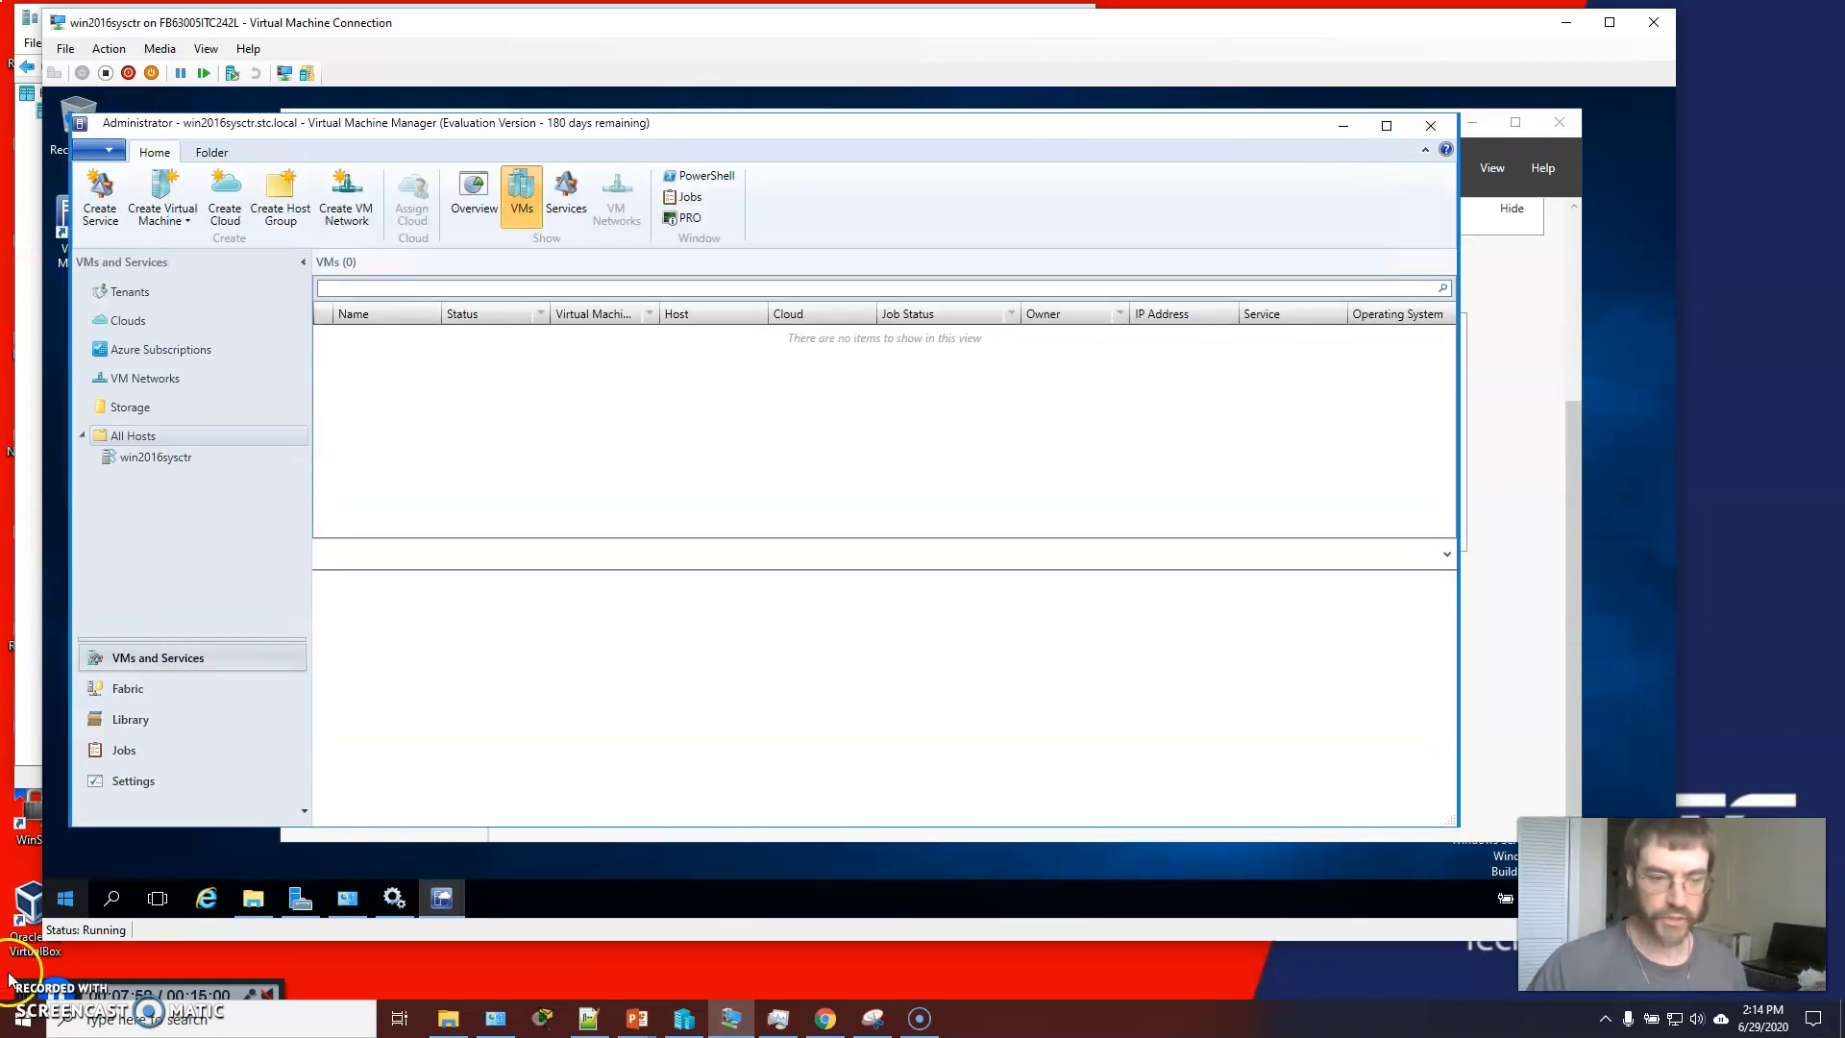